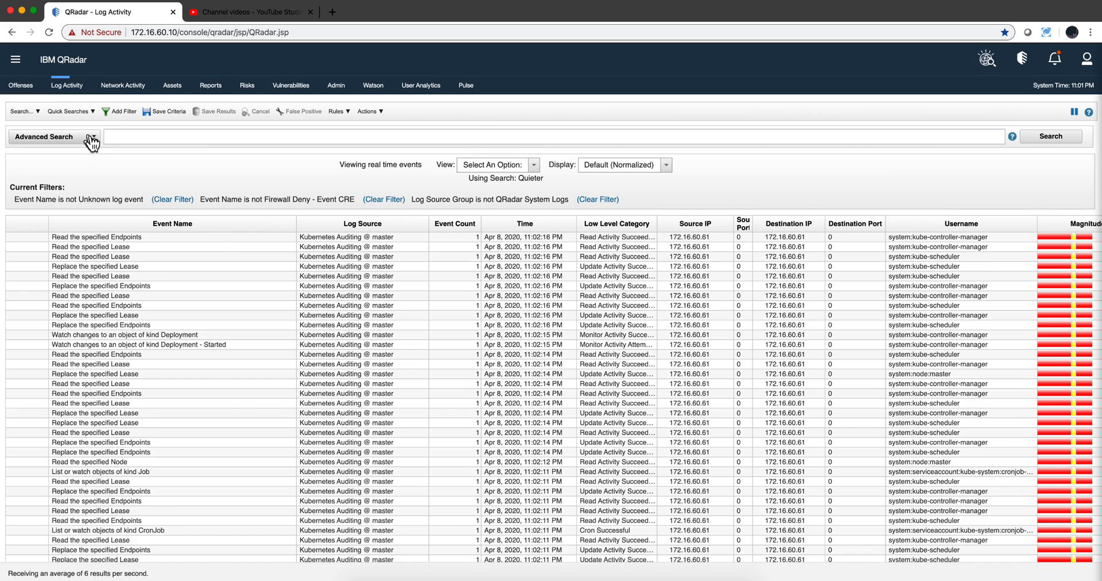
Step: In Advanced Search, enter and run 'SELECT sourceip from events' using autocomplete
{"action": "left_click", "coordinate": [91, 136]}
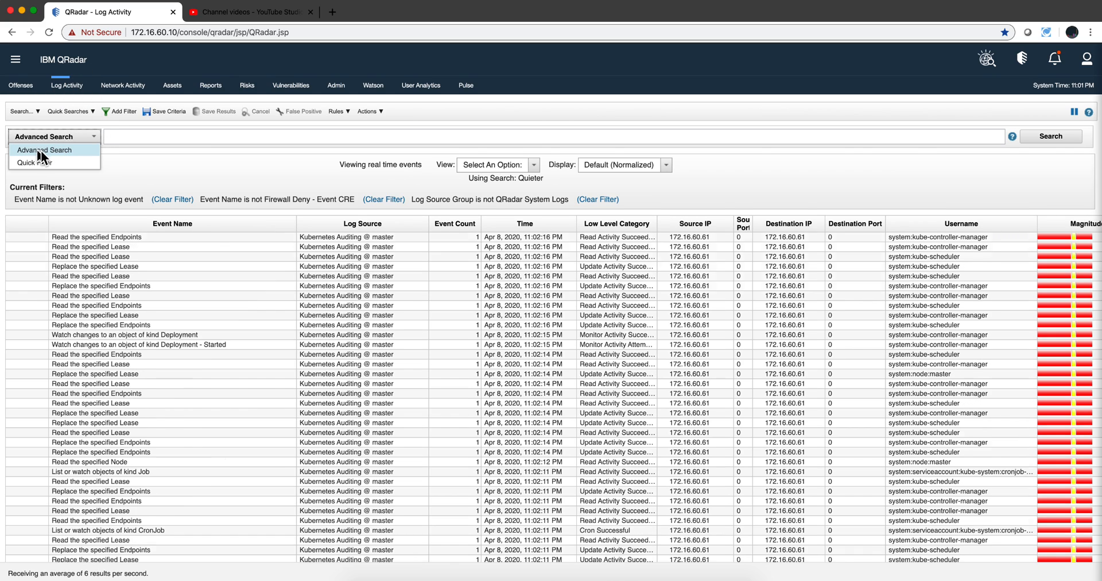
{"action": "mouse_move", "coordinate": [34, 162]}
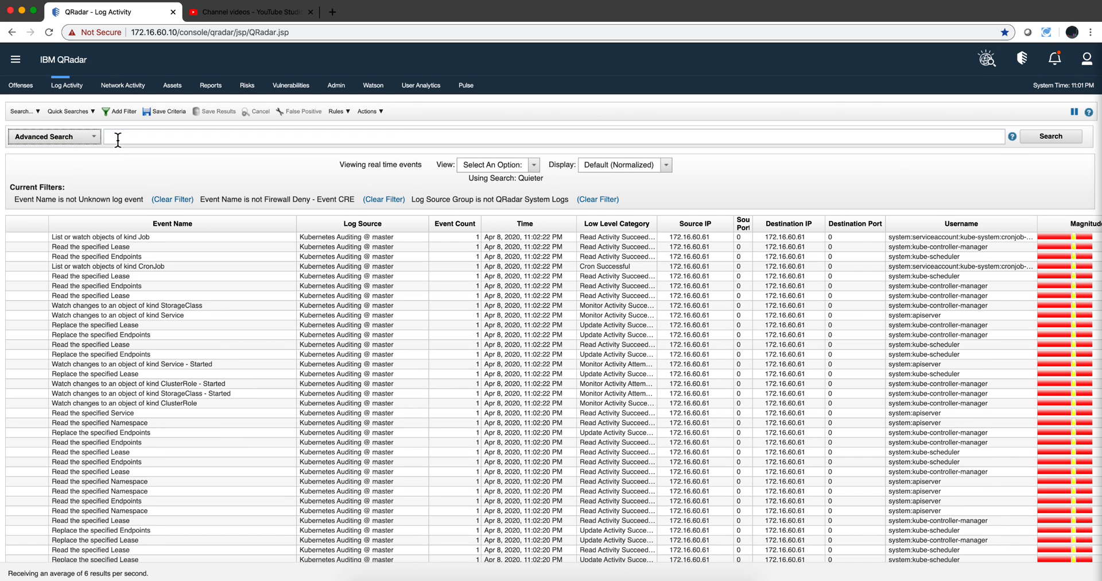
{"action": "type", "text": "se"}
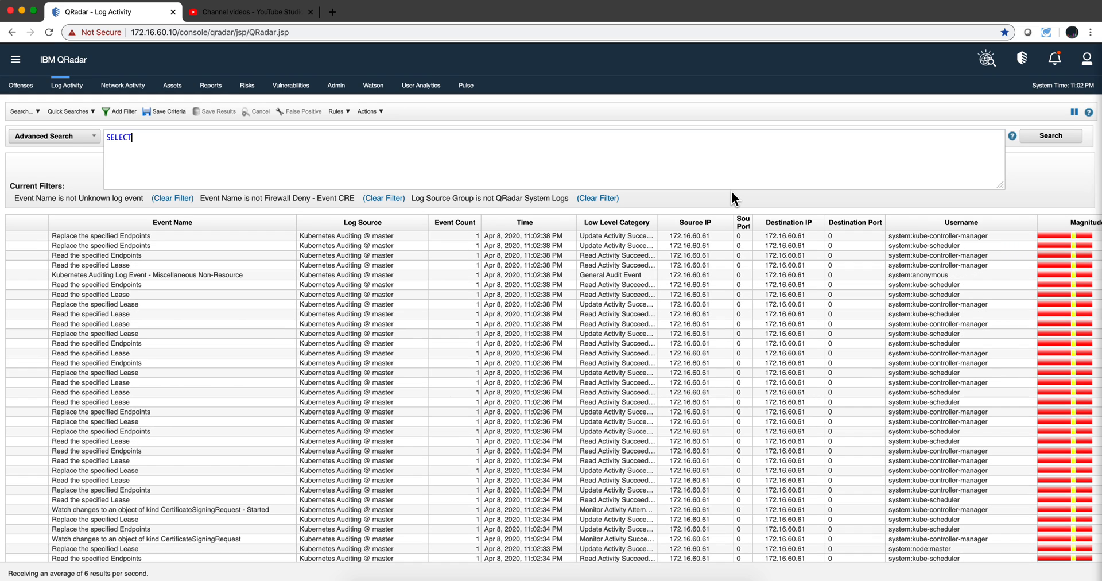
{"action": "type", "text": "se"}
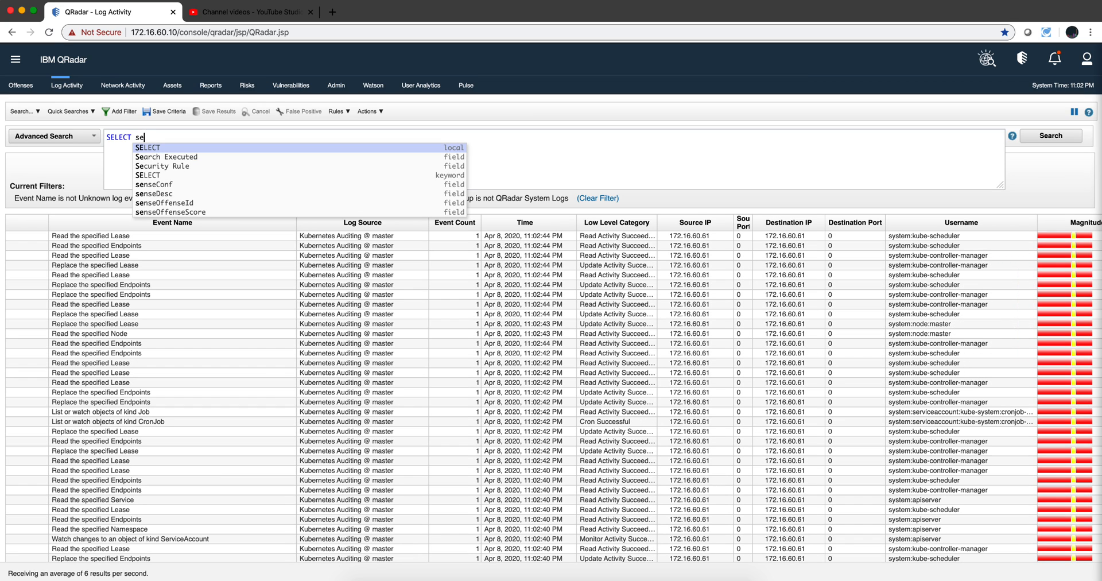
{"action": "type", "text": "sourc"}
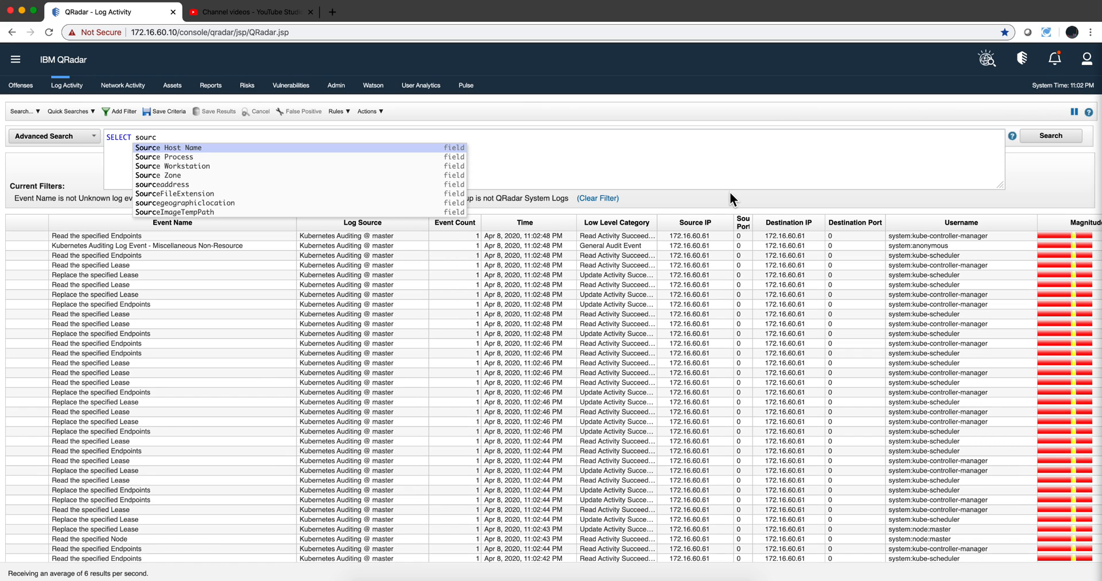
{"action": "type", "text": "ip"}
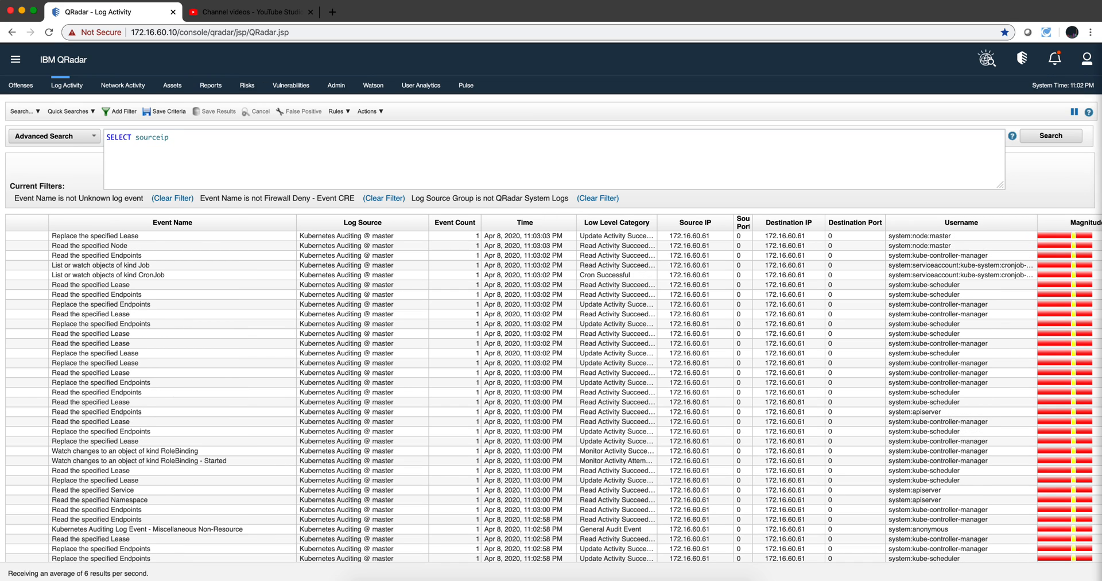
{"action": "type", "text": "from"}
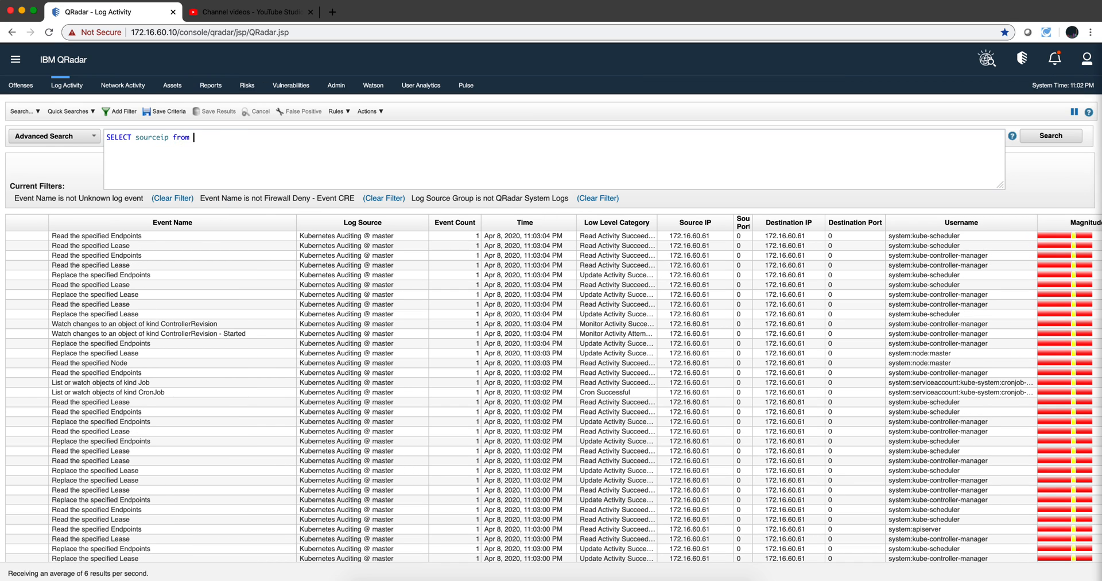
{"action": "type", "text": "events"}
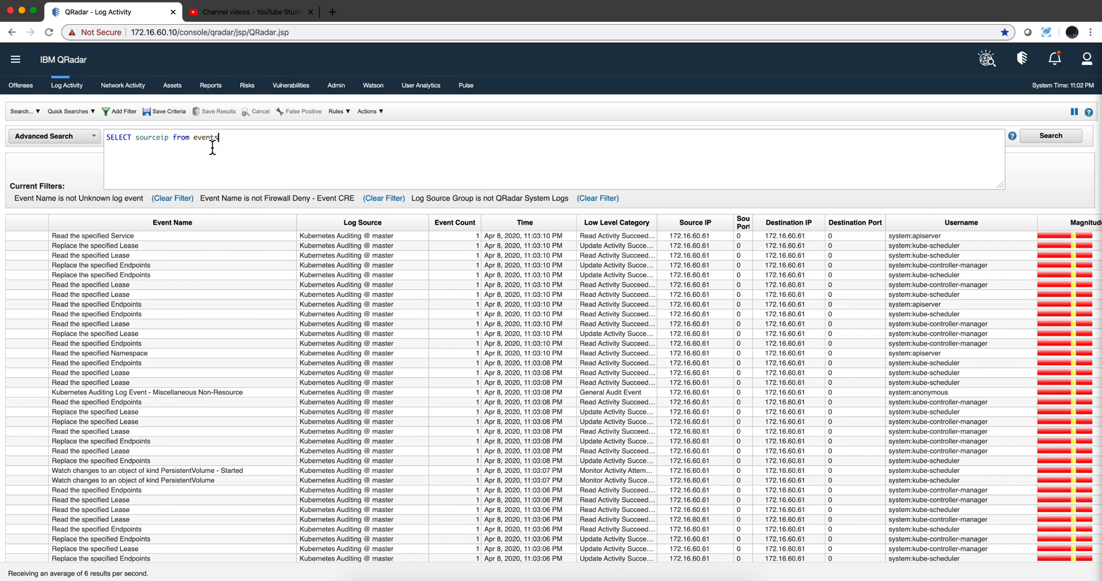
{"action": "left_click", "coordinate": [1049, 136]}
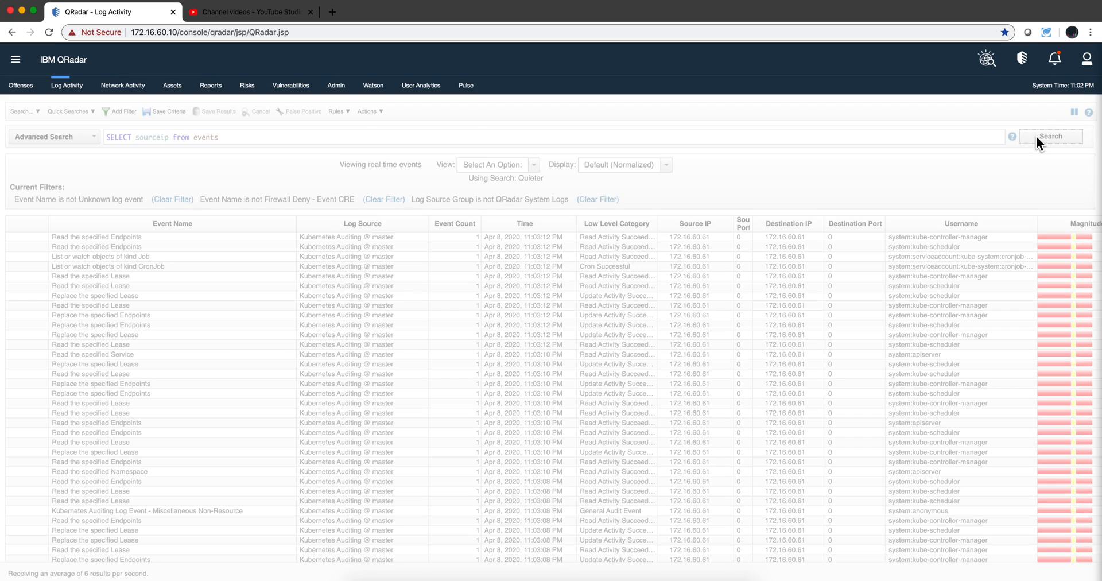
Step: Review the sourceip column covering 62,938 events and return to the query box
{"action": "left_click", "coordinate": [1049, 135]}
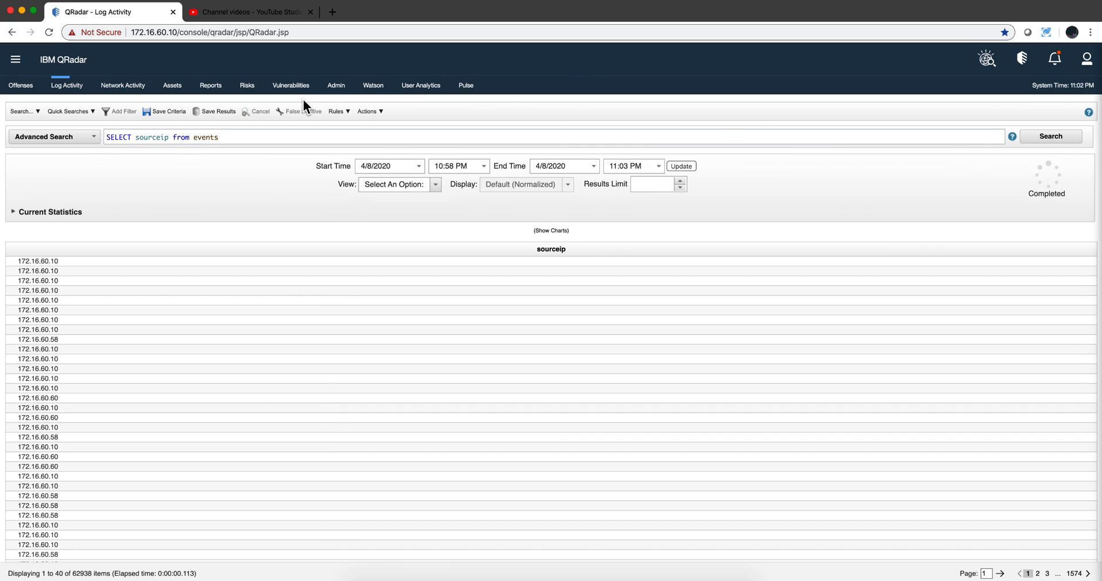
{"action": "mouse_move", "coordinate": [260, 112]}
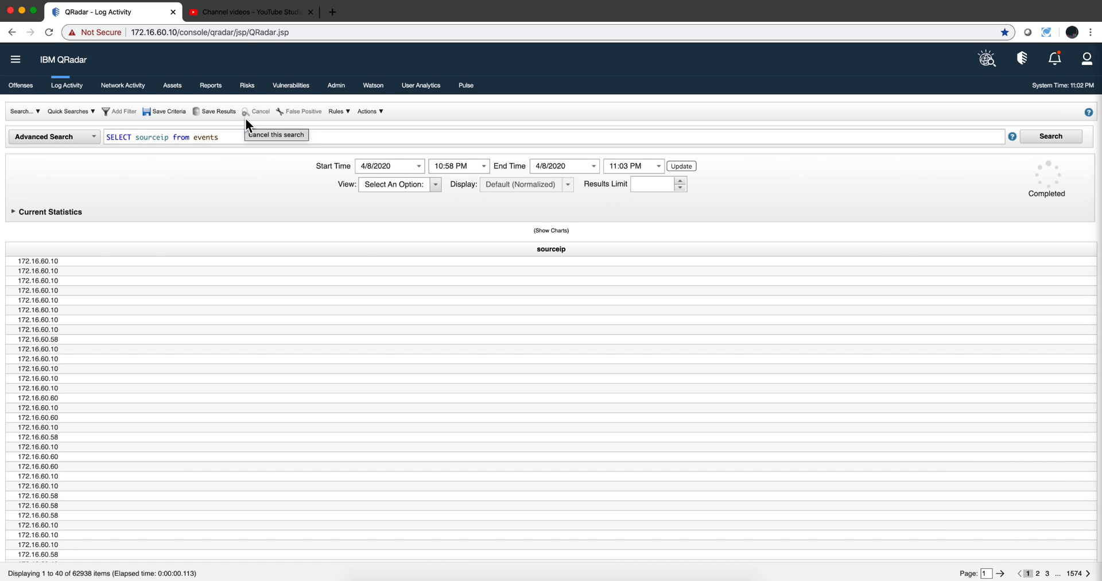
{"action": "mouse_move", "coordinate": [169, 137]}
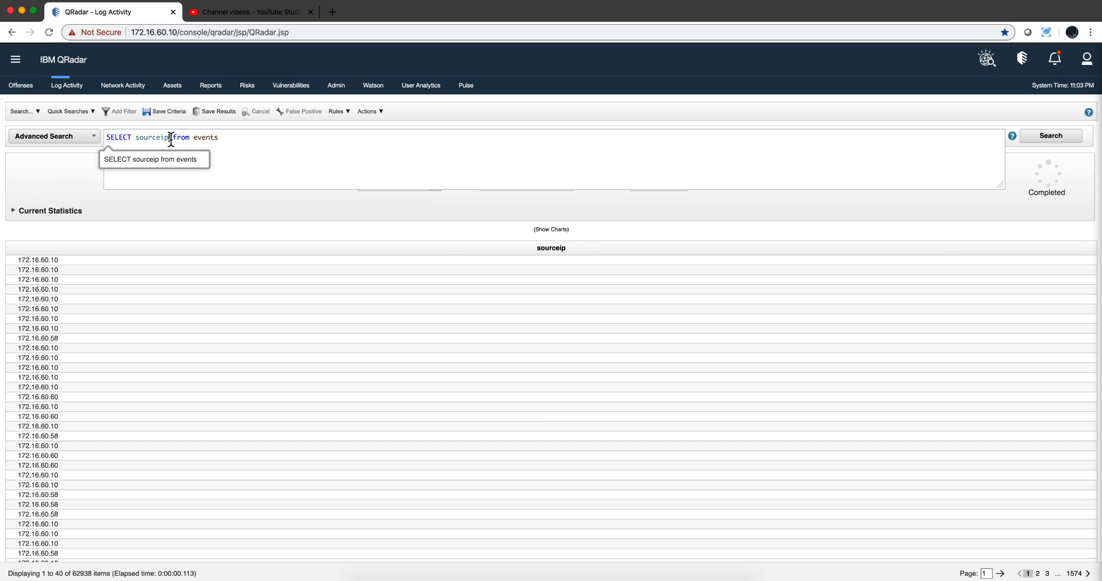
Step: Extend the query to 'SELECT sourceip, sum(eventcount) from events', picking eventcount from autocomplete
{"action": "type", "text": ","}
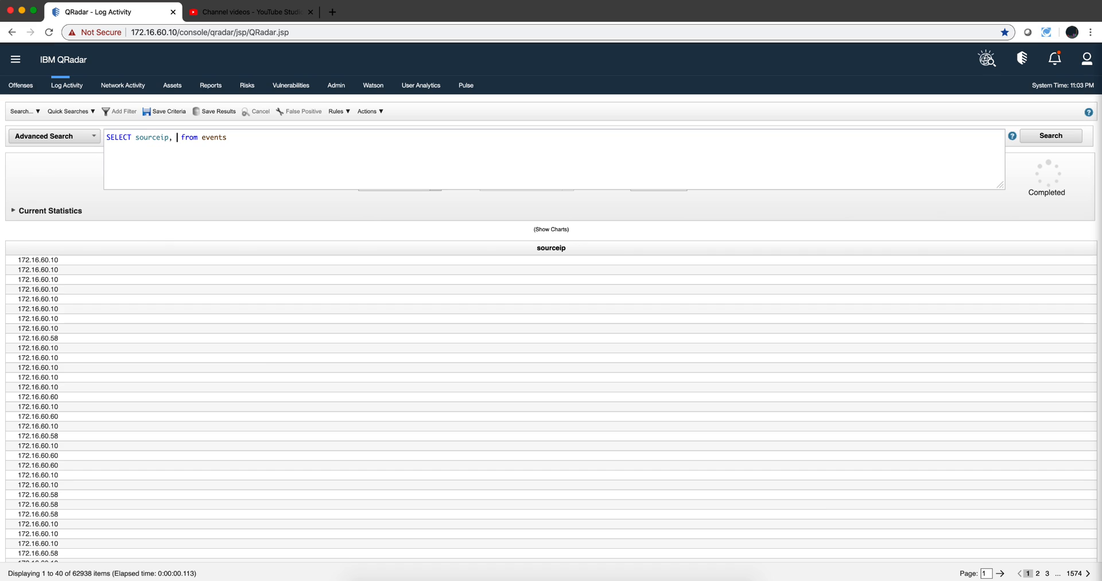
{"action": "type", "text": "sum("}
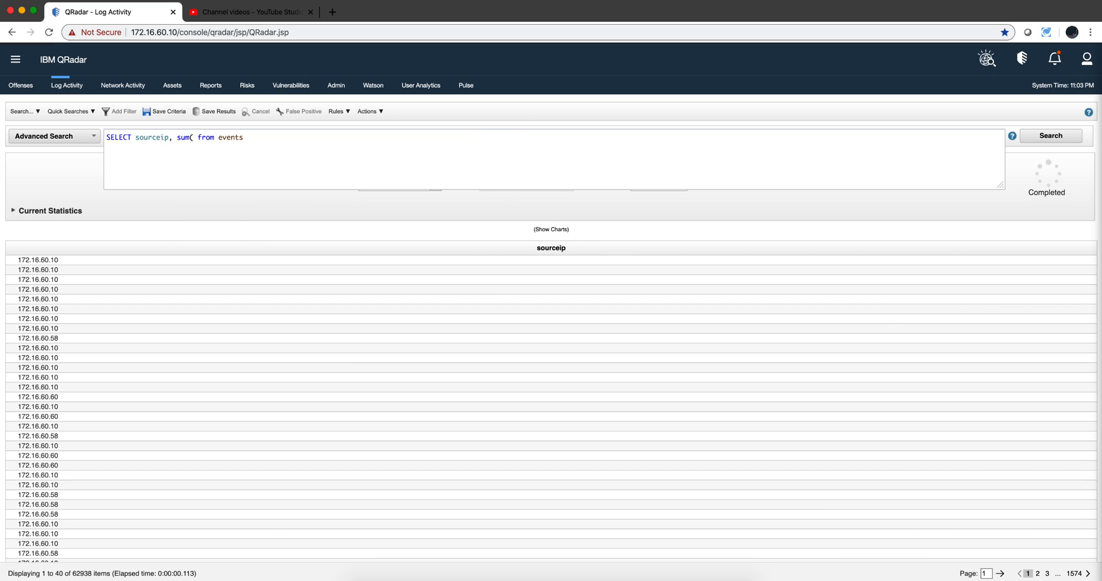
{"action": "type", "text": ")"}
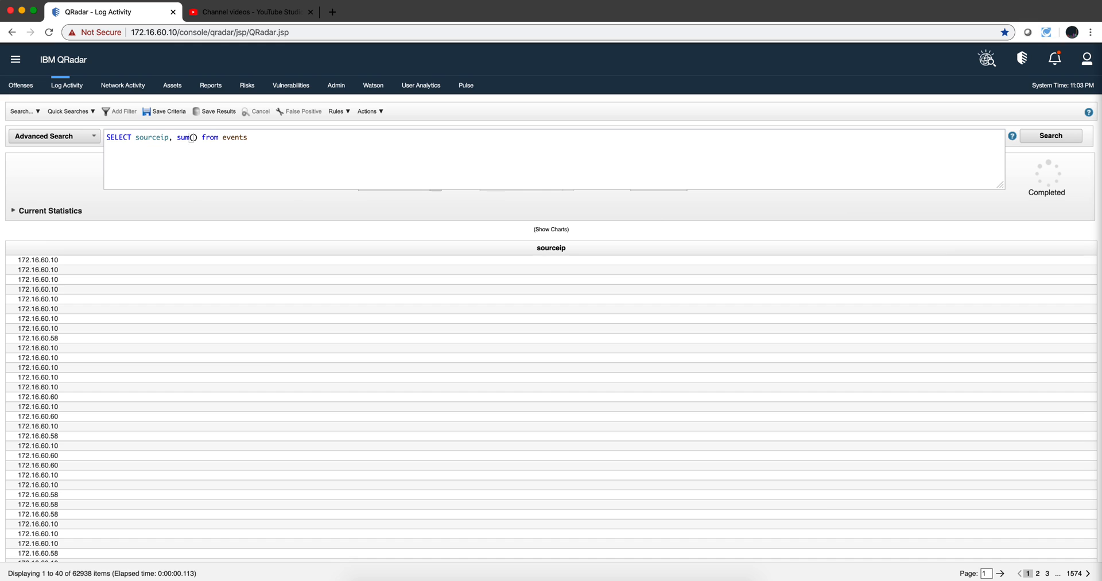
{"action": "type", "text": "event"}
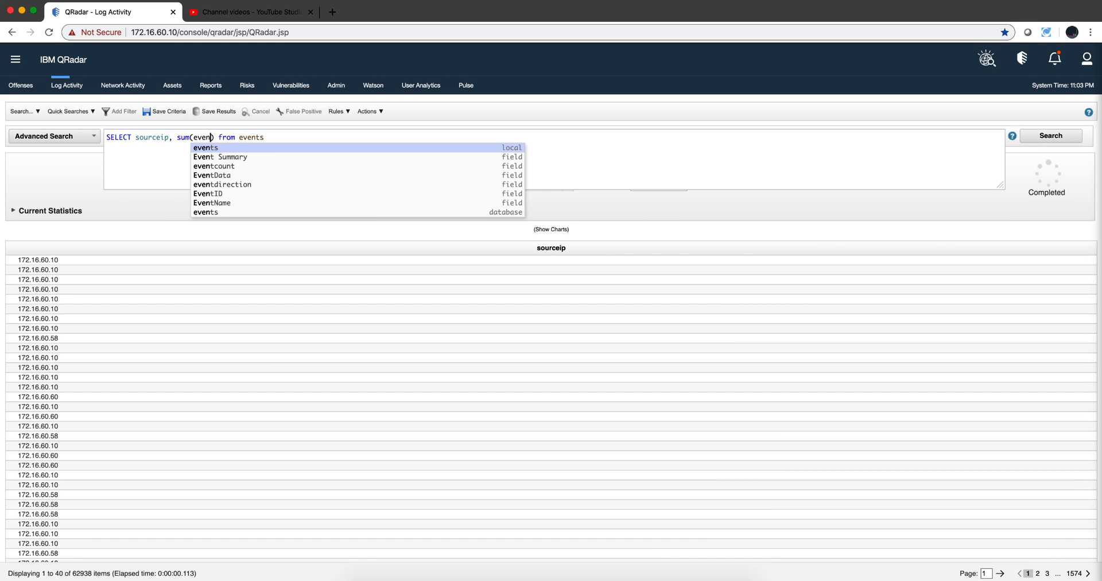
{"action": "type", "text": "tc"}
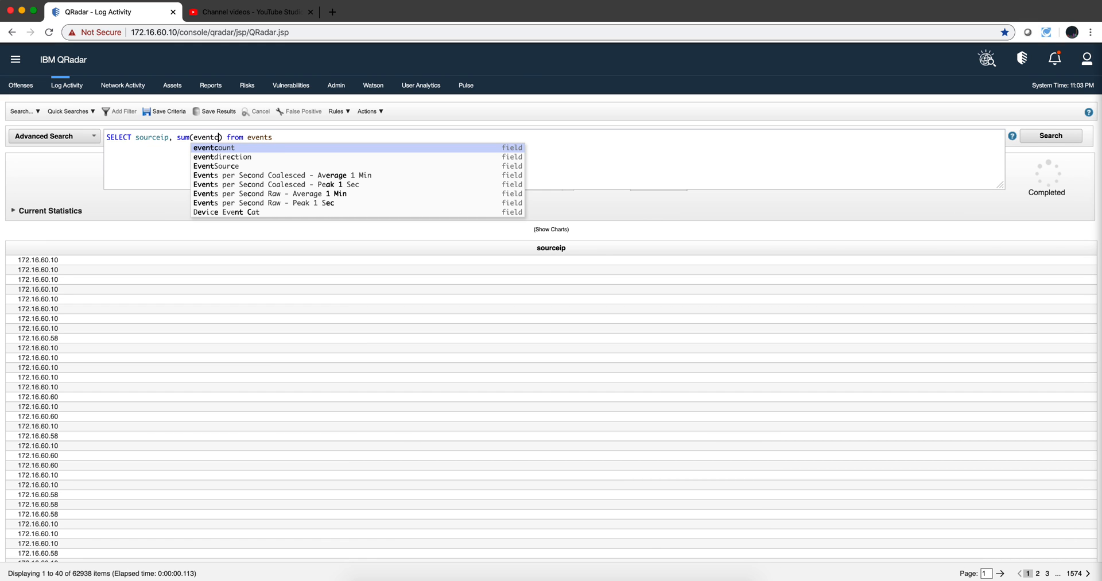
{"action": "mouse_move", "coordinate": [213, 147]}
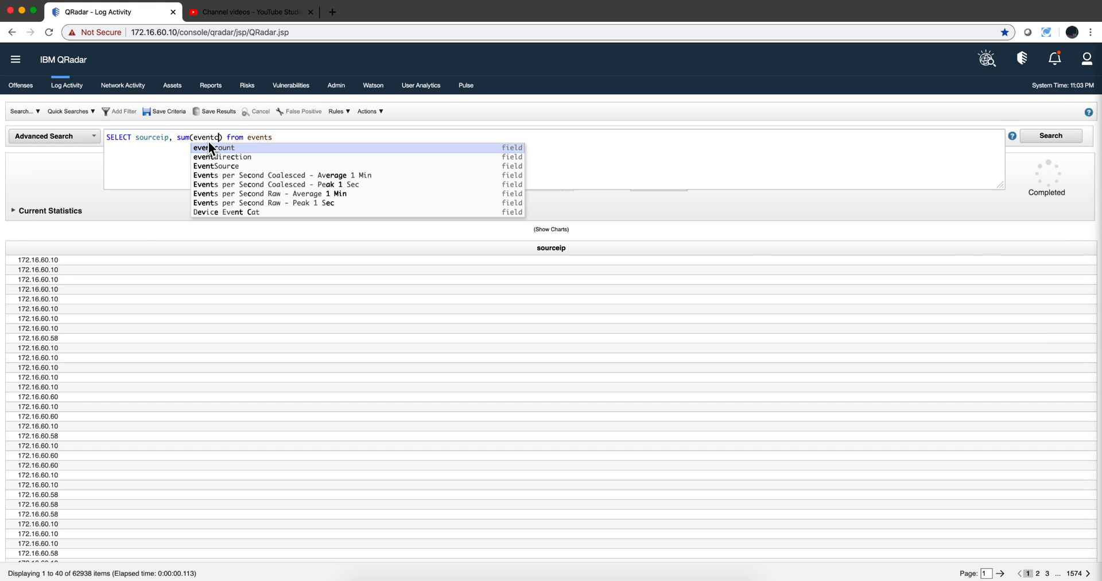
{"action": "left_click", "coordinate": [212, 147]}
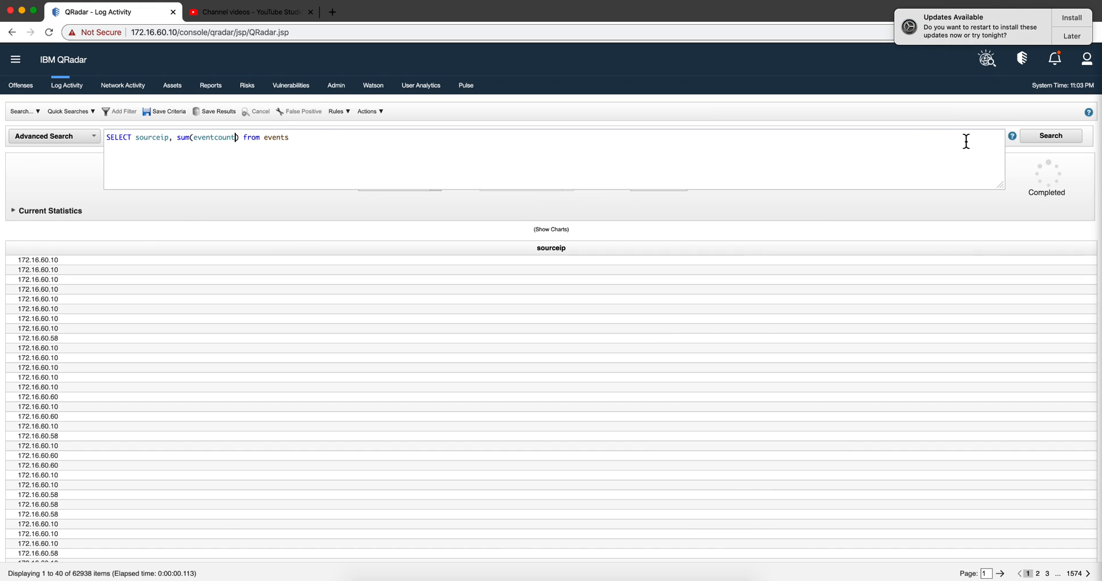
{"action": "mouse_move", "coordinate": [1081, 36]}
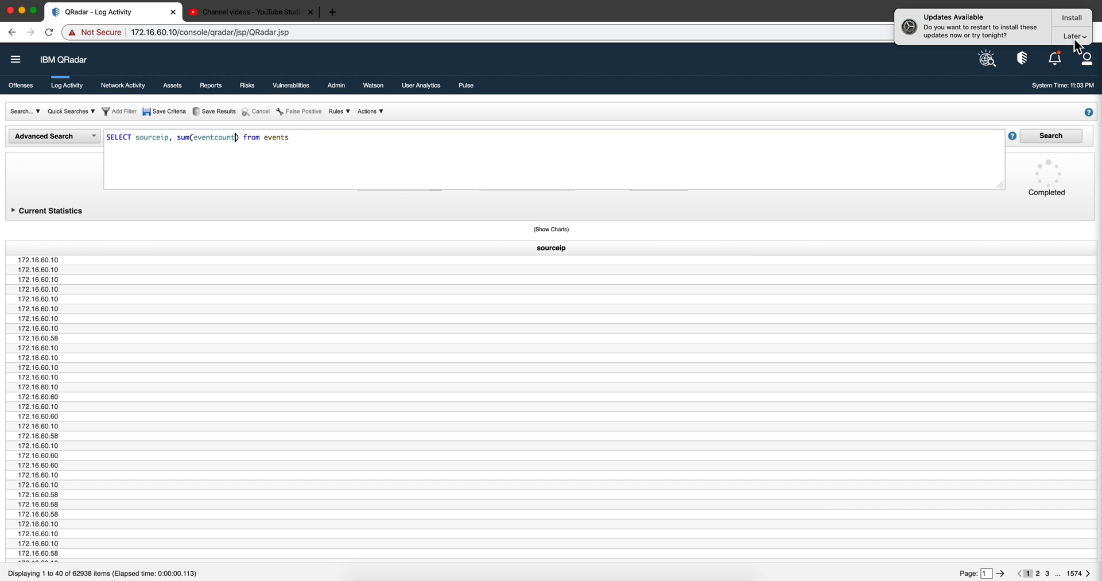
Step: Defer the macOS system update popup until tonight and dismiss its notice
{"action": "left_click", "coordinate": [1076, 35]}
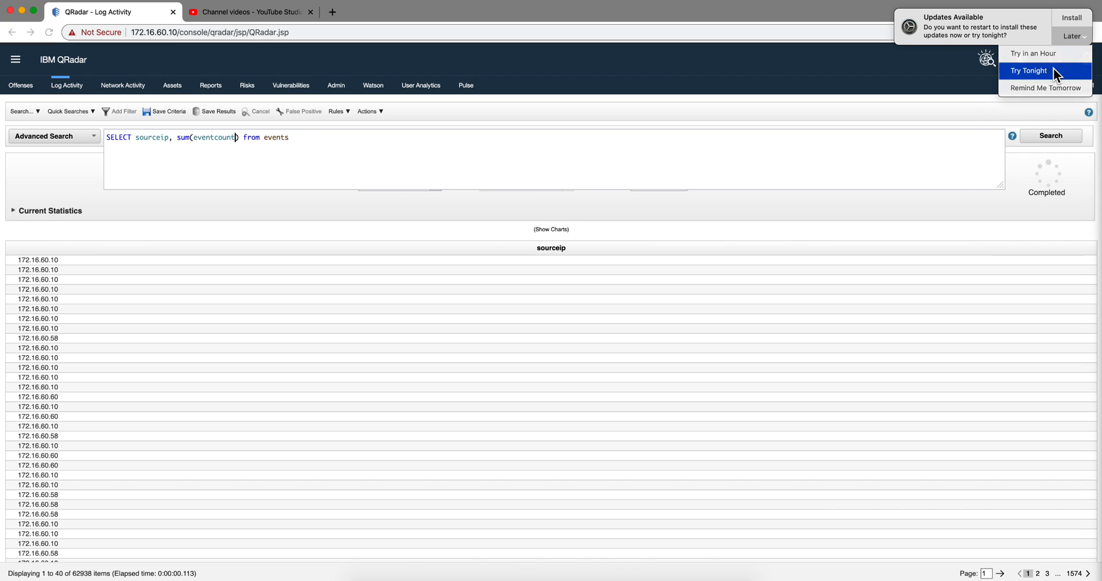
{"action": "left_click", "coordinate": [1031, 71]}
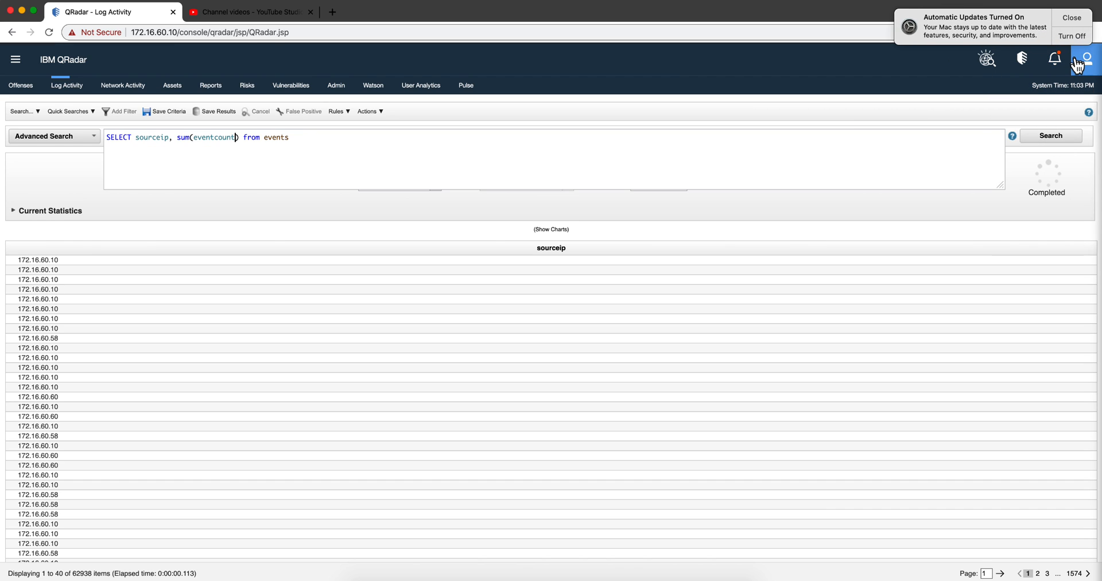
{"action": "left_click", "coordinate": [1071, 17]}
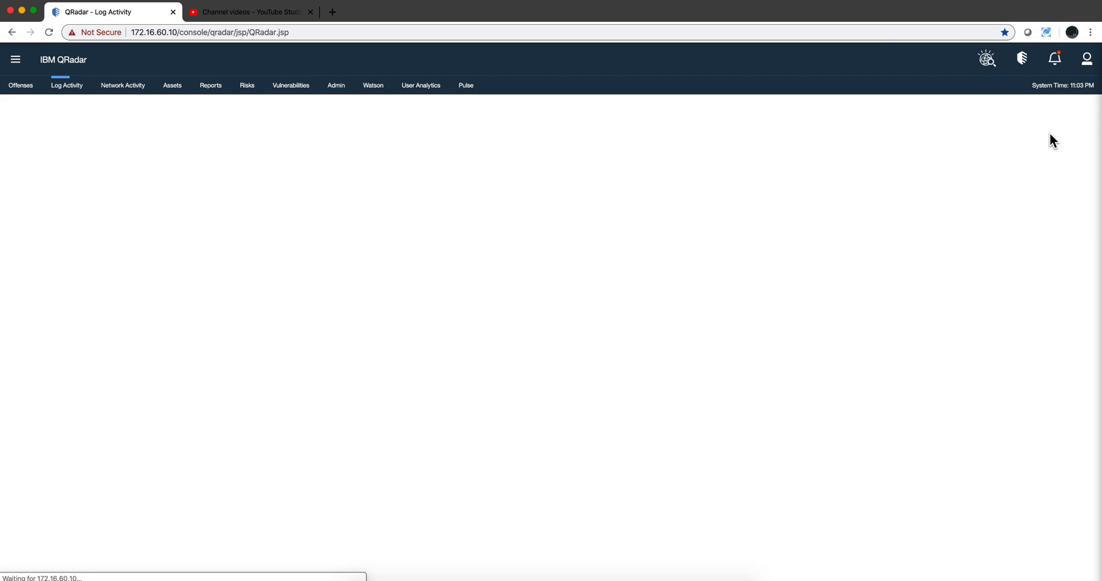
Step: Run the summed query and check the row 172.16.60.10 with SUM_eventcount 62938.0
{"action": "left_click", "coordinate": [1050, 137]}
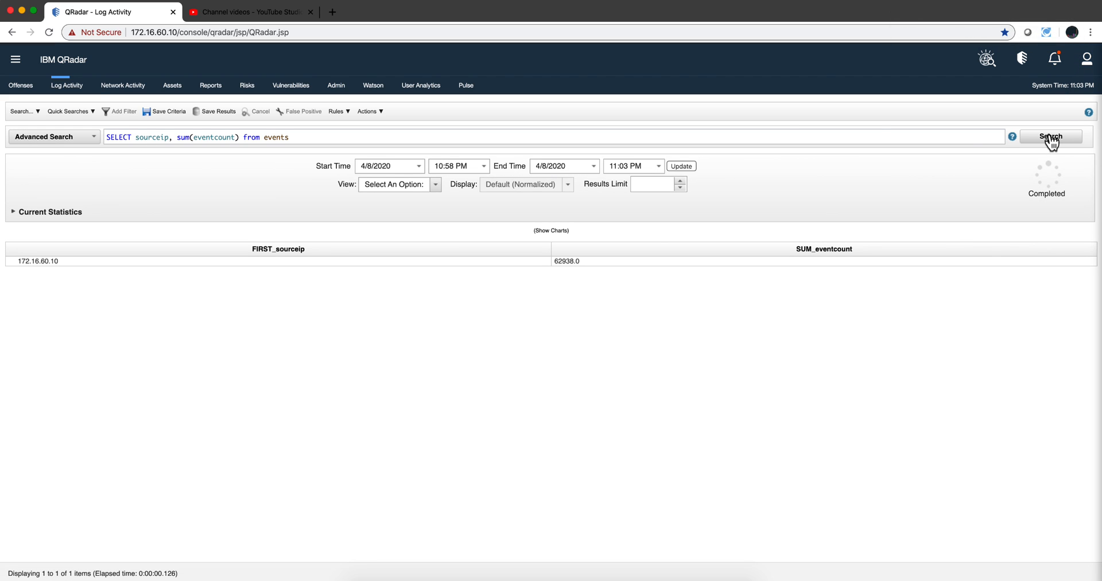
{"action": "mouse_move", "coordinate": [321, 116]}
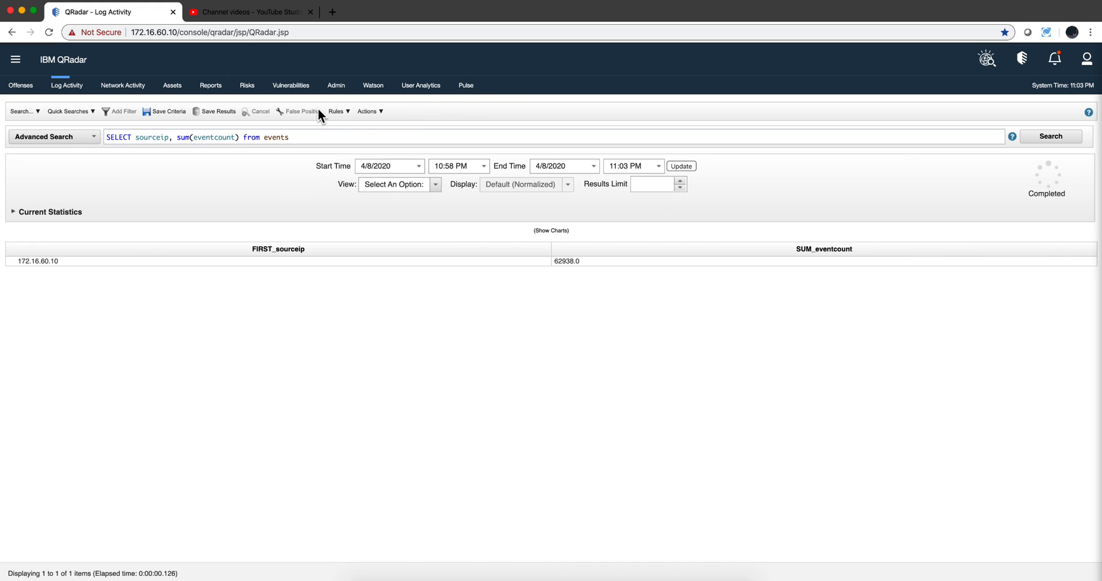
{"action": "mouse_move", "coordinate": [303, 111]}
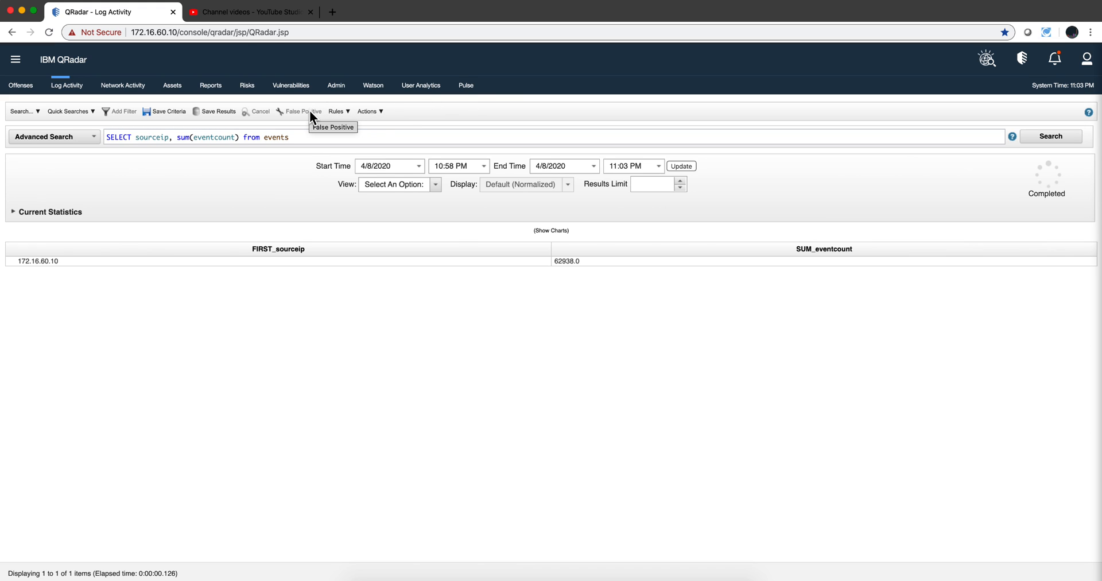
{"action": "mouse_move", "coordinate": [153, 160]}
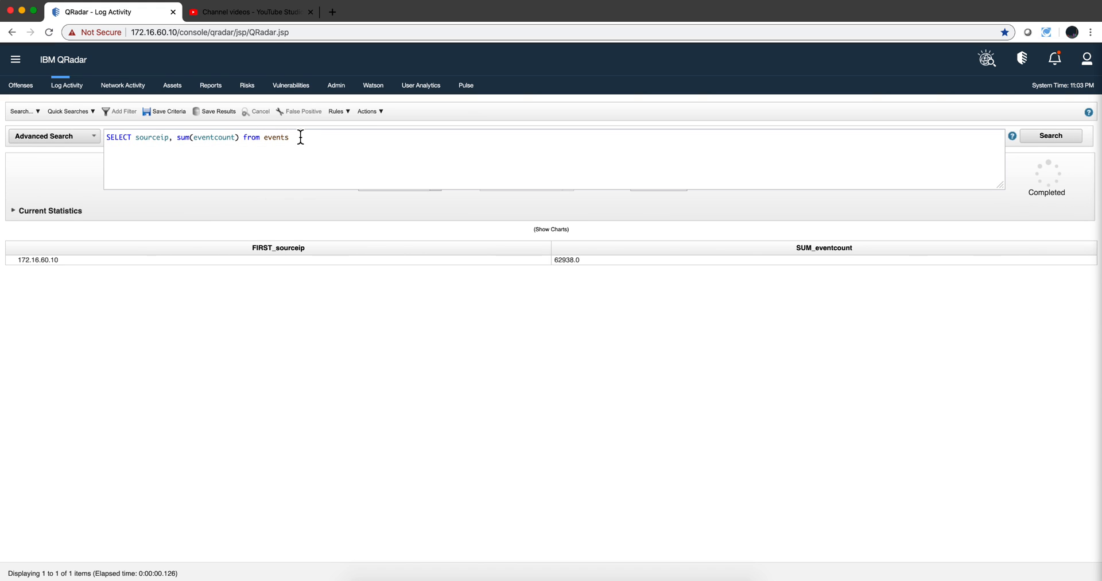
Step: Append 'GROUP BY sourceip' via autocomplete and rerun, giving ten source IP rows
{"action": "type", "text": "gro"}
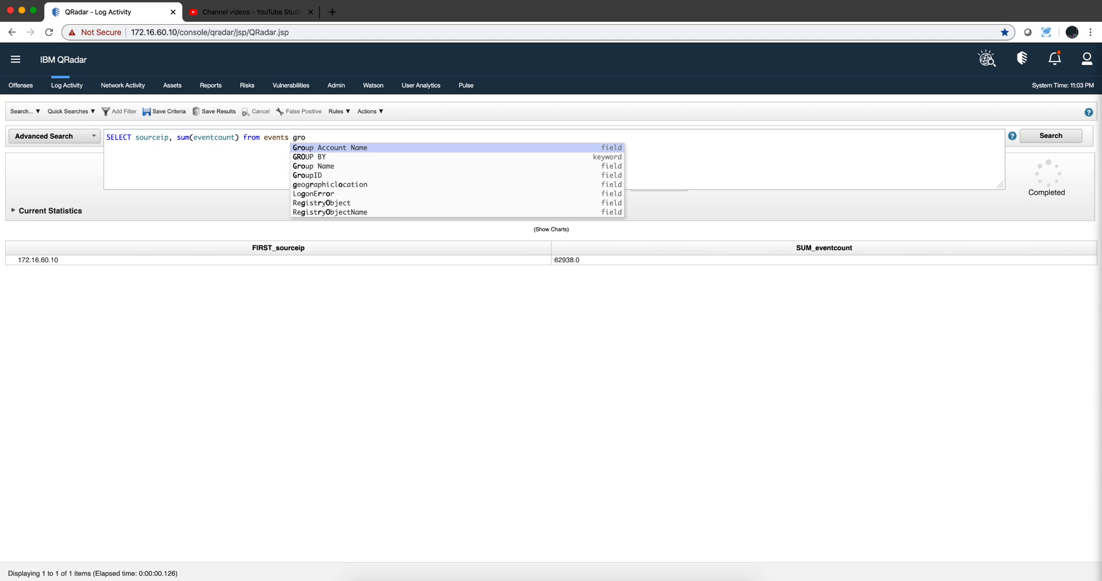
{"action": "left_click", "coordinate": [308, 156]}
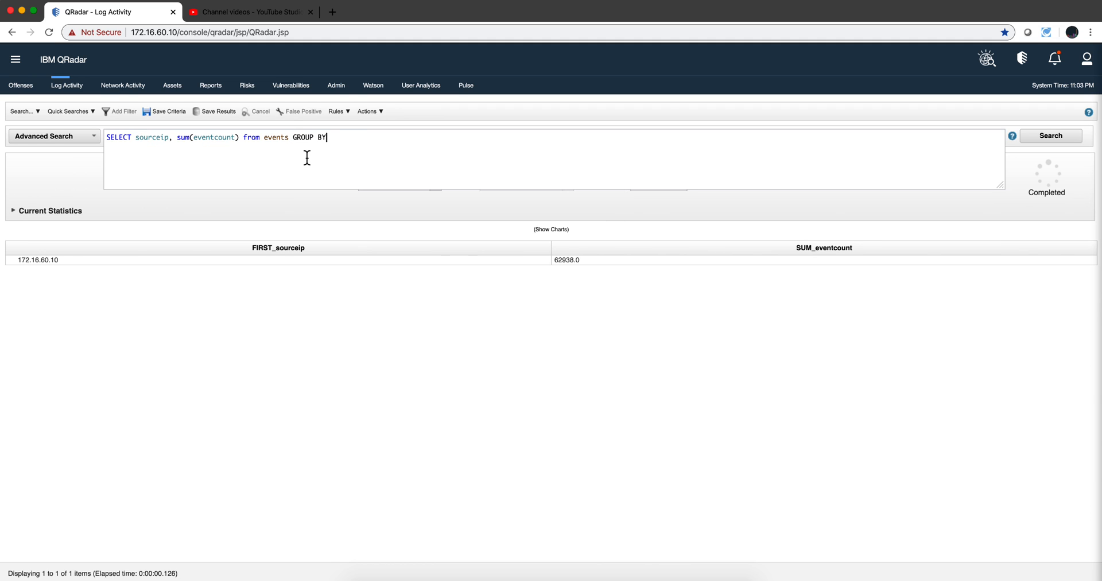
{"action": "type", "text": "sou"}
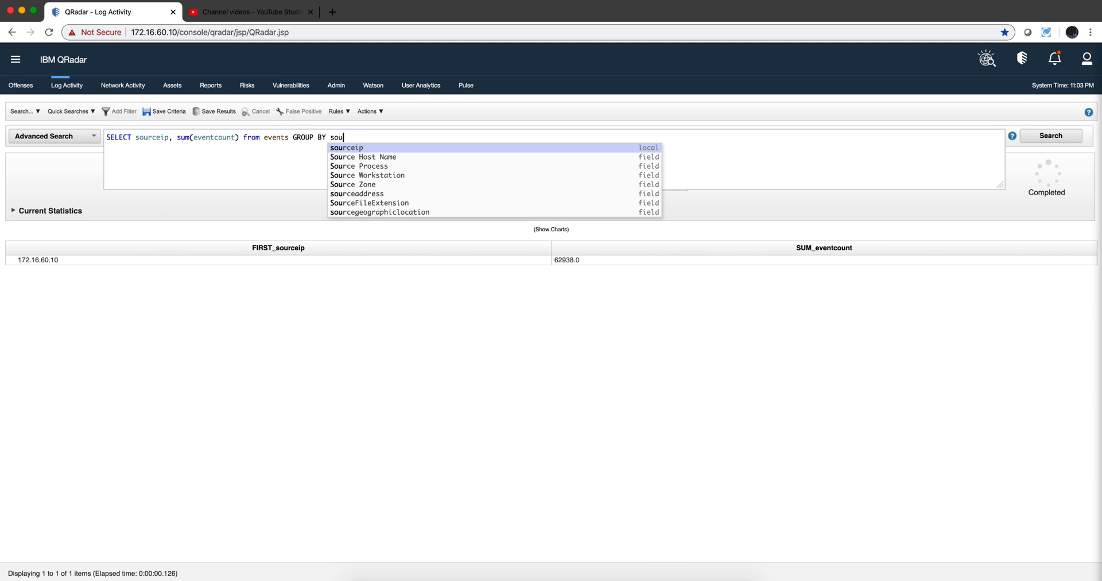
{"action": "type", "text": "rceip"}
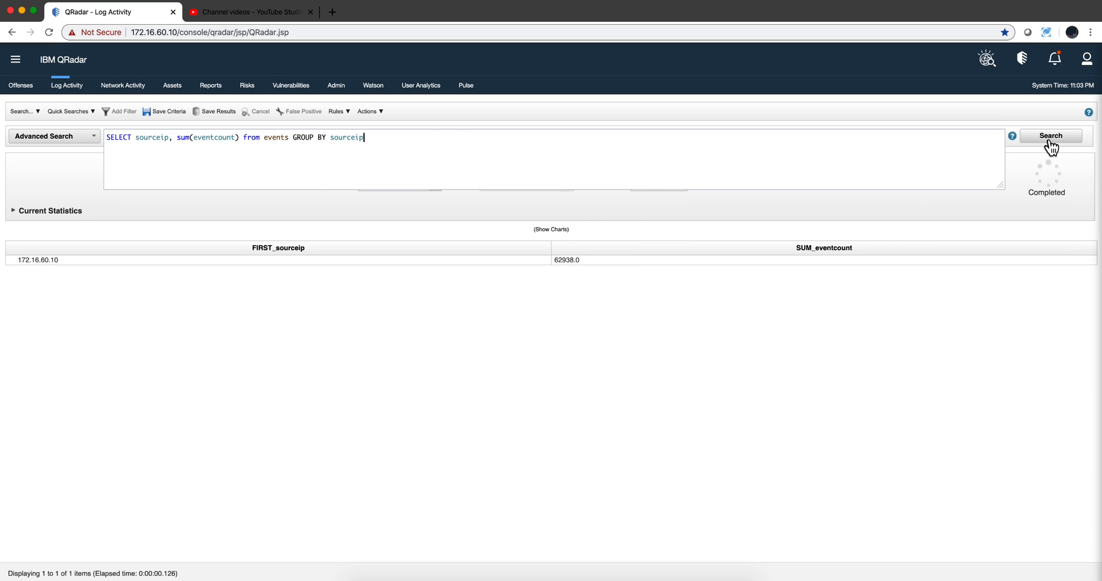
{"action": "left_click", "coordinate": [1049, 136]}
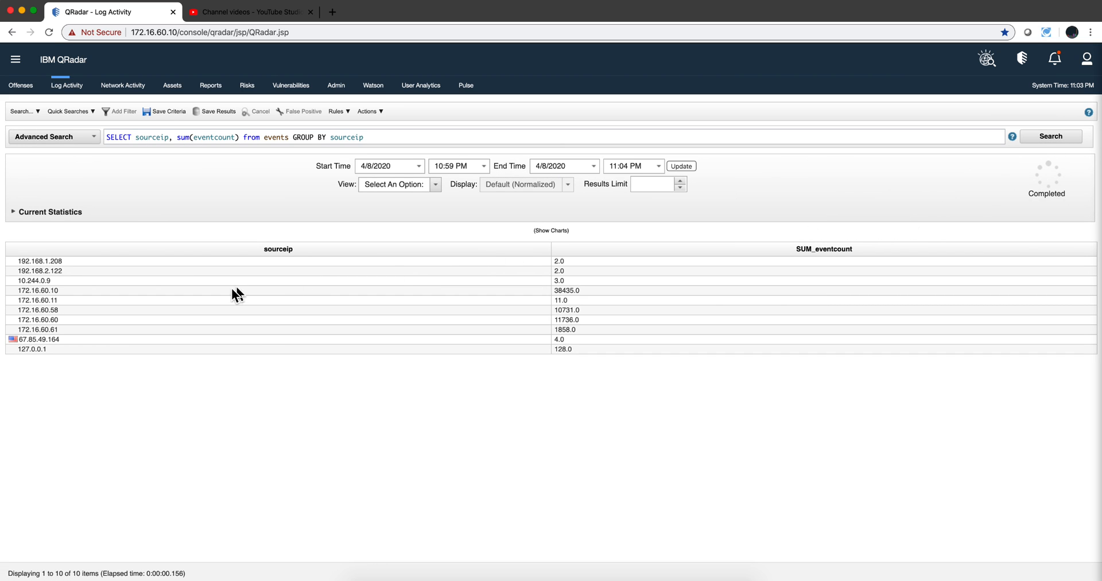
Step: Append 'LAST 24 HOURS', fixing the parse error, and rerun for 842 source IP rows
{"action": "left_click", "coordinate": [365, 137]}
{"action": "type", "text": " last"}
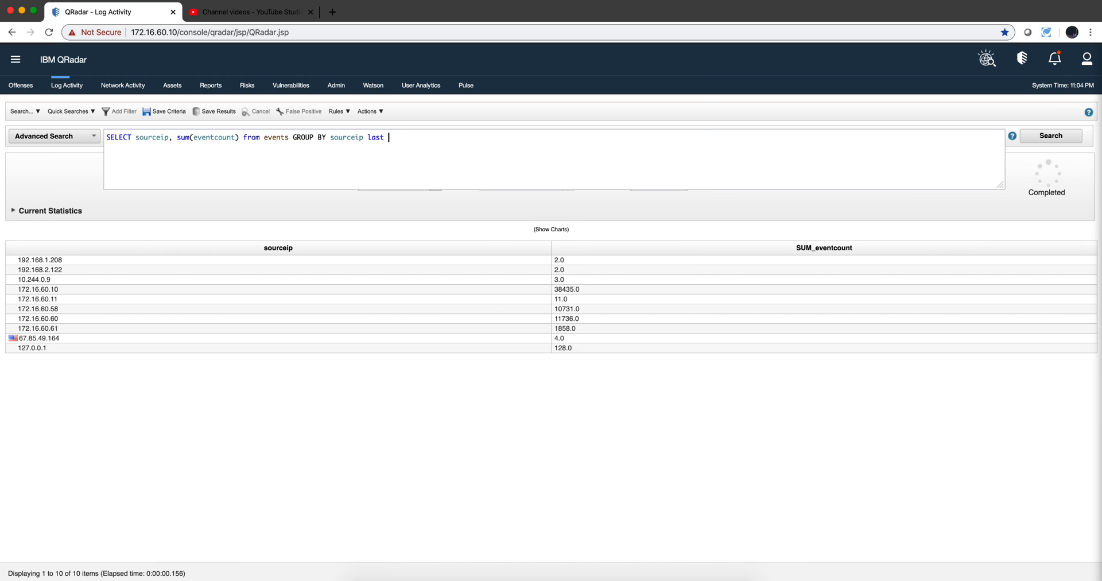
{"action": "type", "text": "24"}
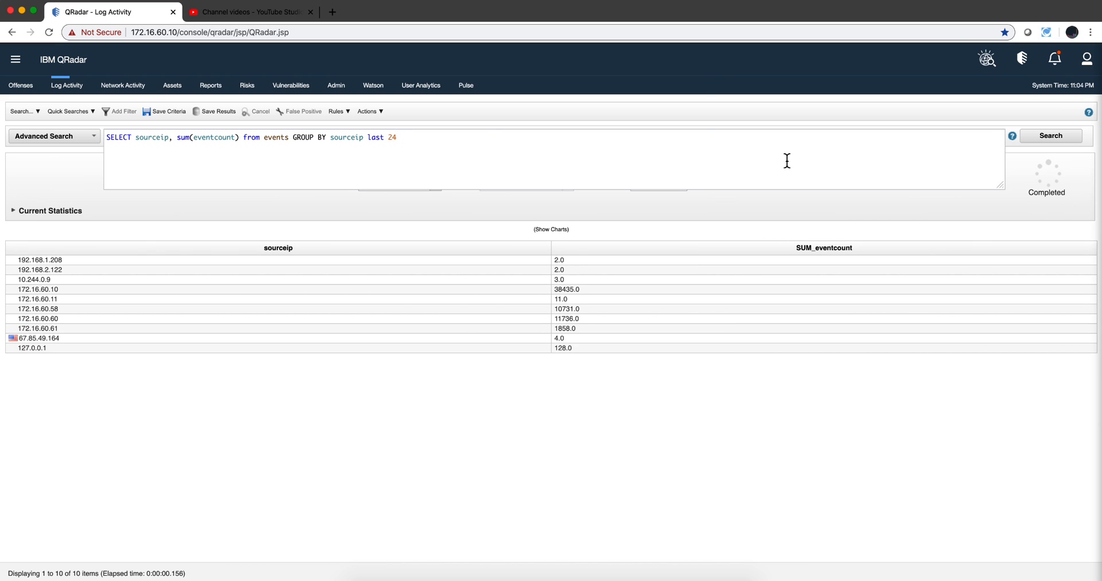
{"action": "left_click", "coordinate": [1049, 135]}
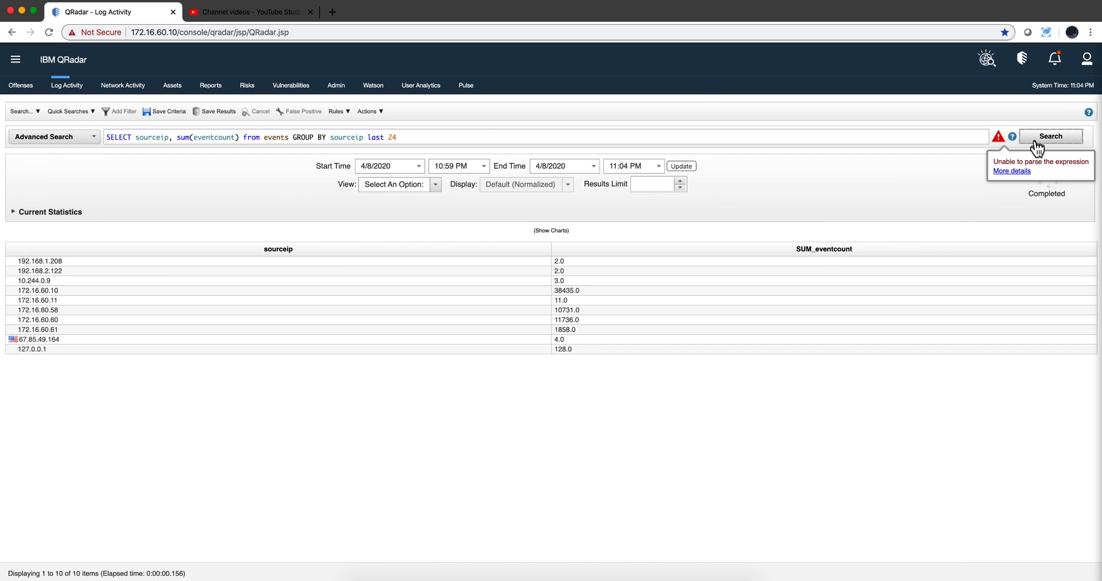
{"action": "mouse_move", "coordinate": [427, 130]}
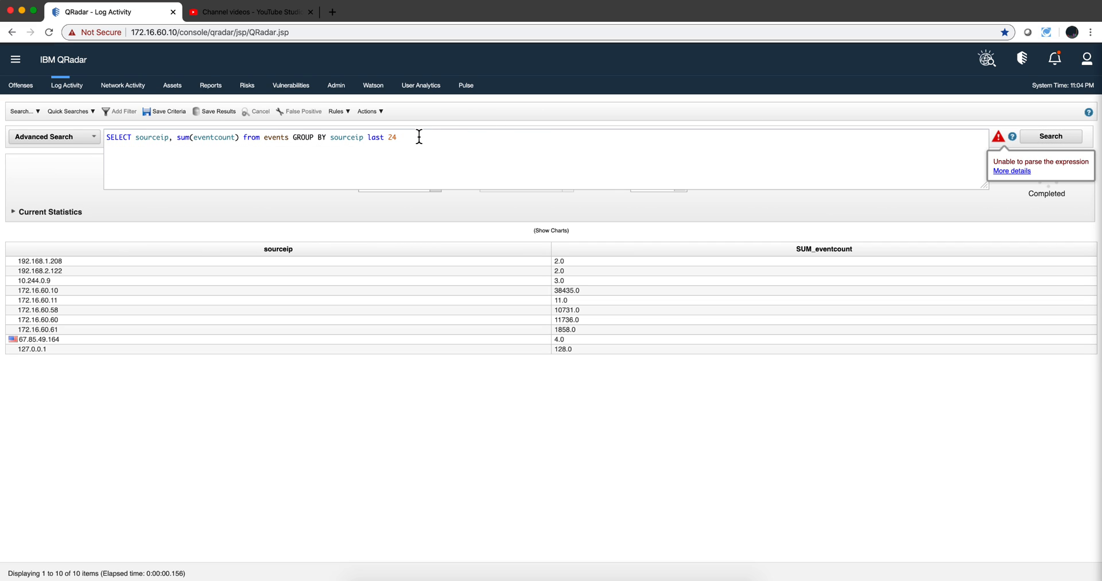
{"action": "type", "text": "Hour"}
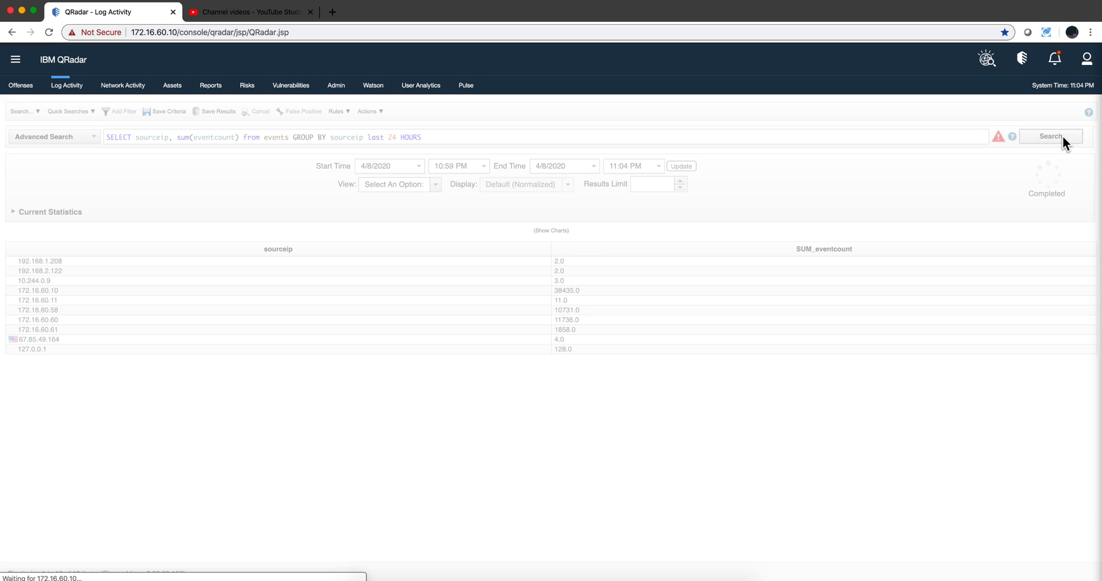
{"action": "left_click", "coordinate": [1049, 135]}
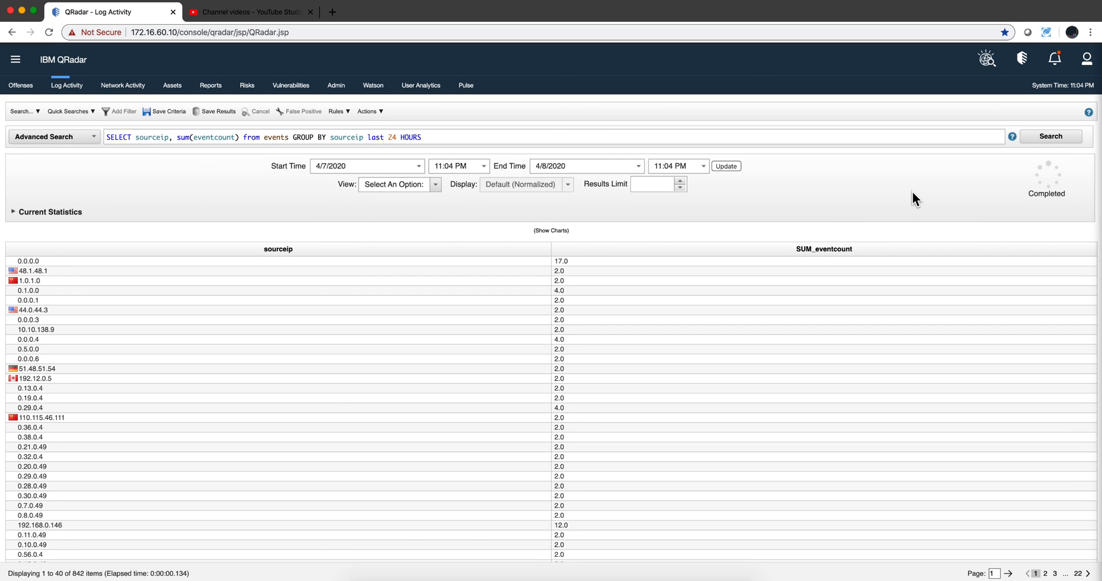
{"action": "mouse_move", "coordinate": [547, 202]}
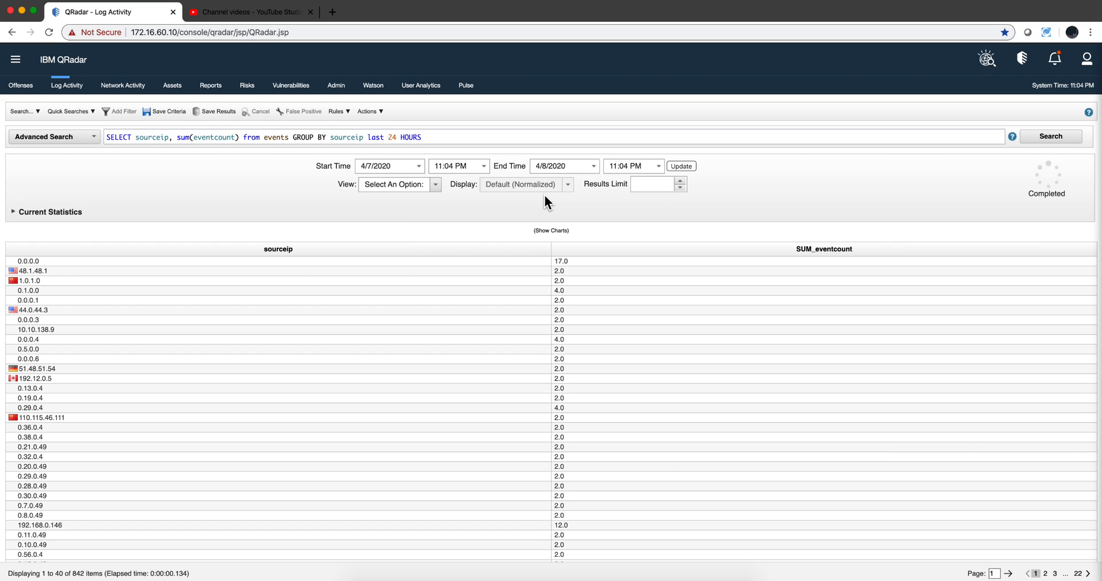
{"action": "mouse_move", "coordinate": [326, 159]}
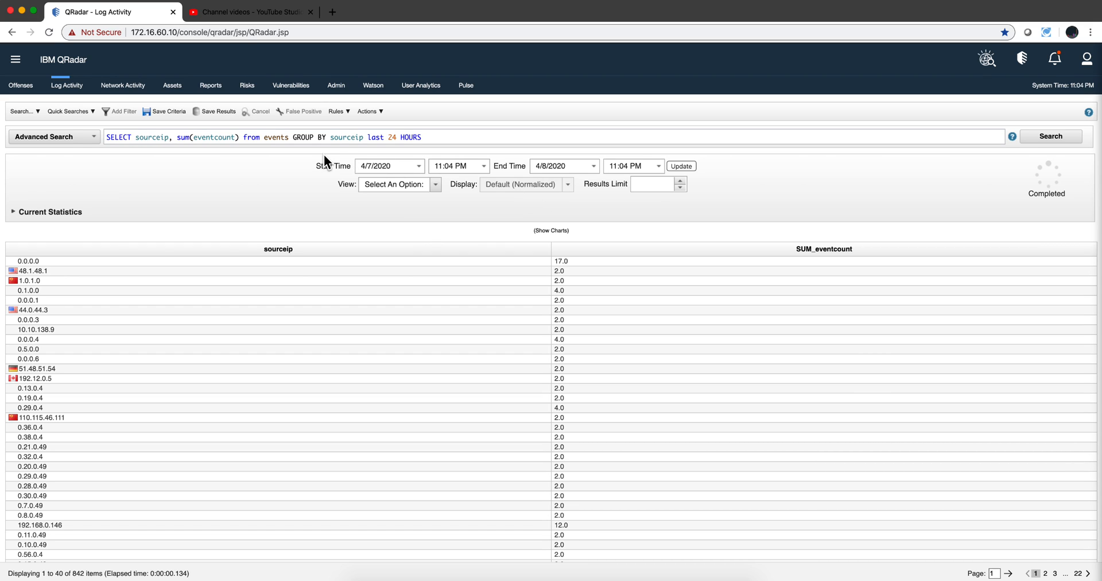
Step: Add WHERE eventdirection = 'R2L' after 'from events' and rerun, giving 21 rows
{"action": "left_click", "coordinate": [366, 136]}
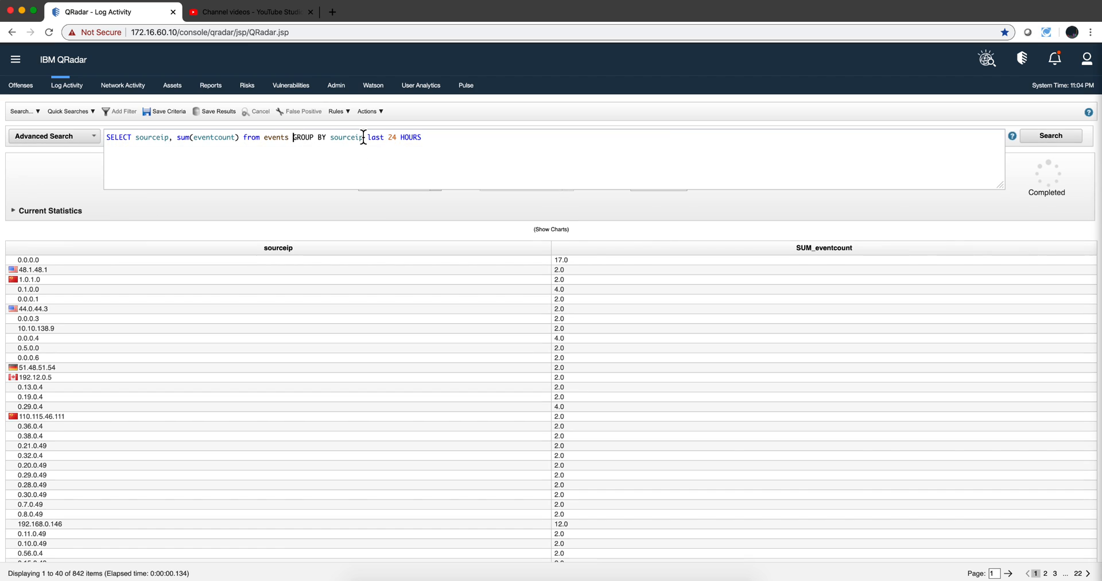
{"action": "type", "text": "where"}
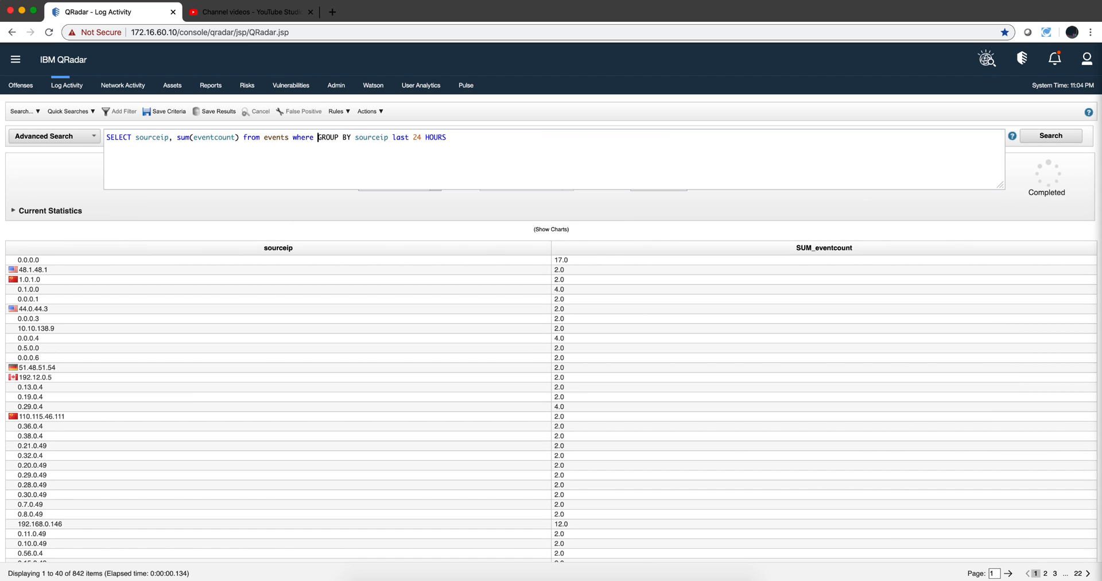
{"action": "mouse_move", "coordinate": [362, 136]}
{"action": "type", "text": "e"}
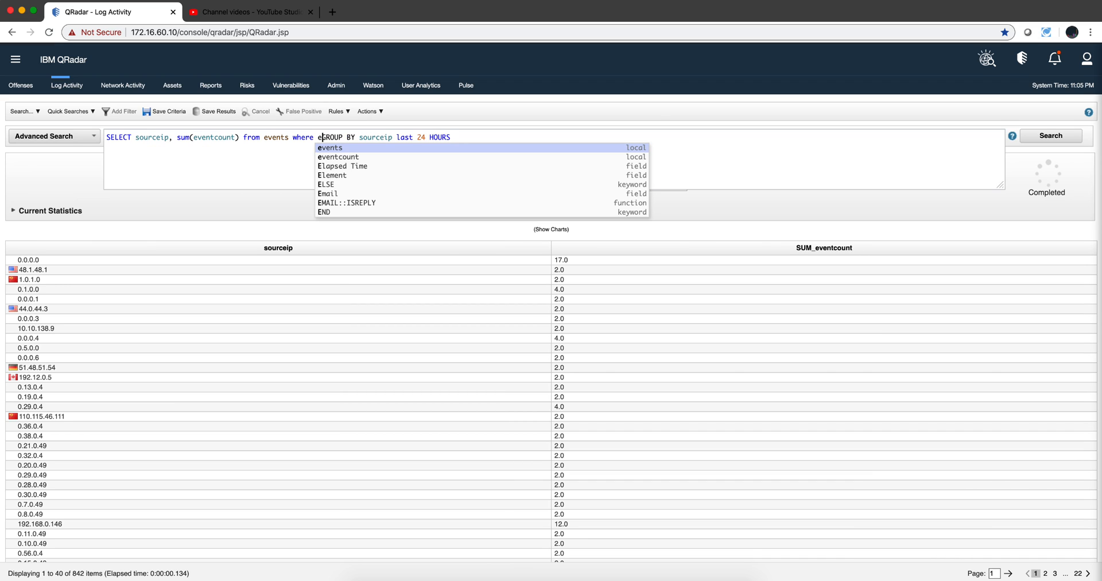
{"action": "type", "text": "ventd"}
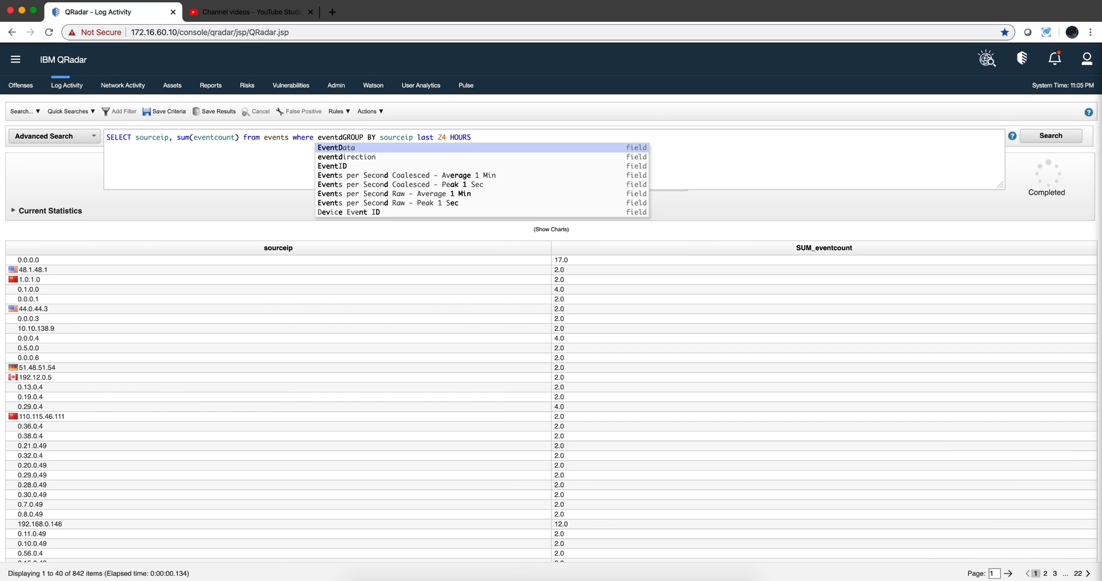
{"action": "left_click", "coordinate": [345, 156]}
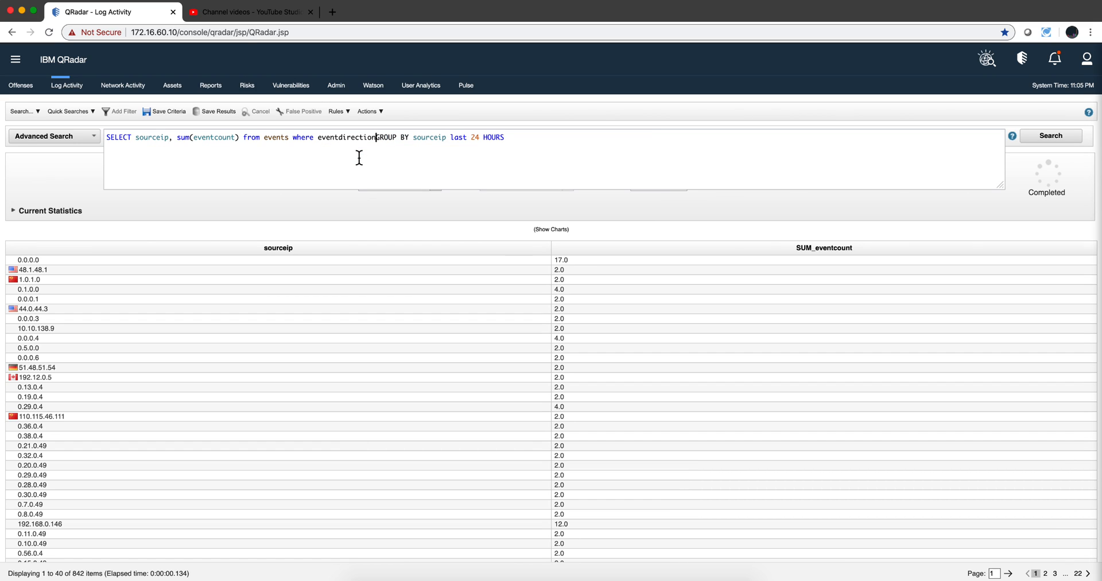
{"action": "type", "text": "="}
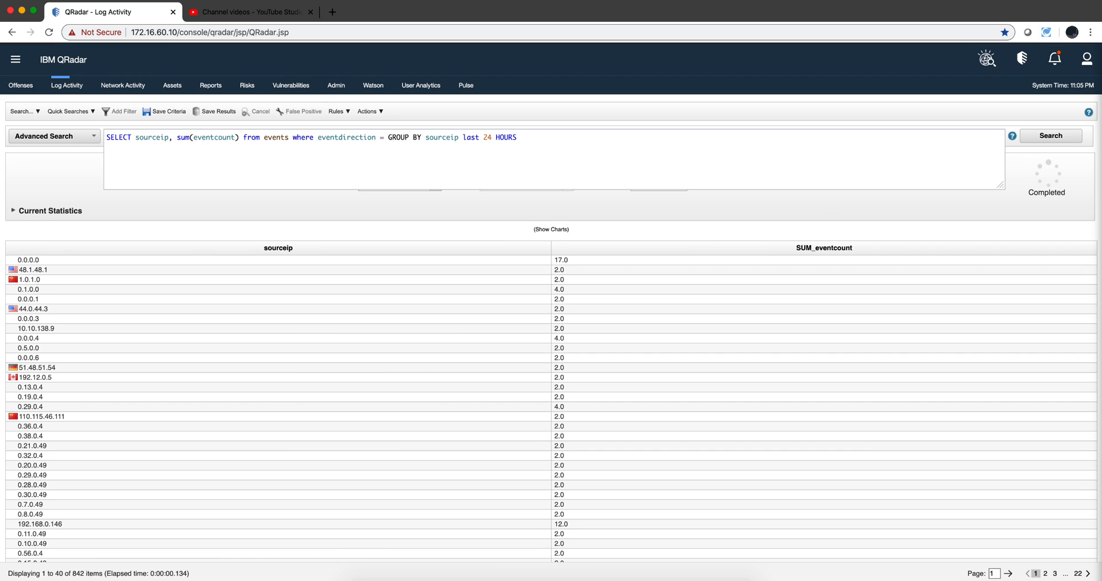
{"action": "type", "text": "'R2L"}
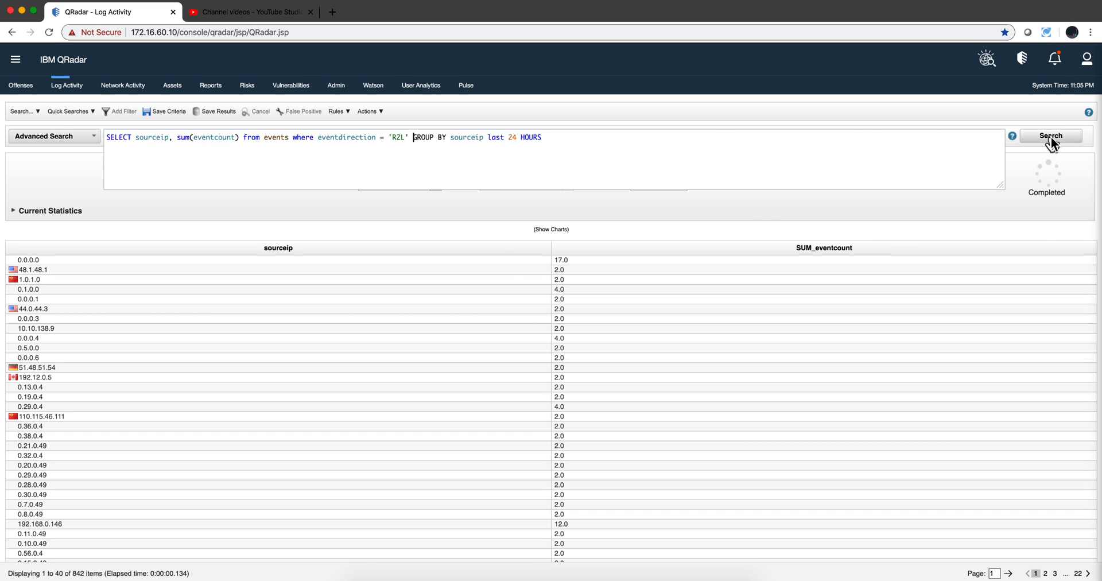
{"action": "left_click", "coordinate": [1050, 135]}
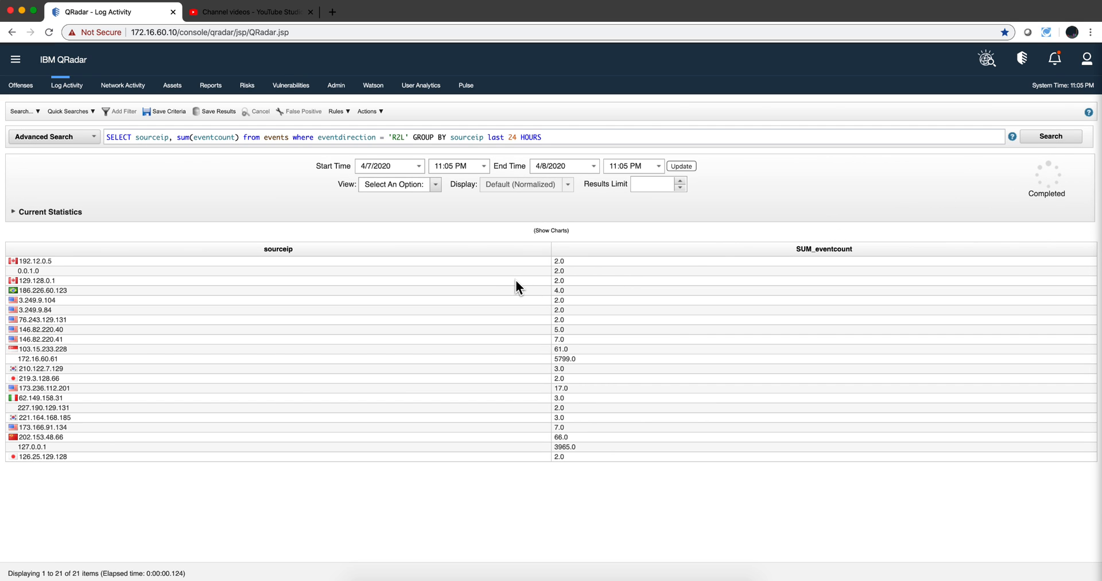
{"action": "mouse_move", "coordinate": [481, 199]}
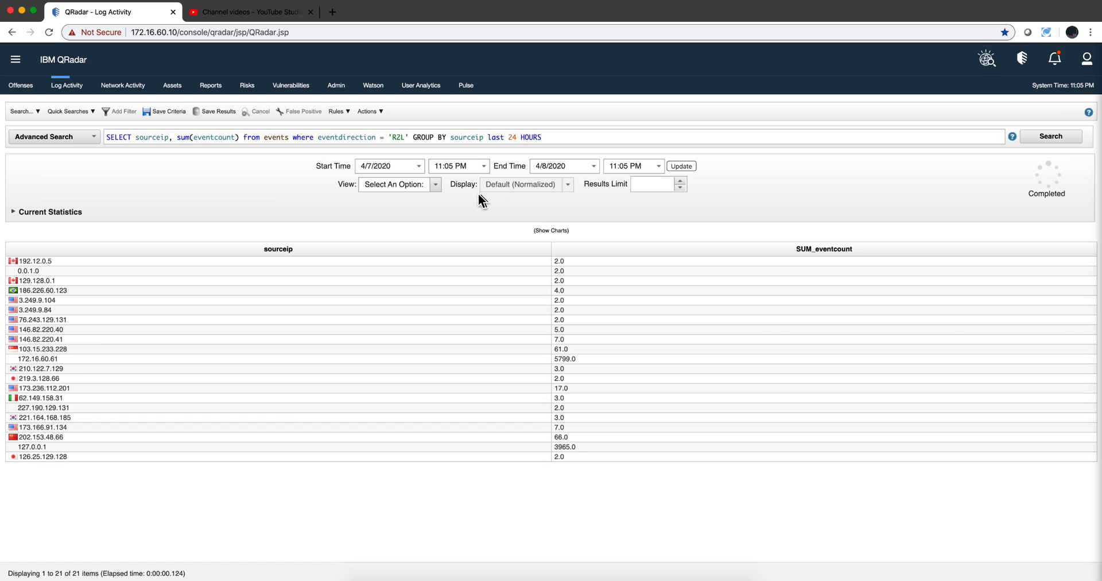
{"action": "mouse_move", "coordinate": [478, 203]}
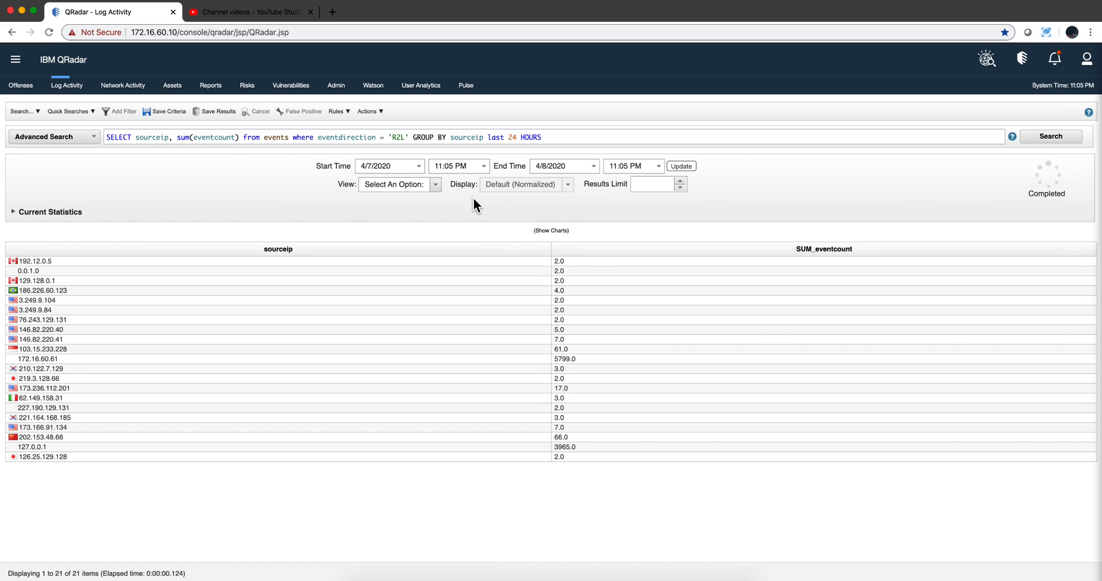
{"action": "mouse_move", "coordinate": [438, 152]}
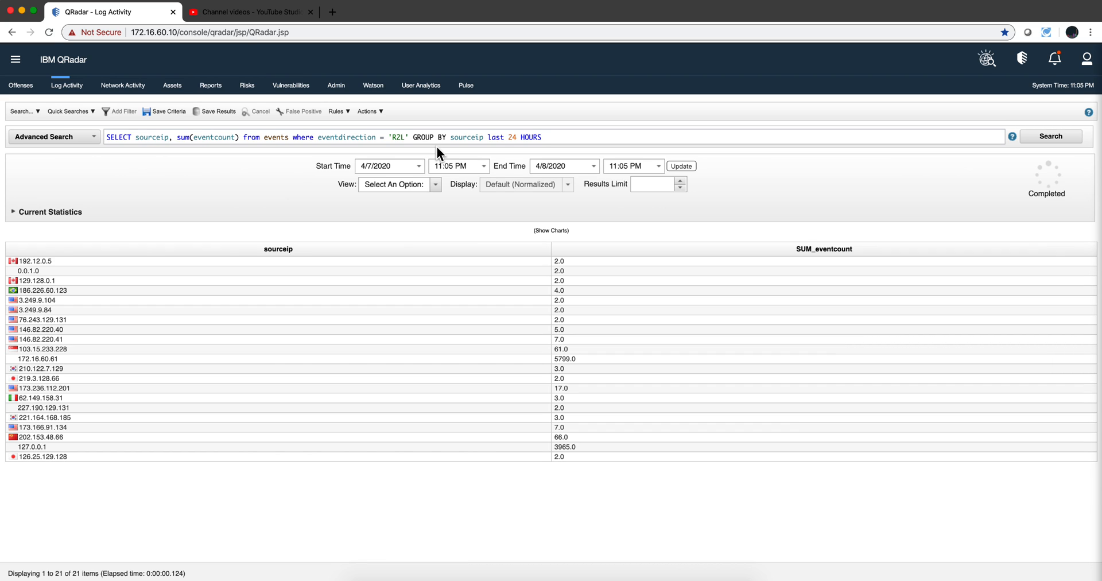
{"action": "mouse_move", "coordinate": [560, 368]}
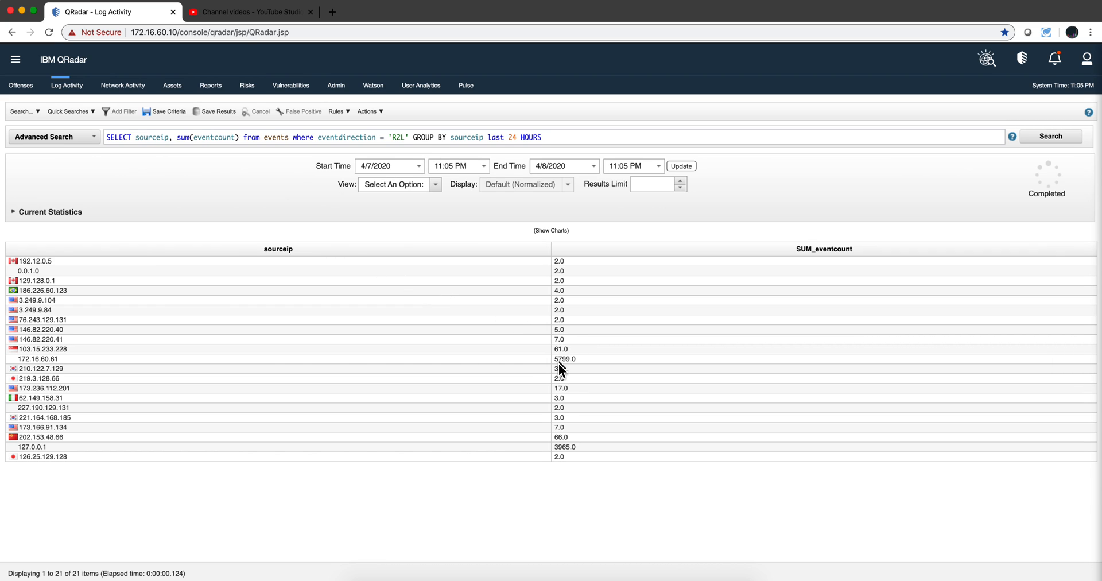
{"action": "mouse_move", "coordinate": [558, 440]}
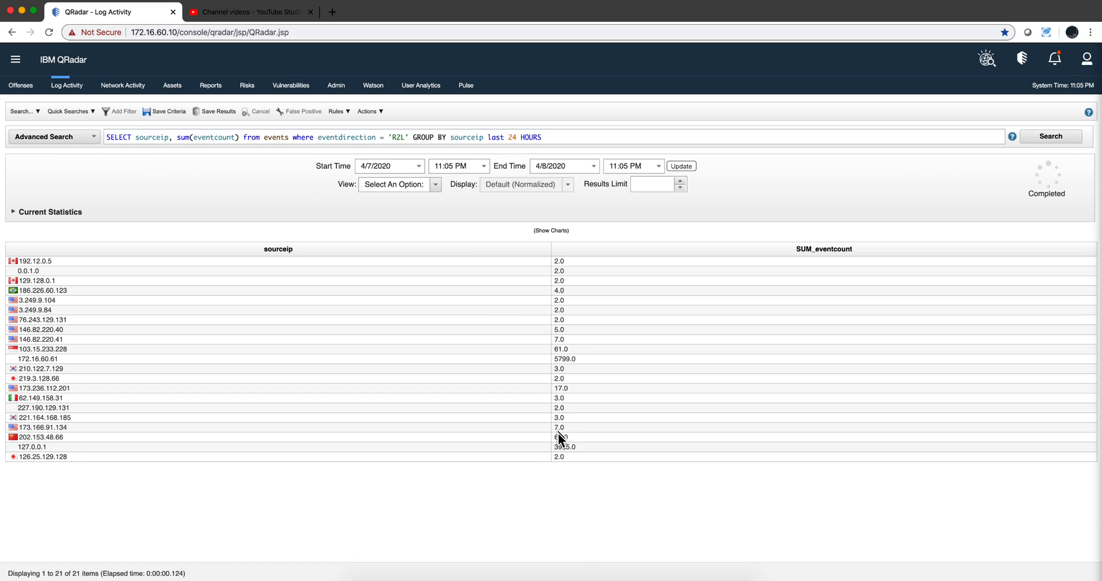
{"action": "mouse_move", "coordinate": [583, 340]}
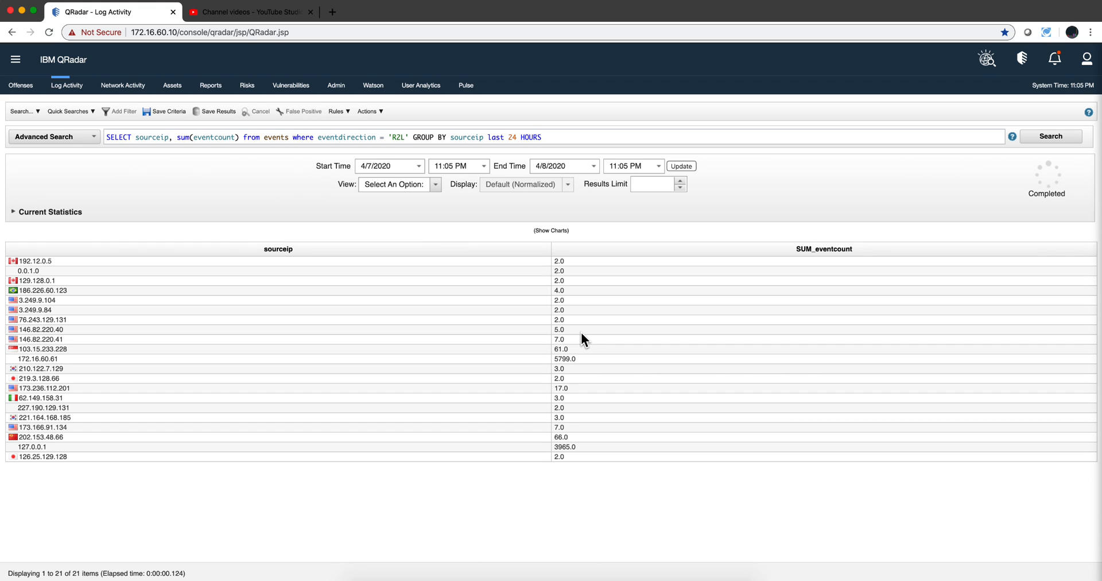
{"action": "mouse_move", "coordinate": [556, 195]}
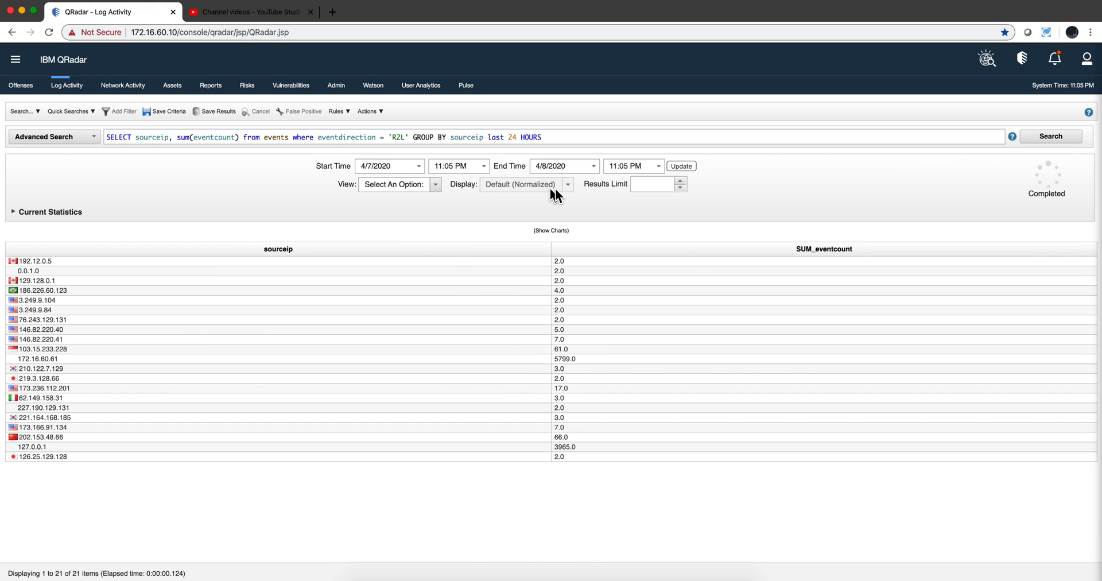
{"action": "mouse_move", "coordinate": [247, 142]}
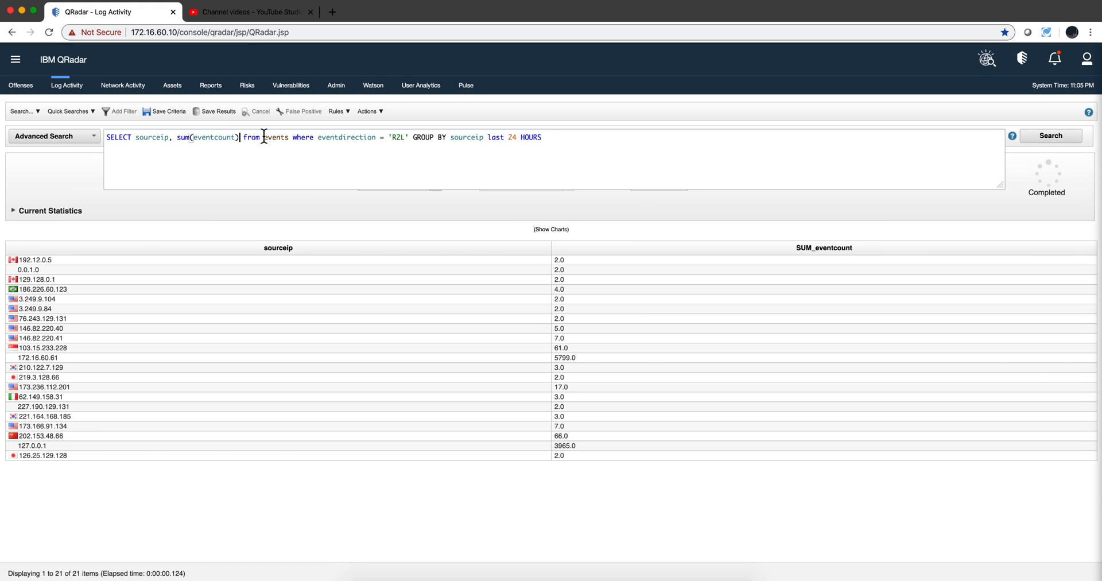
Step: Alias sum(eventcount) as EVENTTOTAL, correct the parse error, and rerun the R2L query
{"action": "type", "text": "as"}
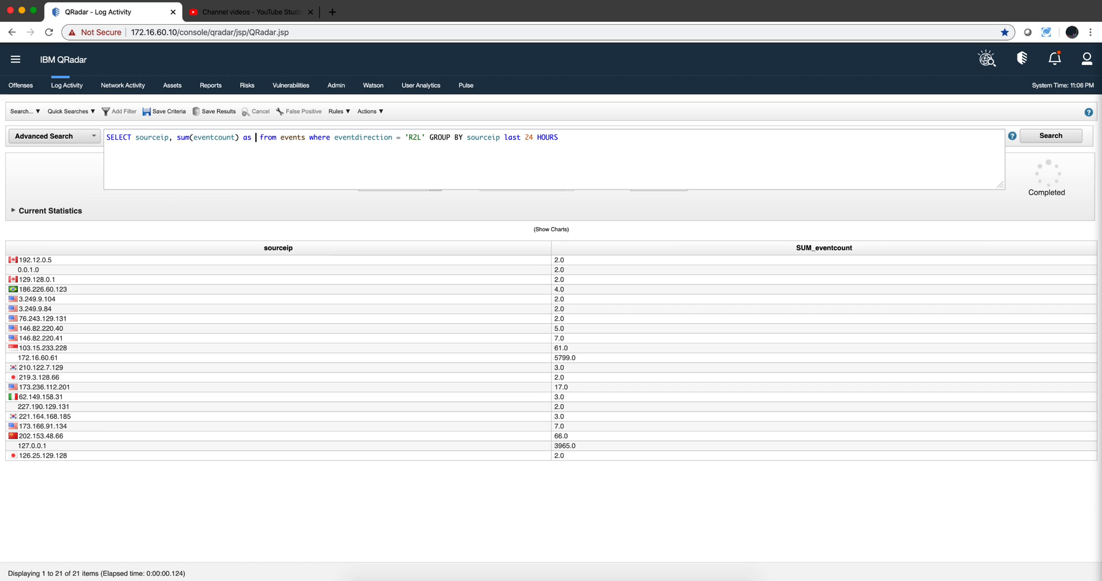
{"action": "type", "text": "Num"}
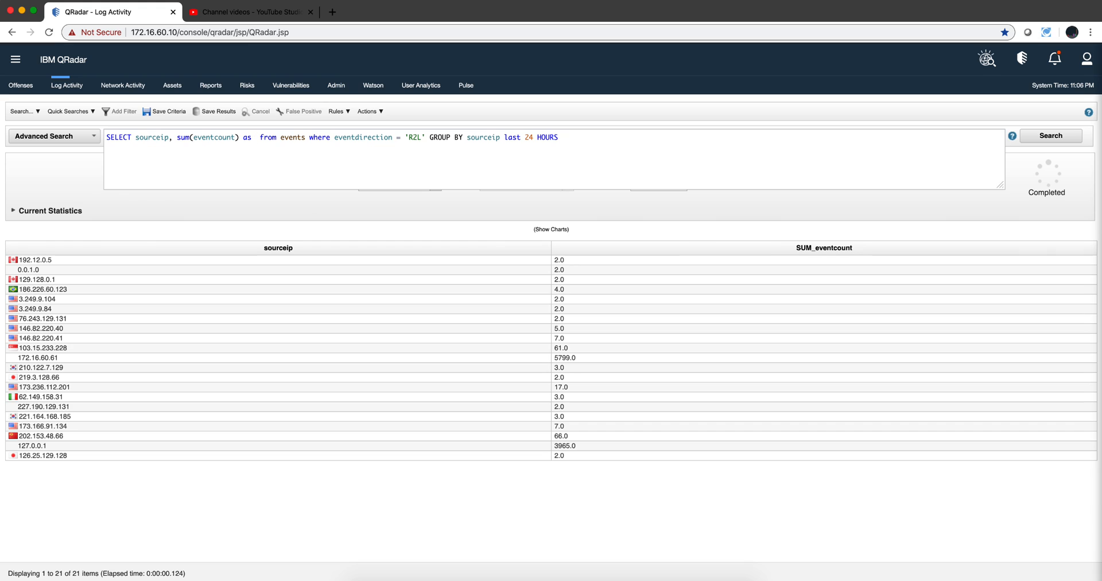
{"action": "type", "text": "EVENT#"}
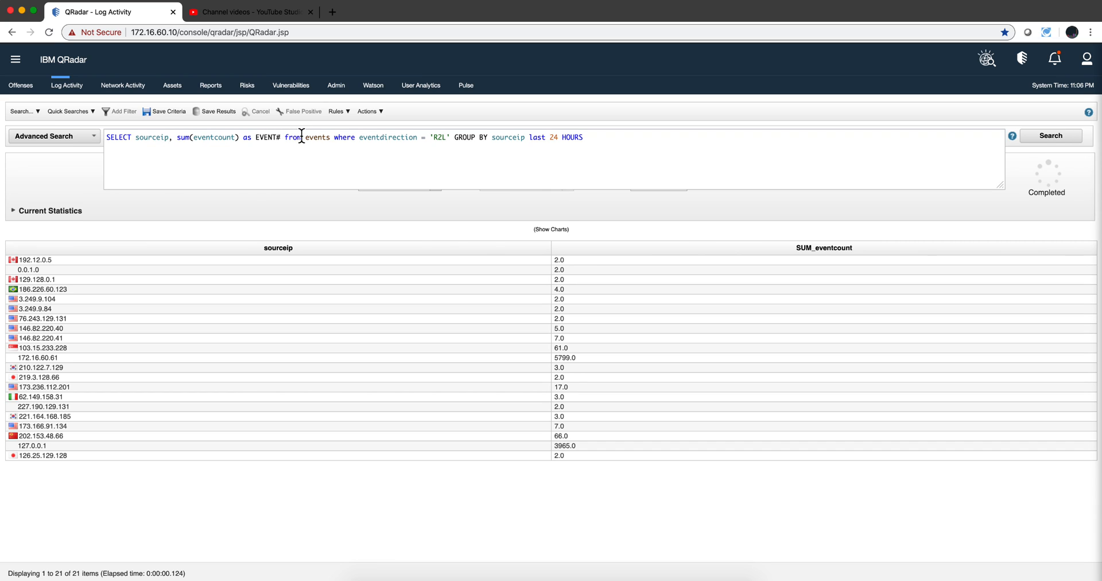
{"action": "mouse_move", "coordinate": [1064, 149]}
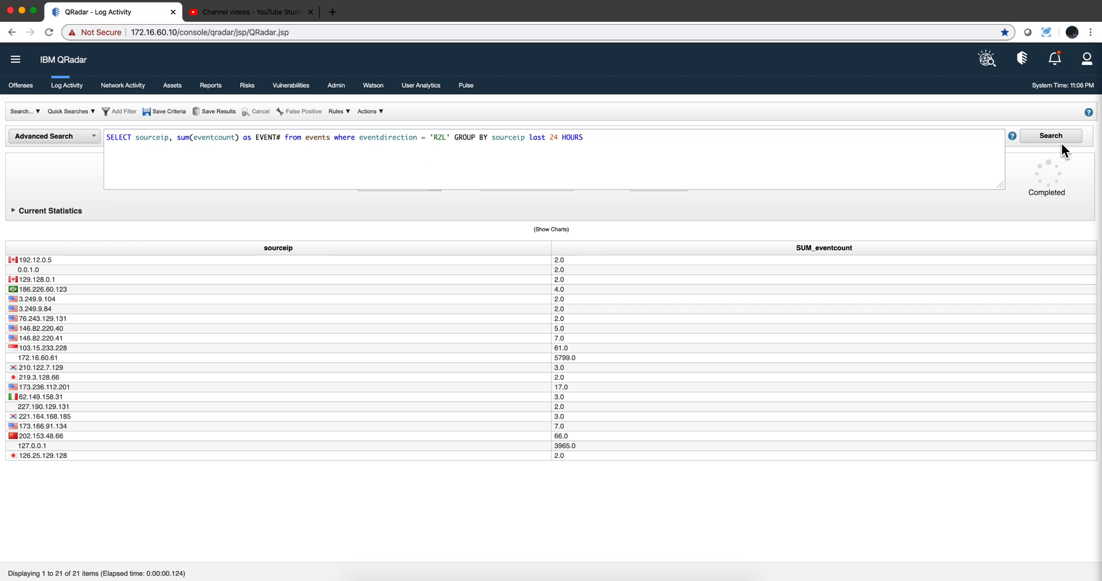
{"action": "left_click", "coordinate": [1050, 136]}
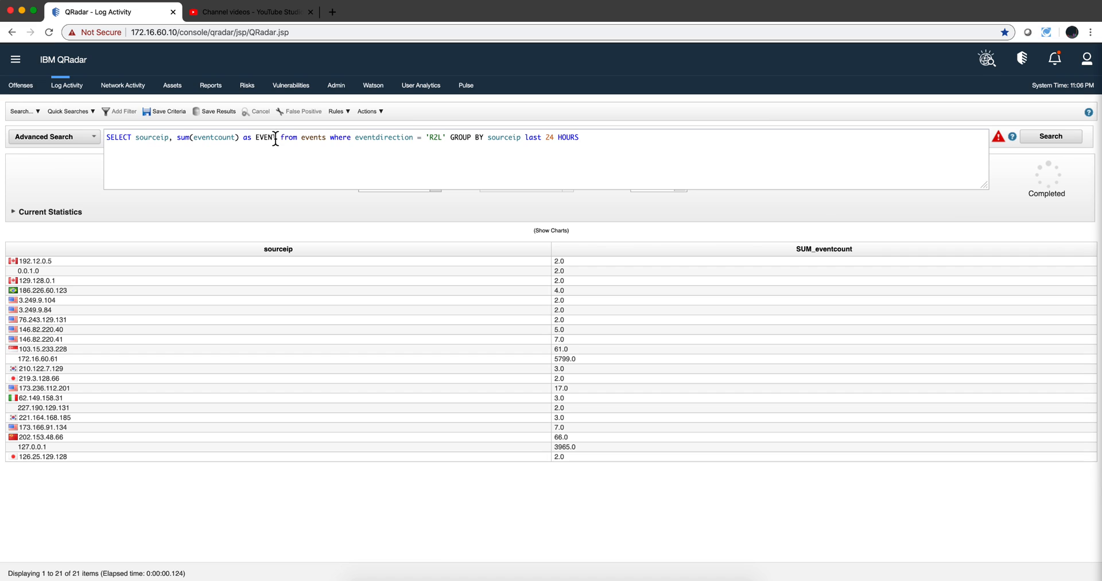
{"action": "type", "text": "TOTAL"}
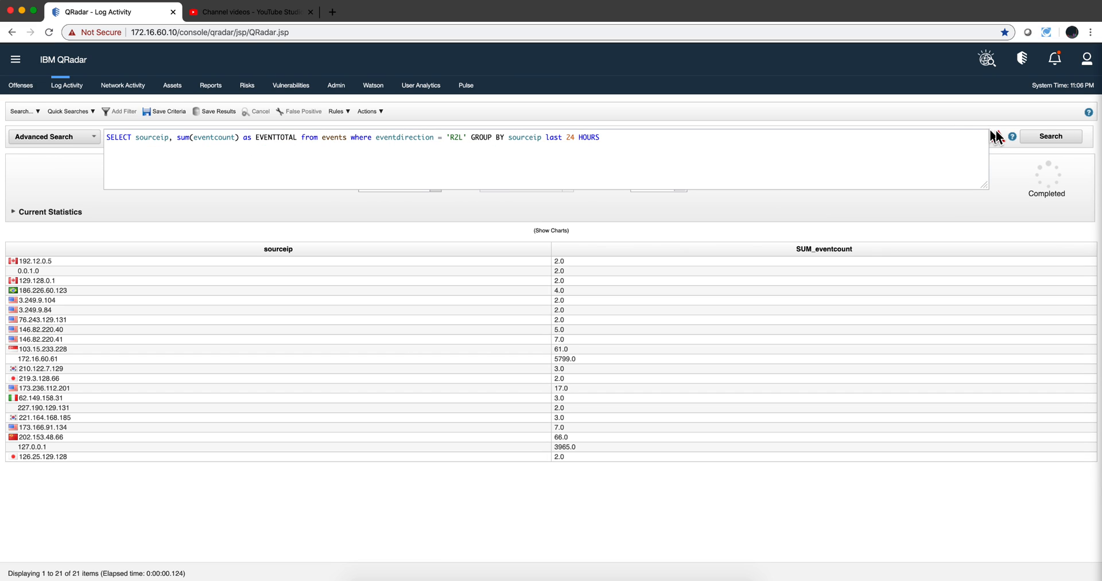
{"action": "left_click", "coordinate": [1051, 135]}
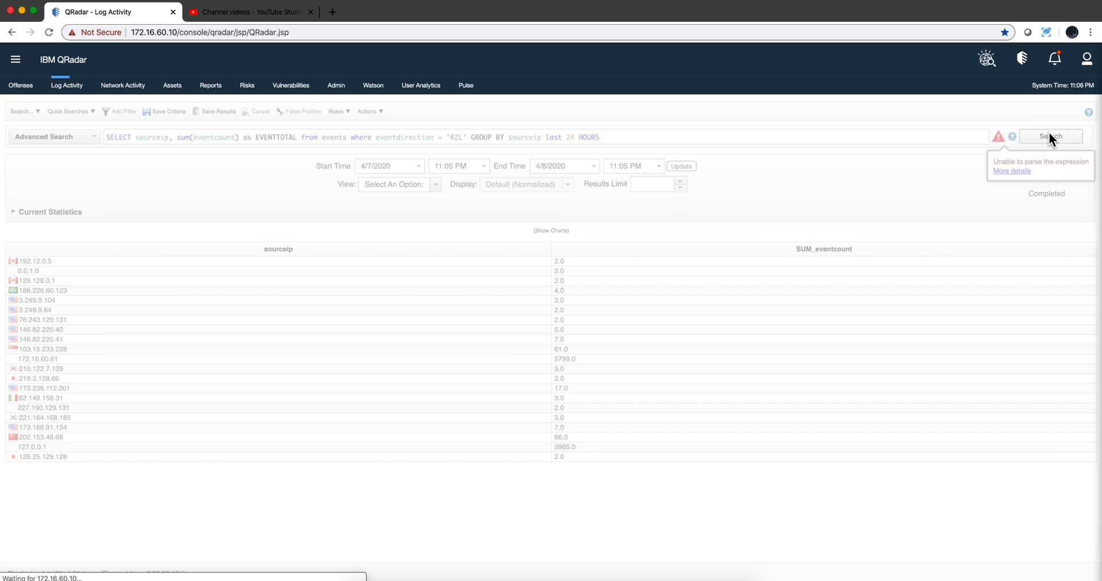
{"action": "left_click", "coordinate": [1050, 135]}
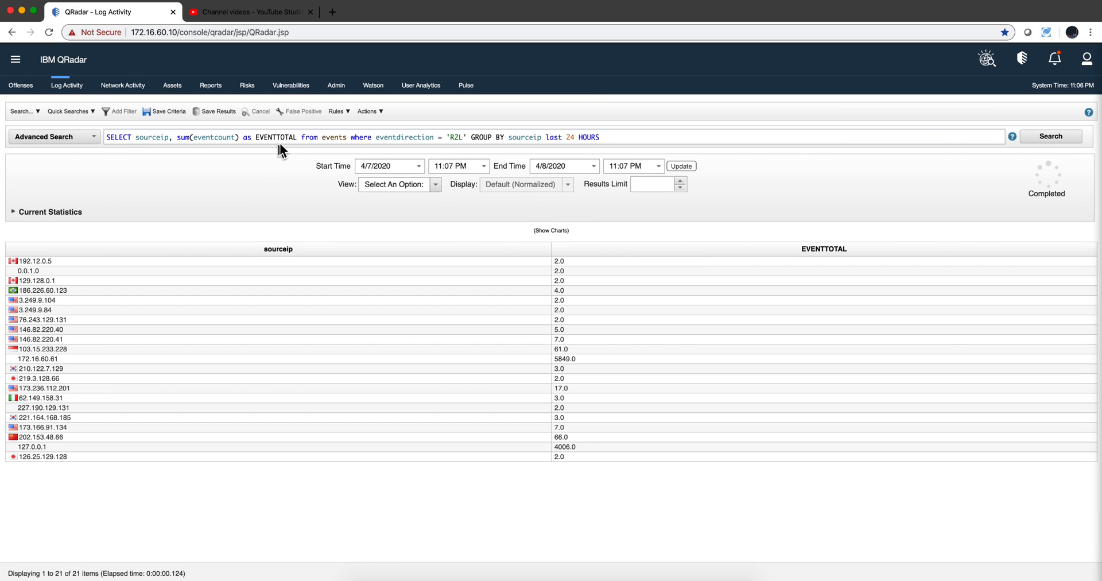
{"action": "mouse_move", "coordinate": [836, 256]}
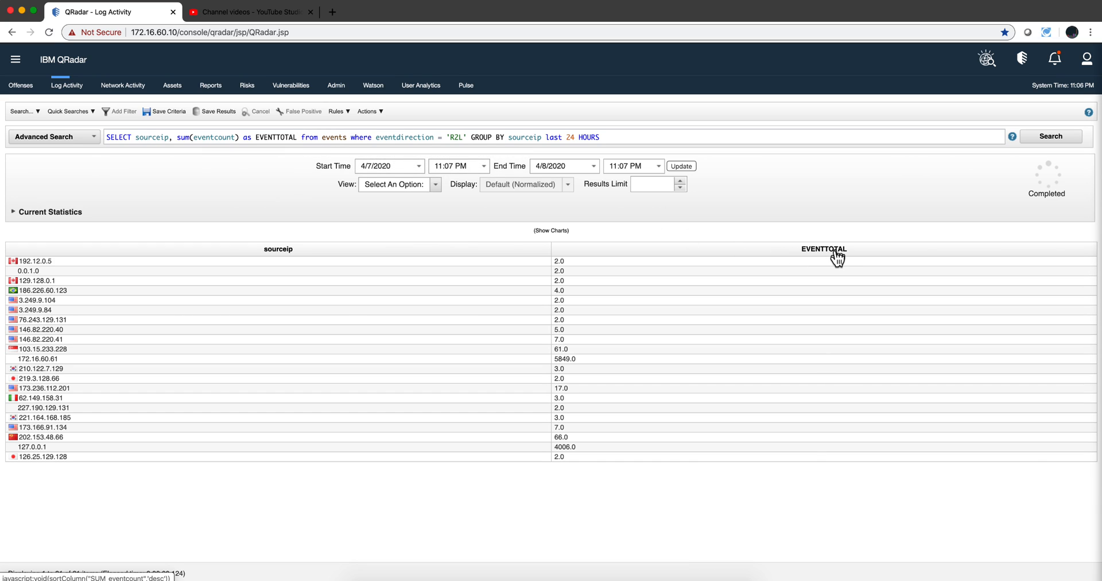
{"action": "mouse_move", "coordinate": [824, 259]}
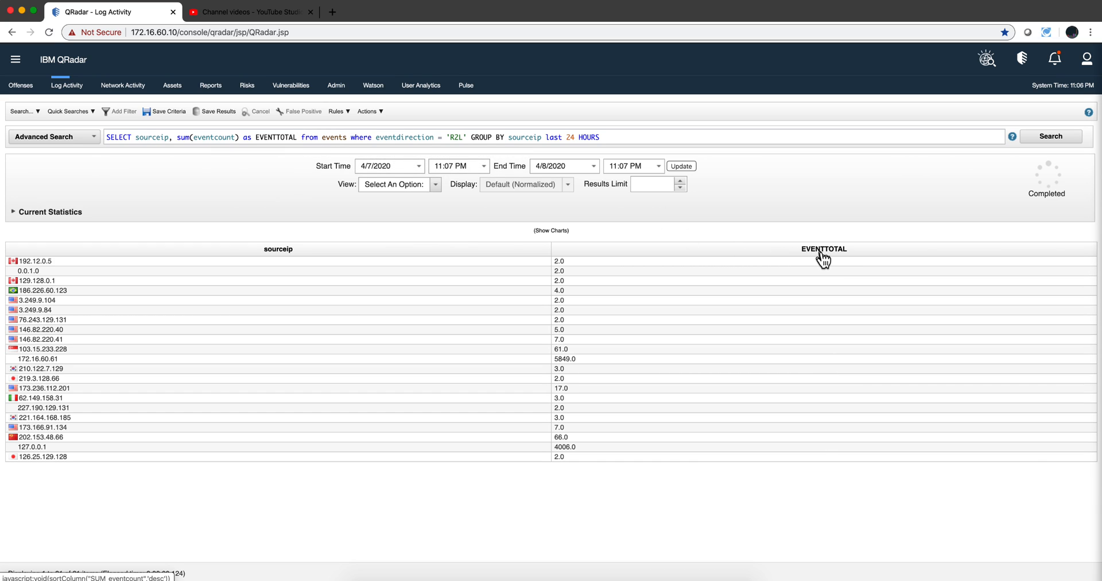
{"action": "mouse_move", "coordinate": [439, 172]}
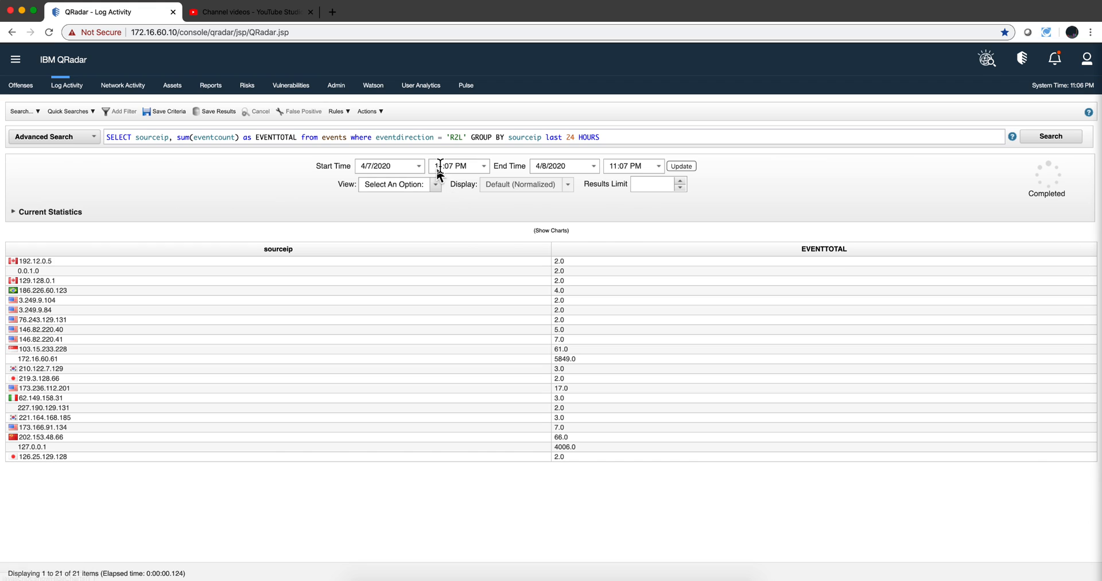
{"action": "mouse_move", "coordinate": [457, 136]}
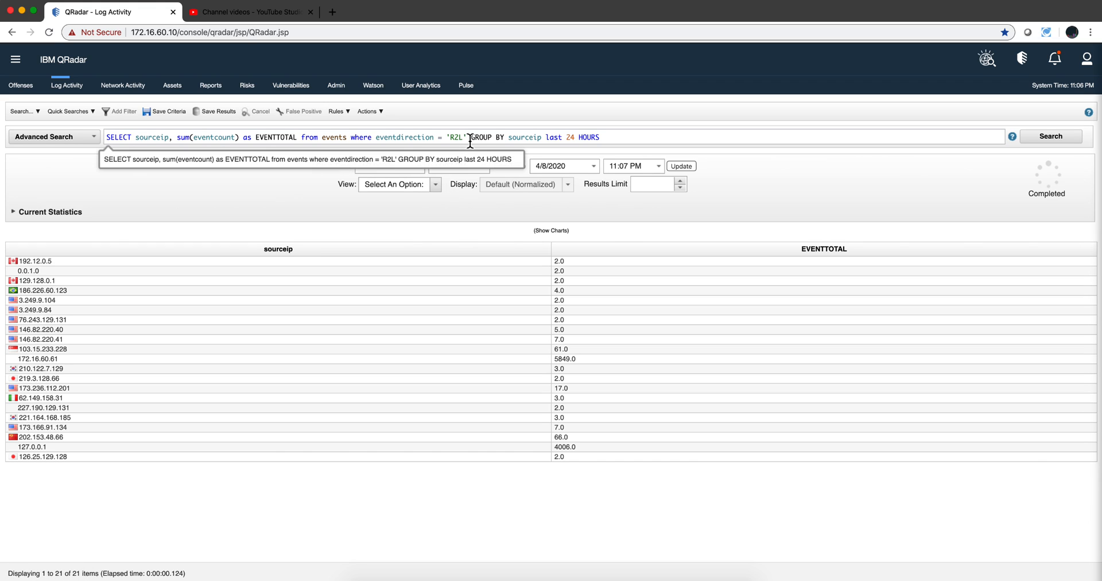
{"action": "mouse_move", "coordinate": [544, 137]}
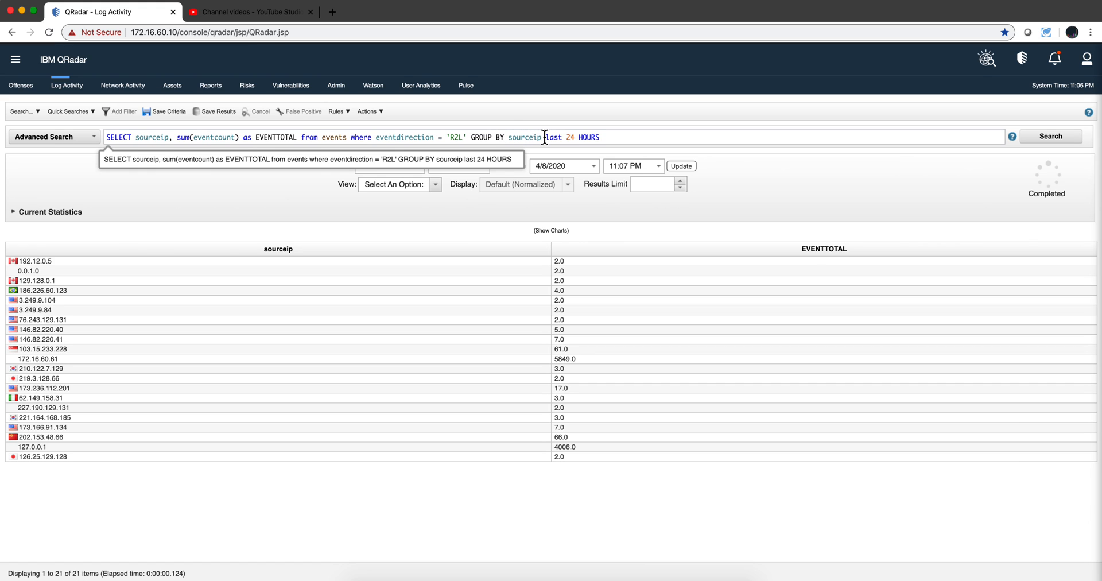
Step: Insert 'ORDER BY EVENTTOTAL' after GROUP BY sourceip and rerun for ascending totals
{"action": "type", "text": "O"}
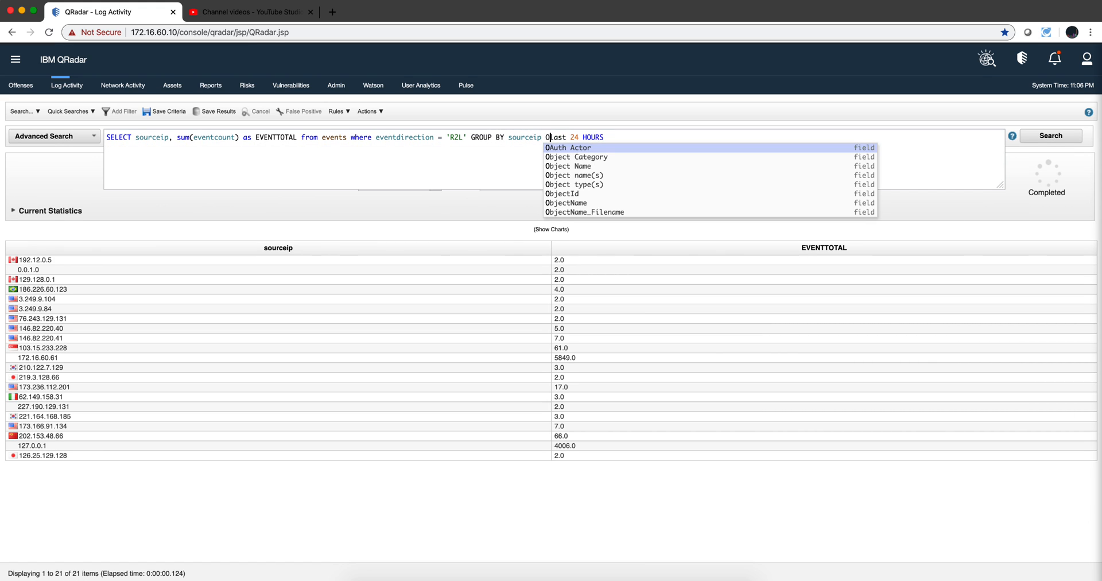
{"action": "type", "text": "RDER"}
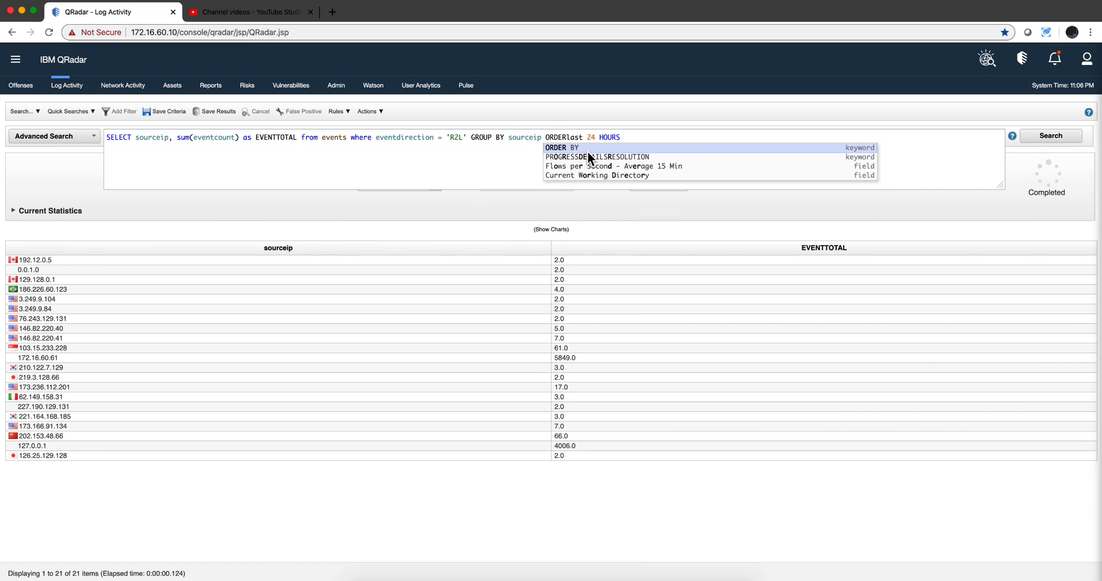
{"action": "left_click", "coordinate": [554, 147]}
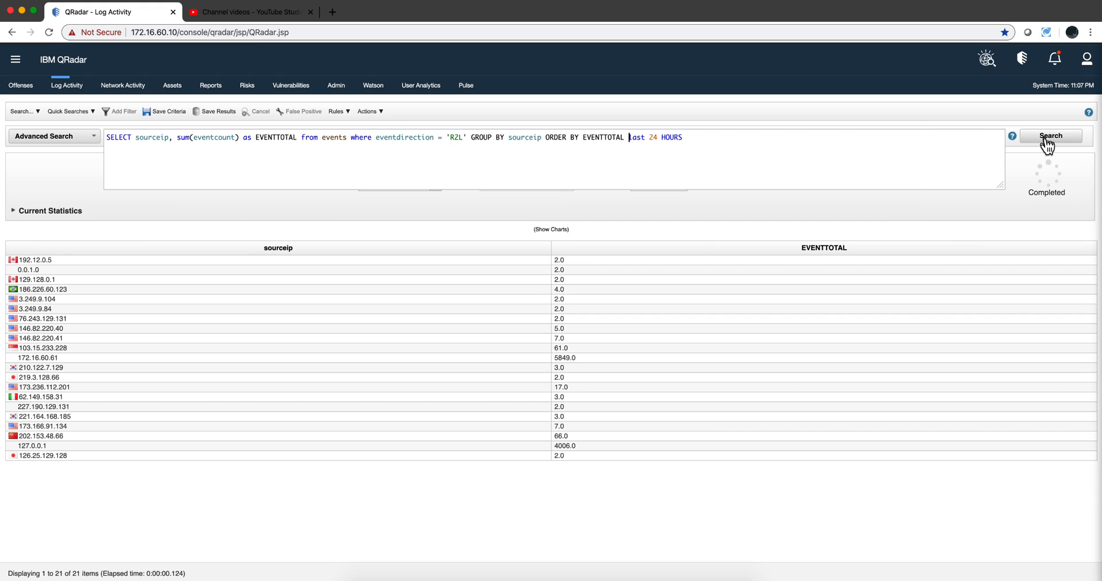
{"action": "left_click", "coordinate": [1050, 135]}
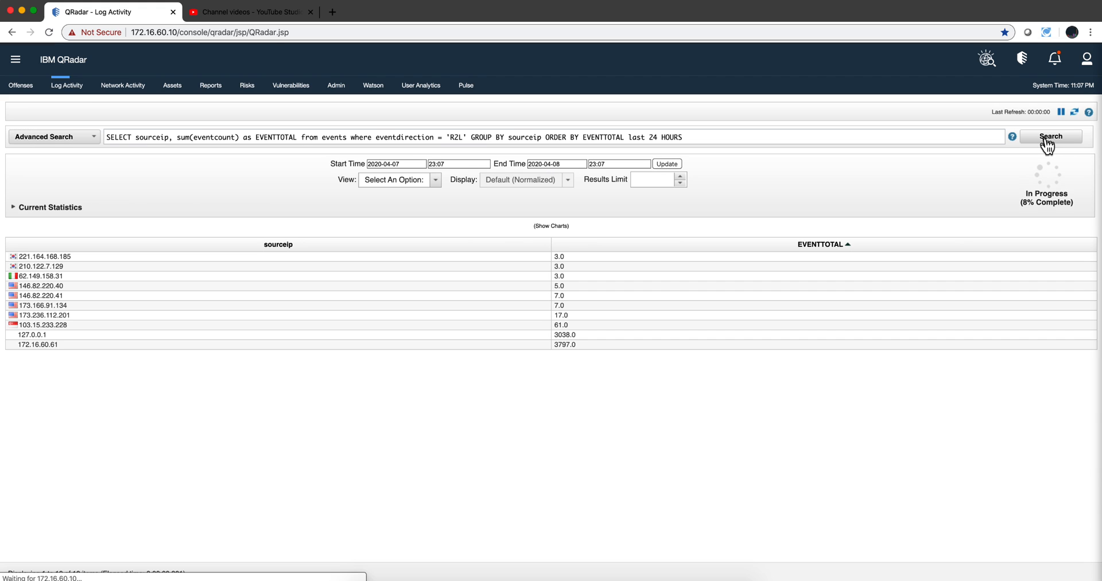
{"action": "left_click", "coordinate": [1050, 135]}
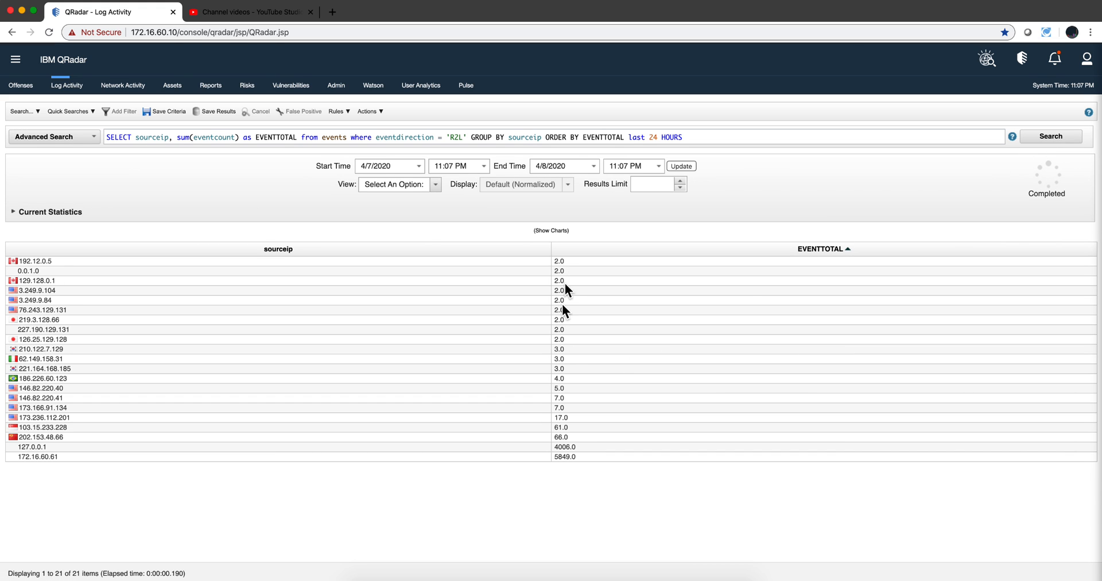
{"action": "mouse_move", "coordinate": [570, 269]}
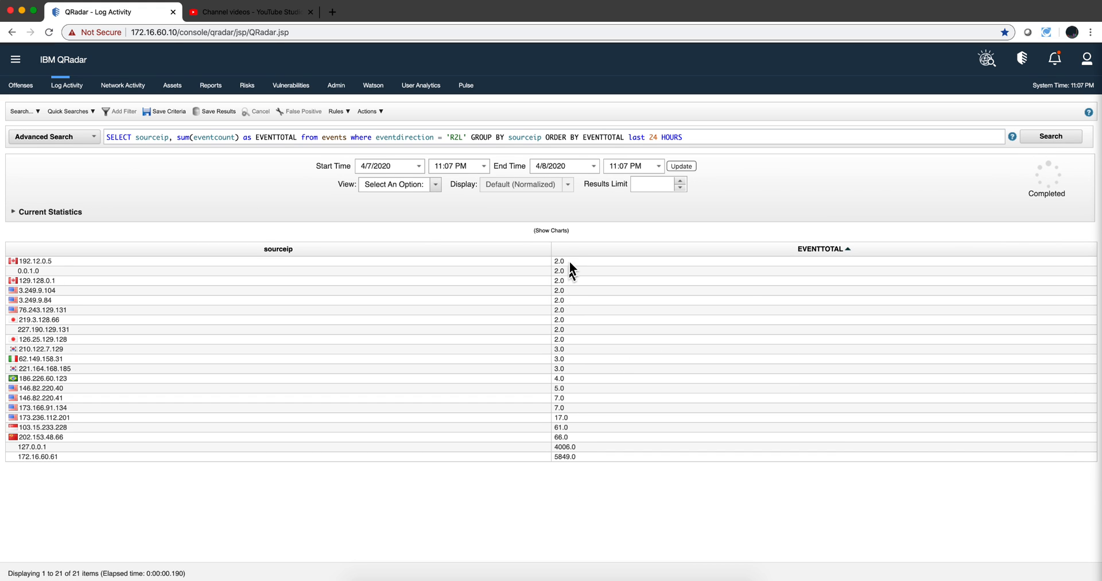
{"action": "mouse_move", "coordinate": [618, 137]}
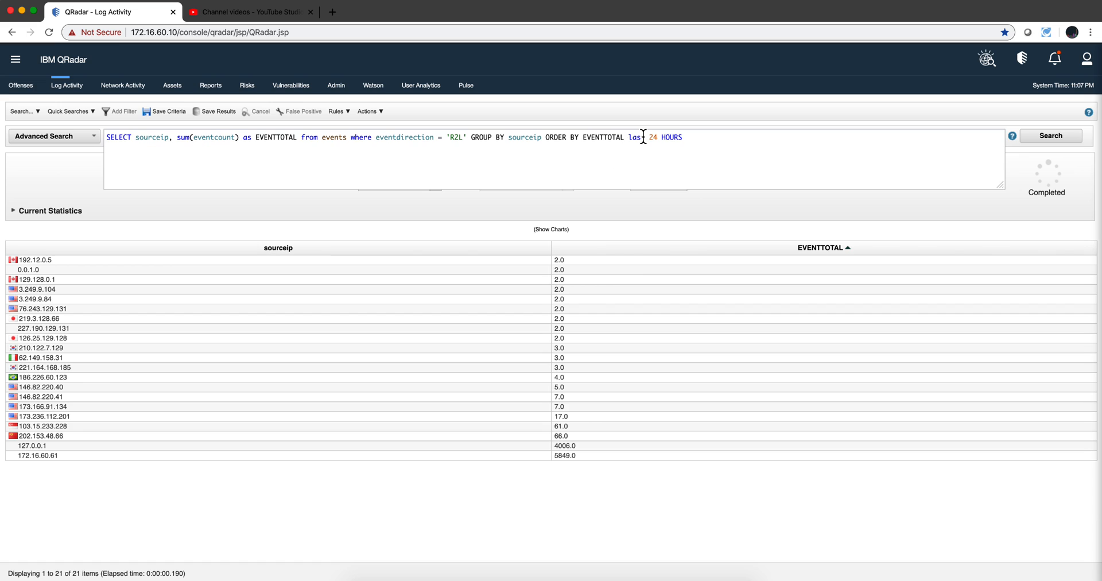
Step: Add DESC to the ORDER BY EVENTTOTAL clause and rerun the search
{"action": "type", "text": "DESC"}
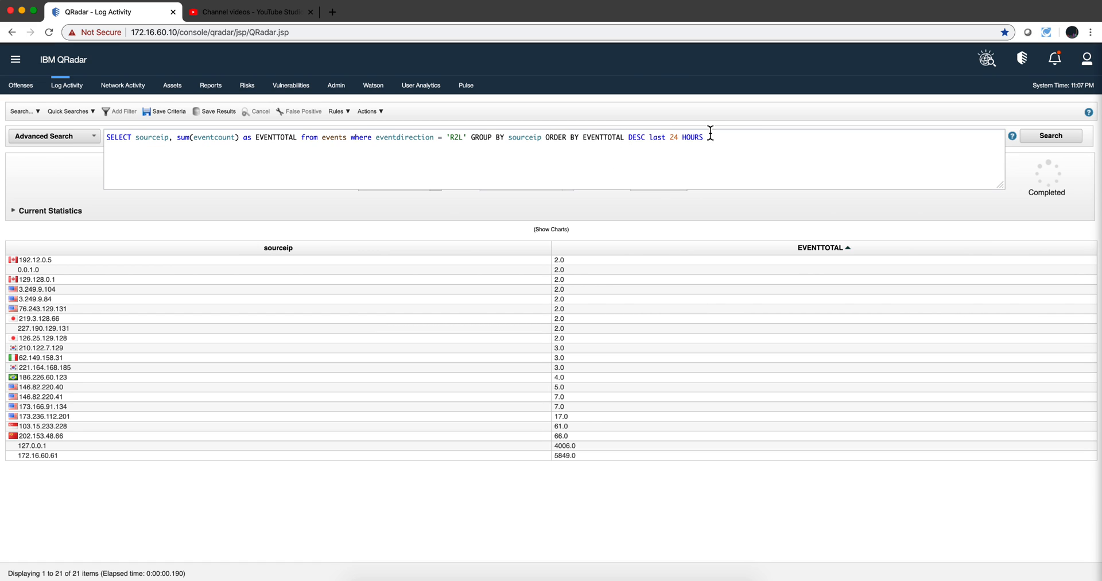
{"action": "left_click", "coordinate": [1049, 135]}
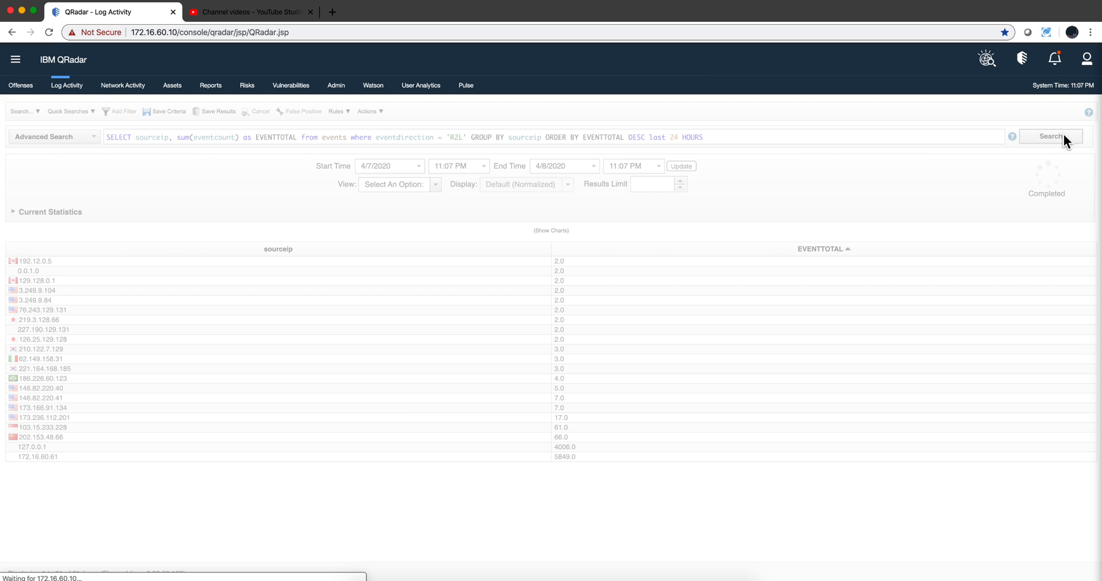
{"action": "left_click", "coordinate": [822, 248]}
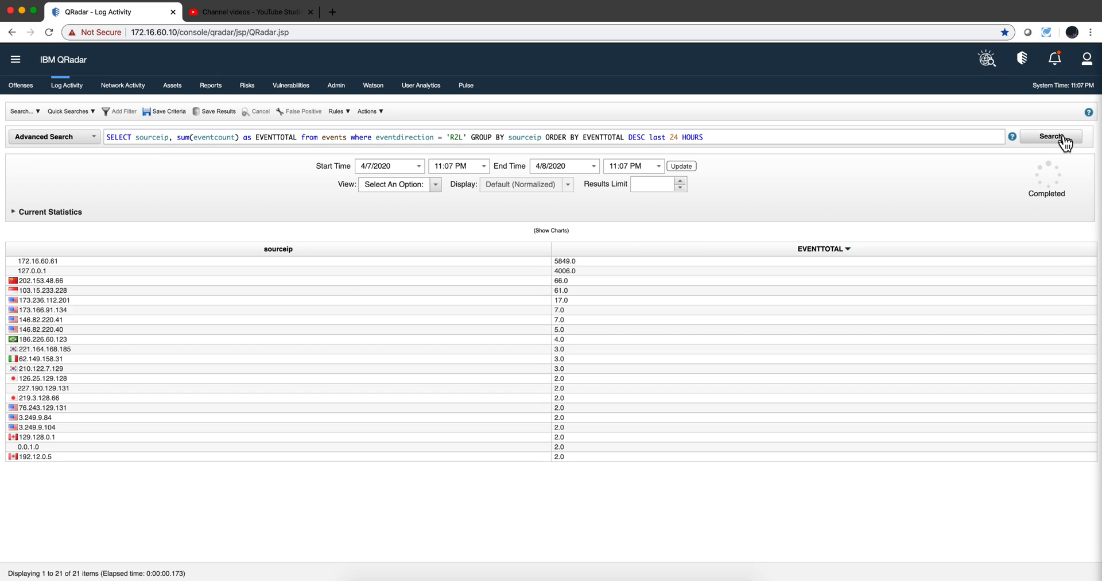
{"action": "mouse_move", "coordinate": [834, 139]}
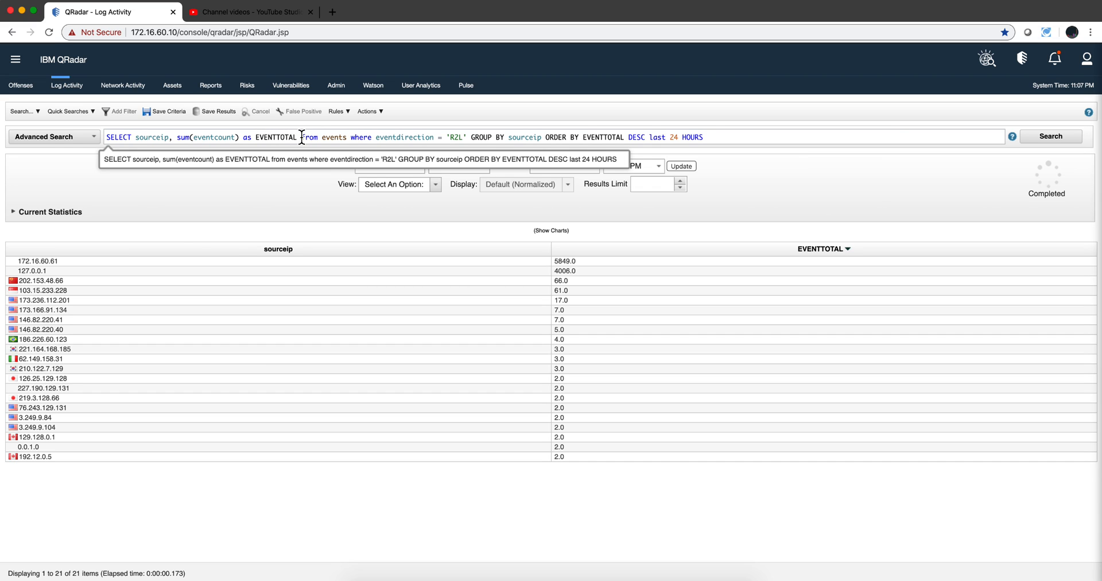
{"action": "mouse_move", "coordinate": [247, 137]}
{"action": "type", "text": "X,"}
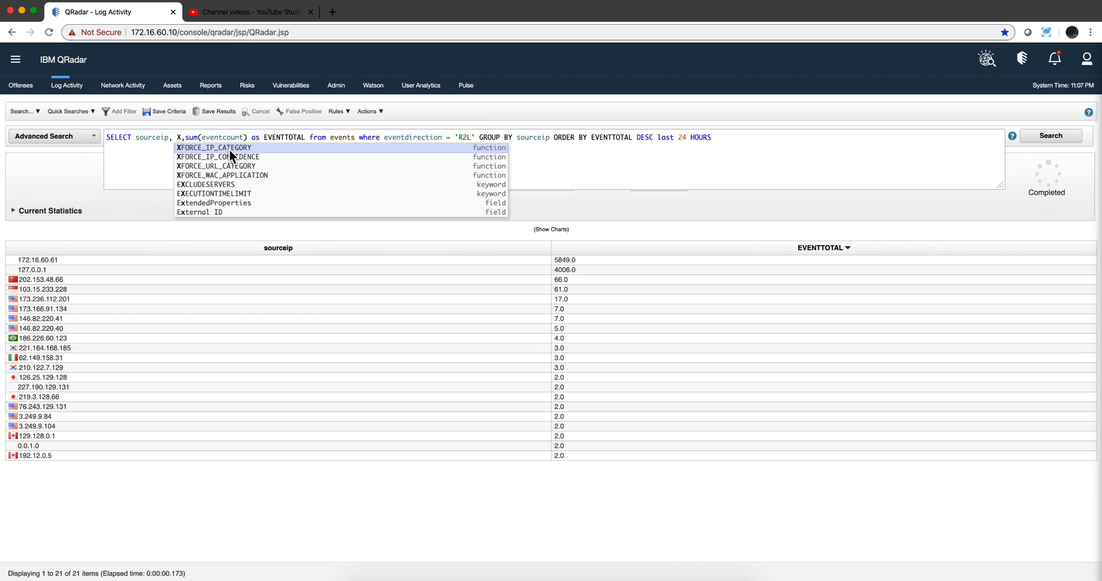
Step: Insert XFORCE_IP_CATEGORY(sourceip) into the R2L totals query and run the search
{"action": "left_click", "coordinate": [213, 147]}
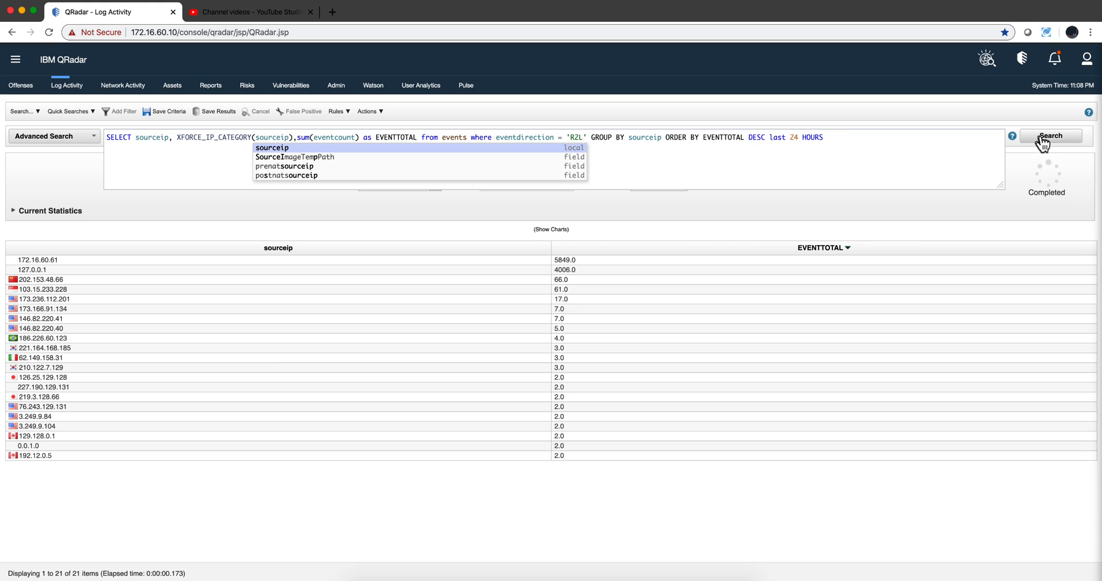
{"action": "left_click", "coordinate": [1049, 135]}
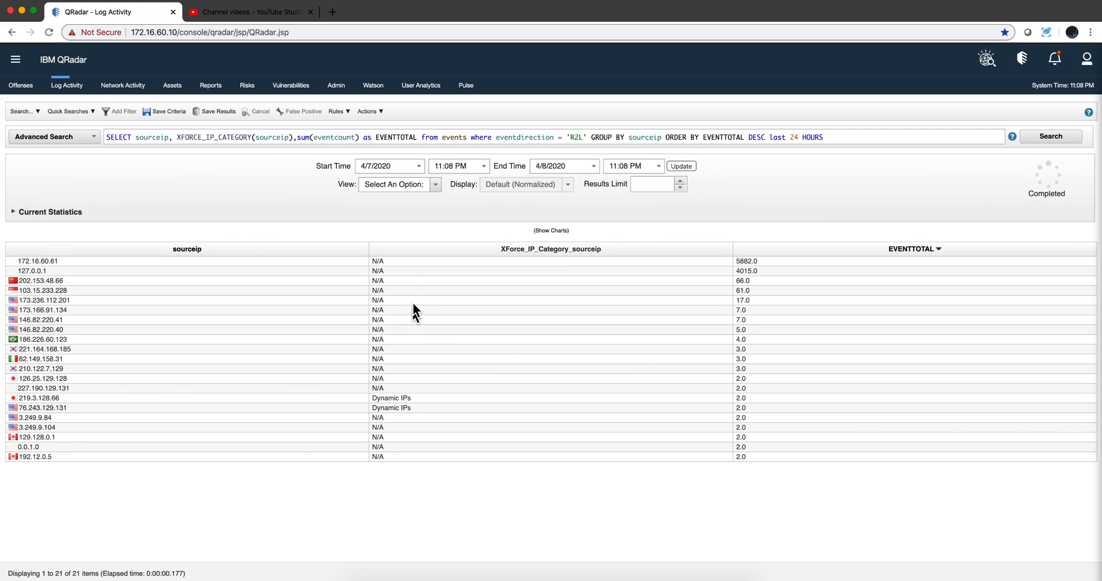
{"action": "mouse_move", "coordinate": [386, 345]}
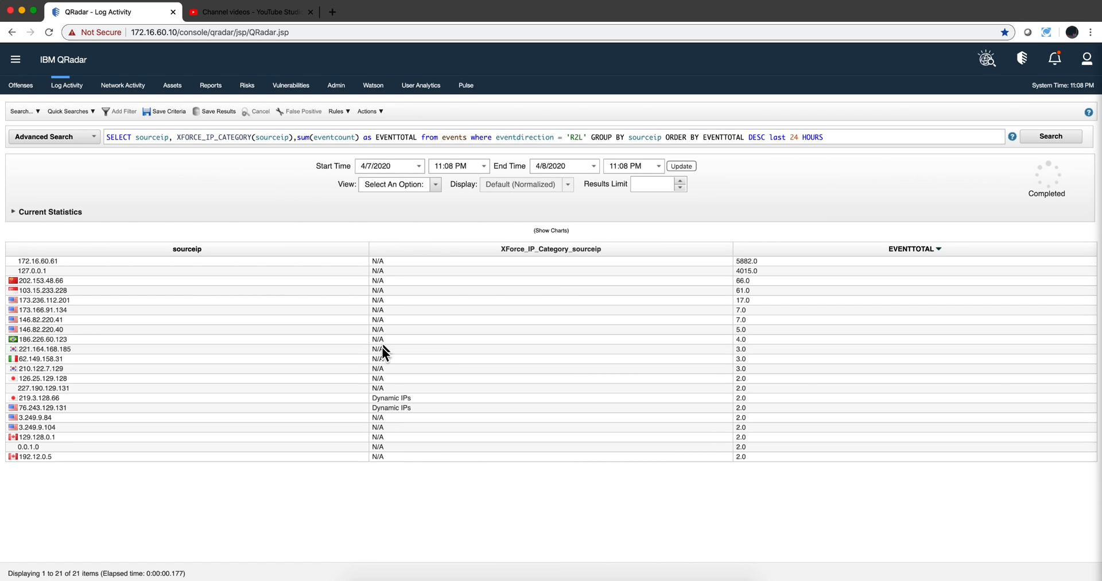
{"action": "mouse_move", "coordinate": [175, 418]}
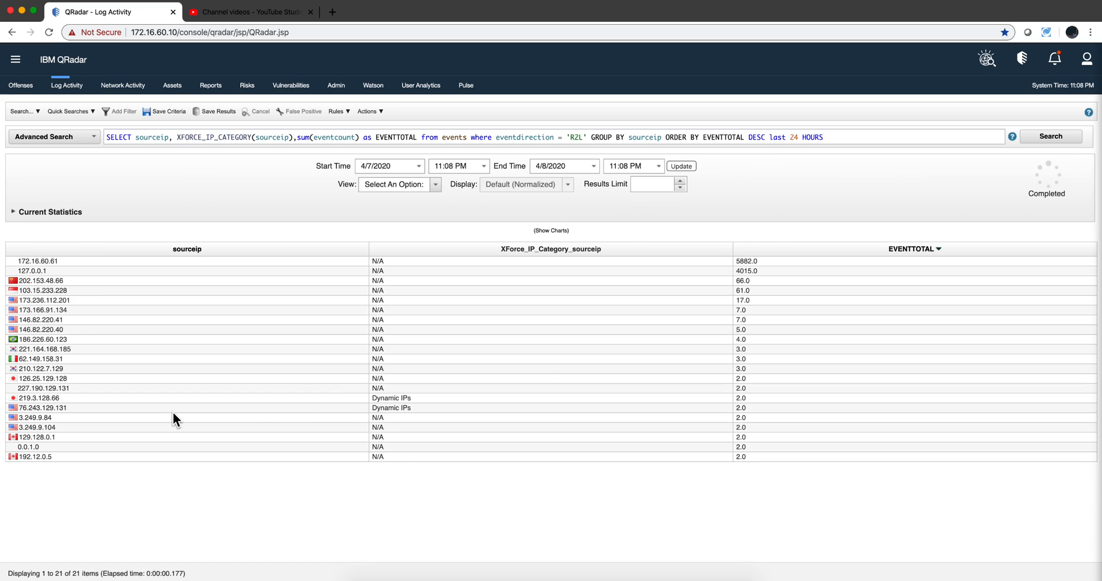
{"action": "mouse_move", "coordinate": [220, 289]}
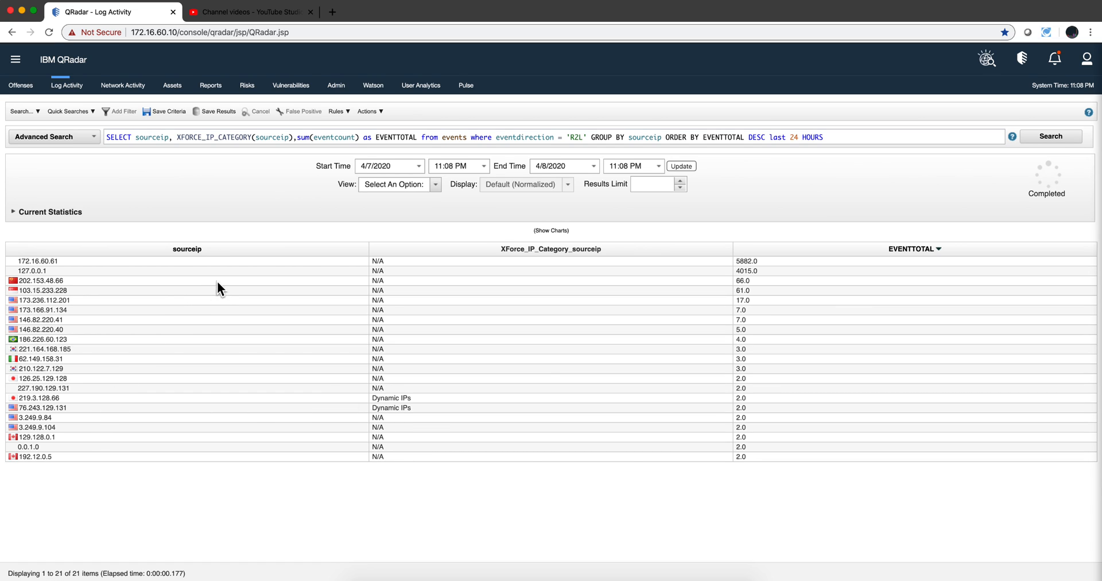
{"action": "mouse_move", "coordinate": [275, 224]}
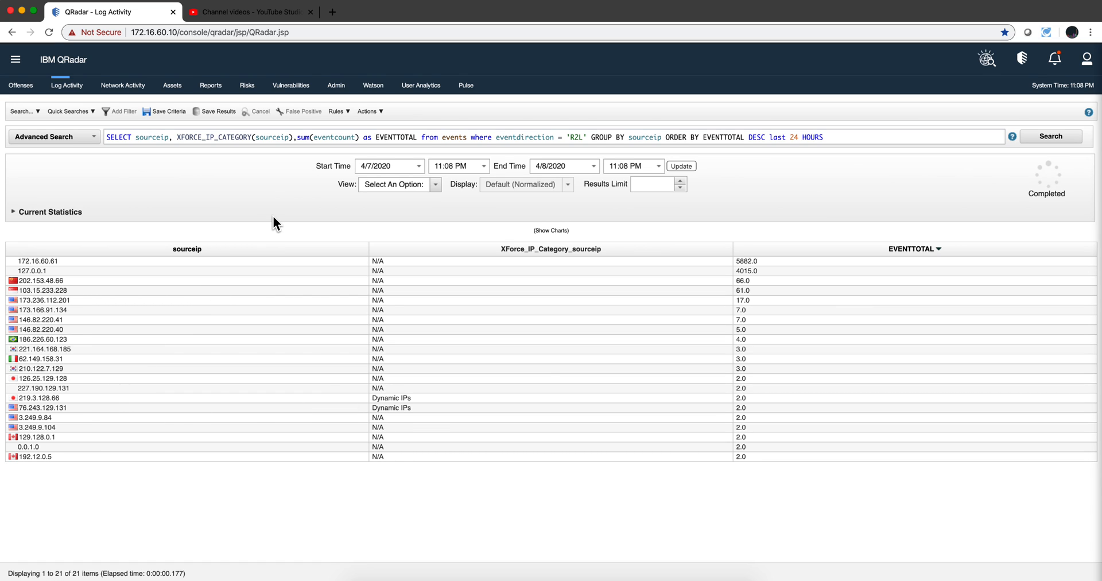
{"action": "mouse_move", "coordinate": [364, 310]}
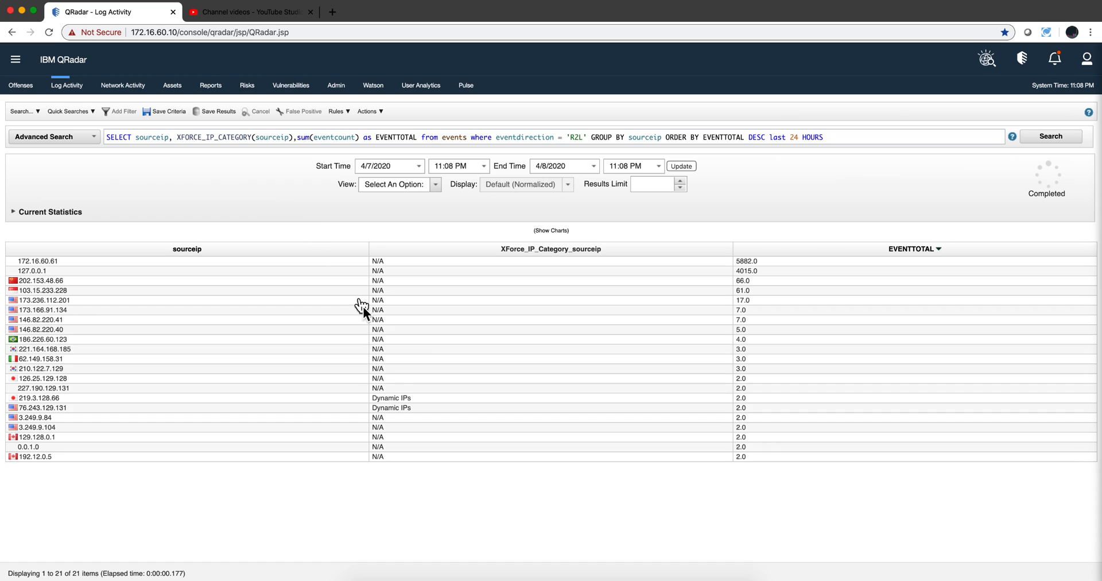
{"action": "mouse_move", "coordinate": [366, 404]}
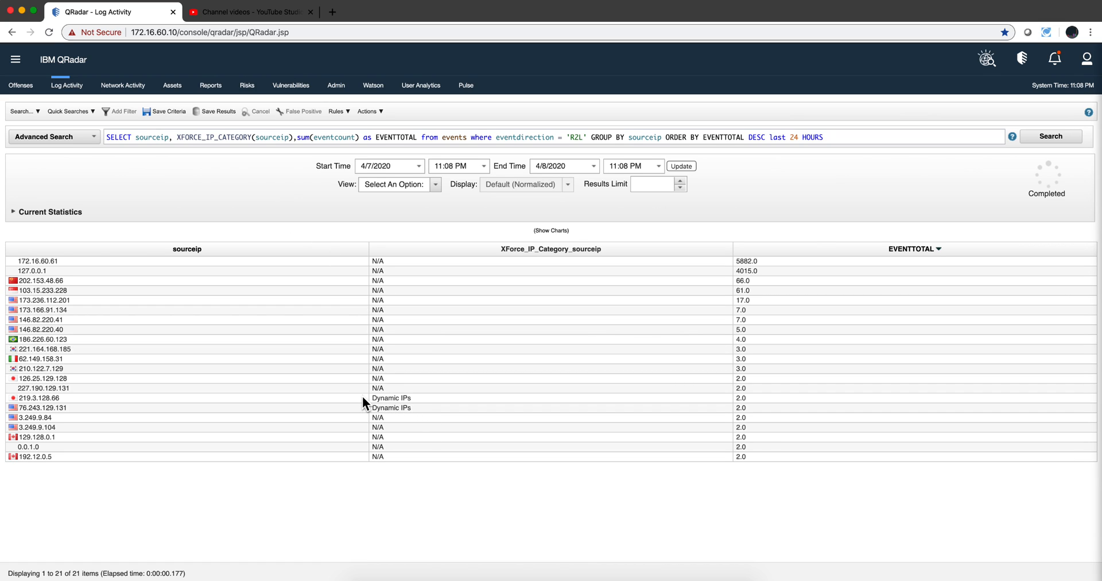
{"action": "mouse_move", "coordinate": [431, 382]}
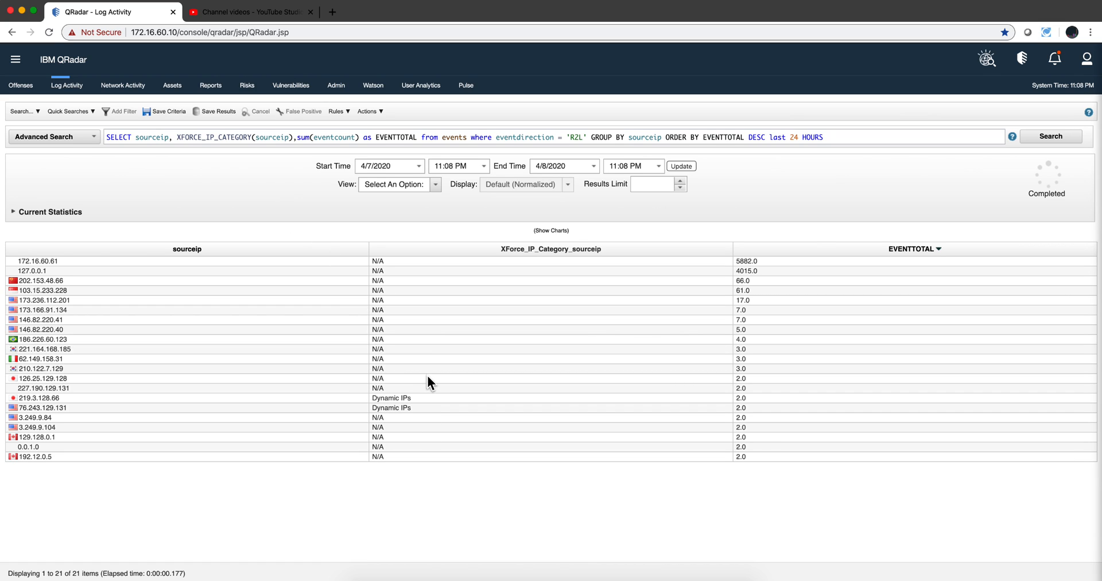
{"action": "mouse_move", "coordinate": [372, 414]}
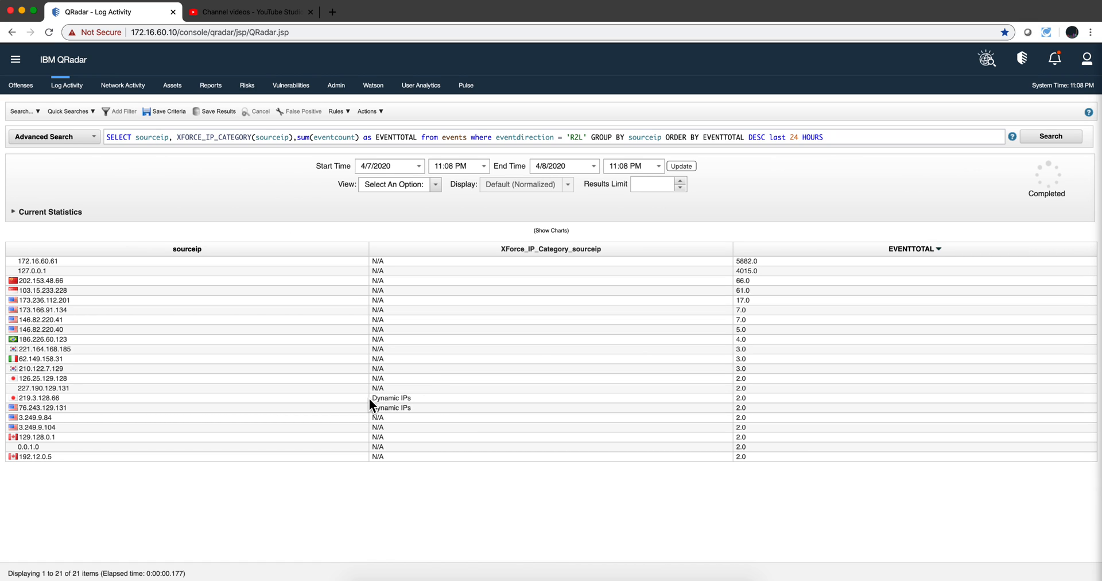
{"action": "mouse_move", "coordinate": [390, 406]}
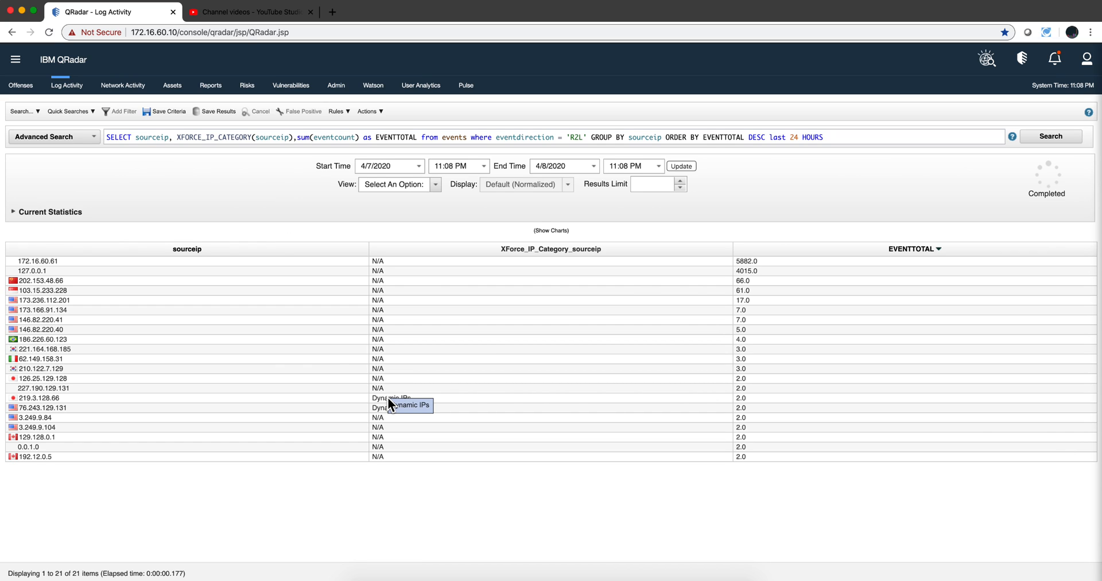
{"action": "mouse_move", "coordinate": [534, 136]}
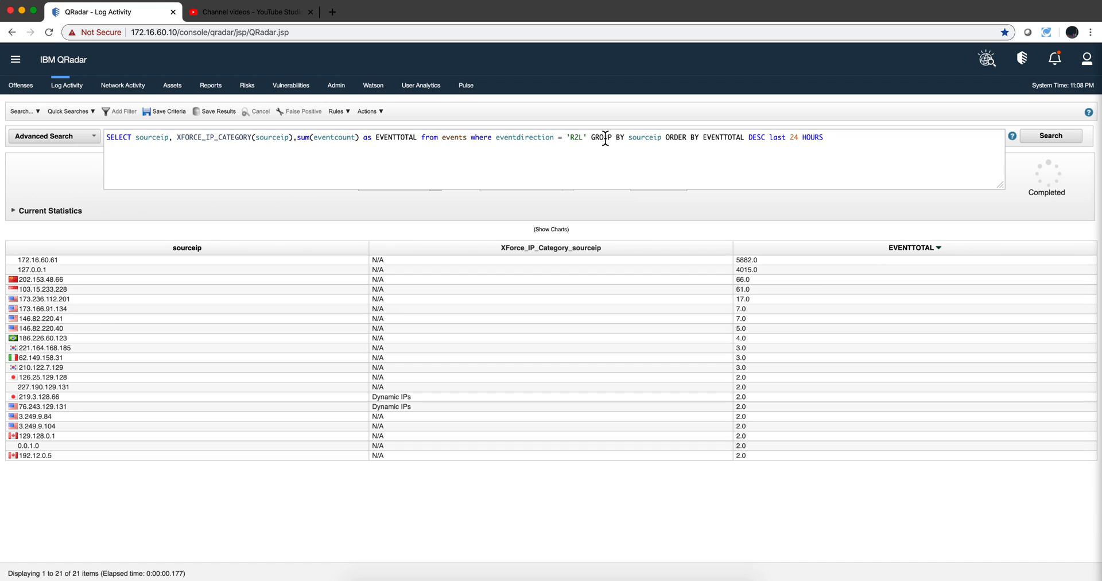
Step: Alias XFORCE_IP_CATEGORY(sourceip) as CATEGORY, remove the stray 'and', and rerun the query
{"action": "type", "text": "and"}
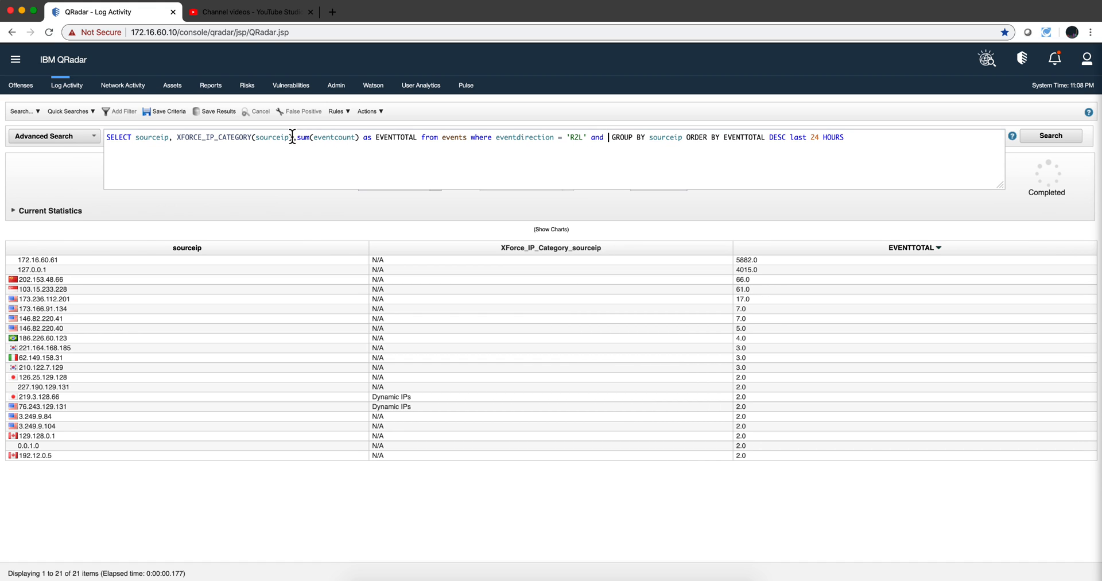
{"action": "mouse_move", "coordinate": [404, 411]}
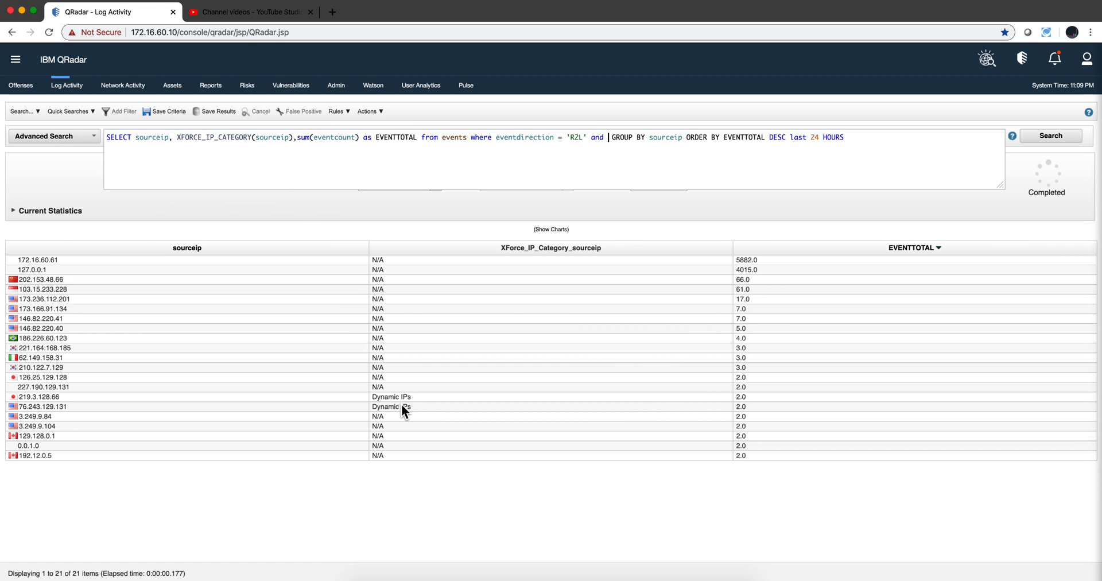
{"action": "mouse_move", "coordinate": [293, 134]}
{"action": "type", "text": " as CATEGORY"}
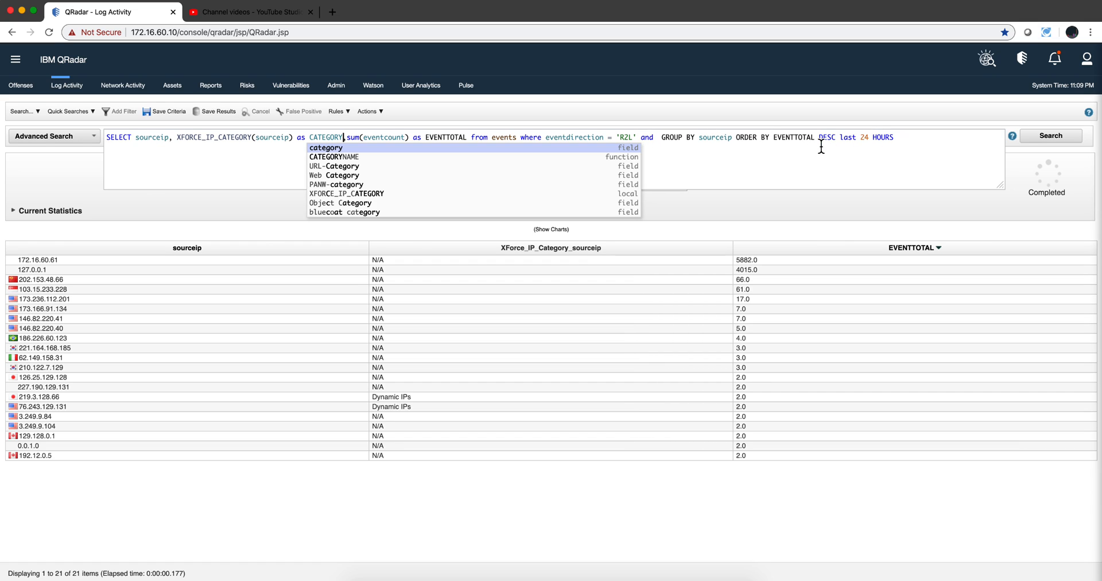
{"action": "left_click", "coordinate": [657, 136]}
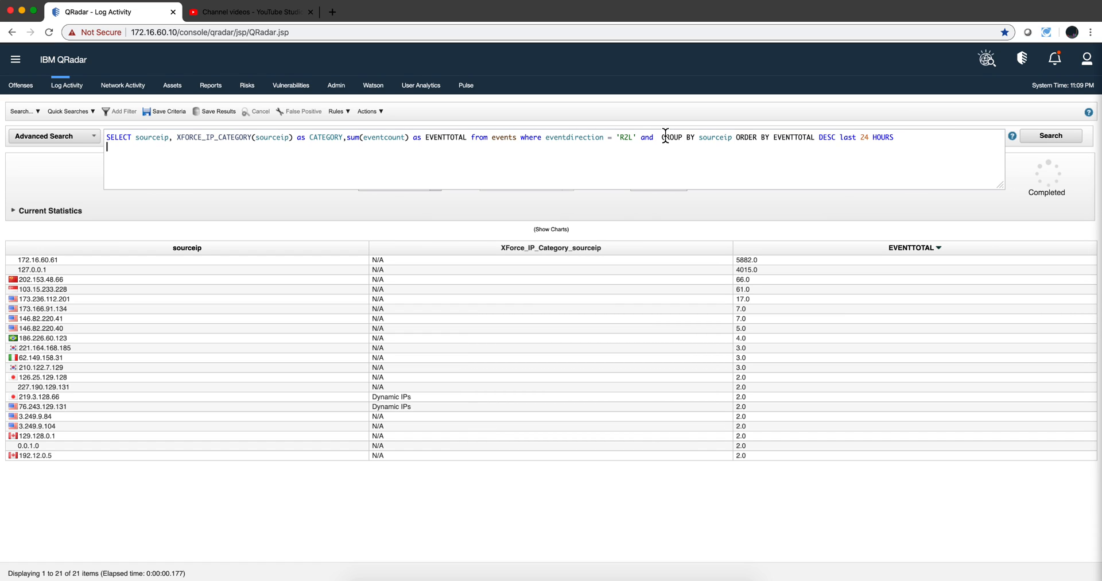
{"action": "left_click", "coordinate": [663, 137]}
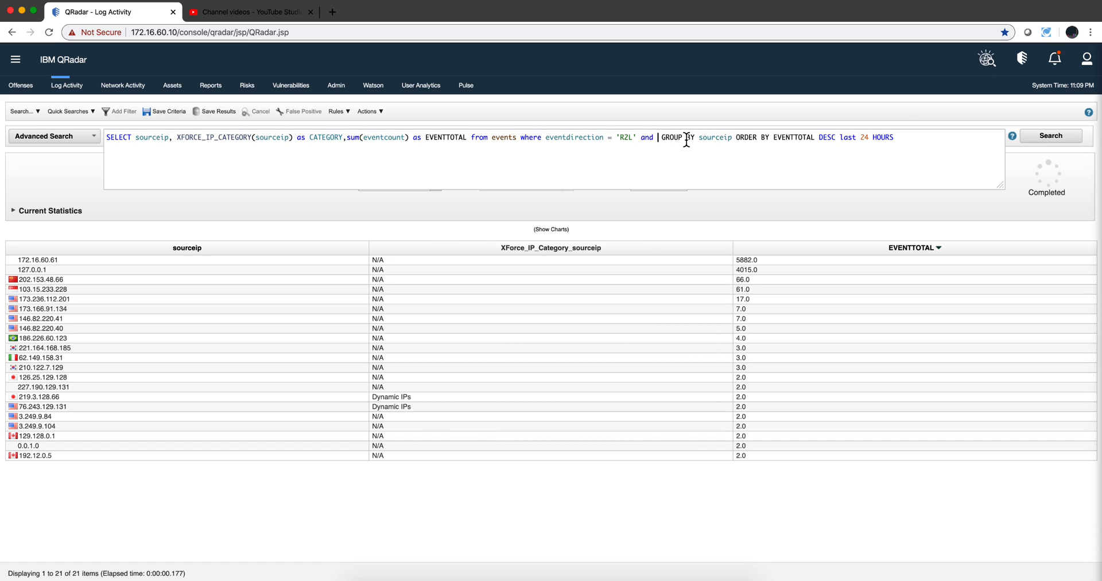
{"action": "mouse_move", "coordinate": [683, 138]}
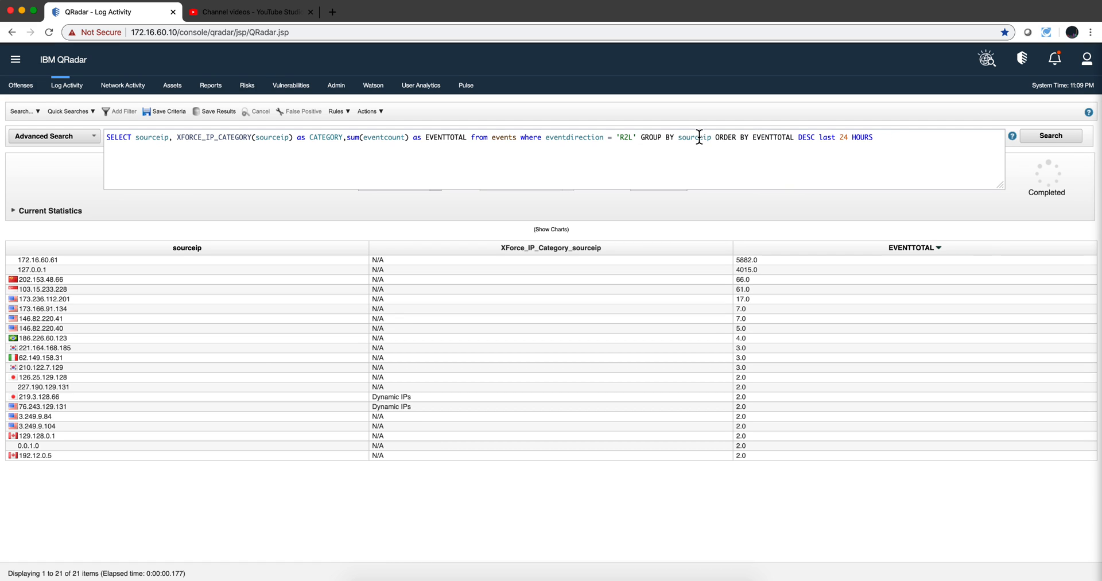
{"action": "left_click", "coordinate": [1050, 135]}
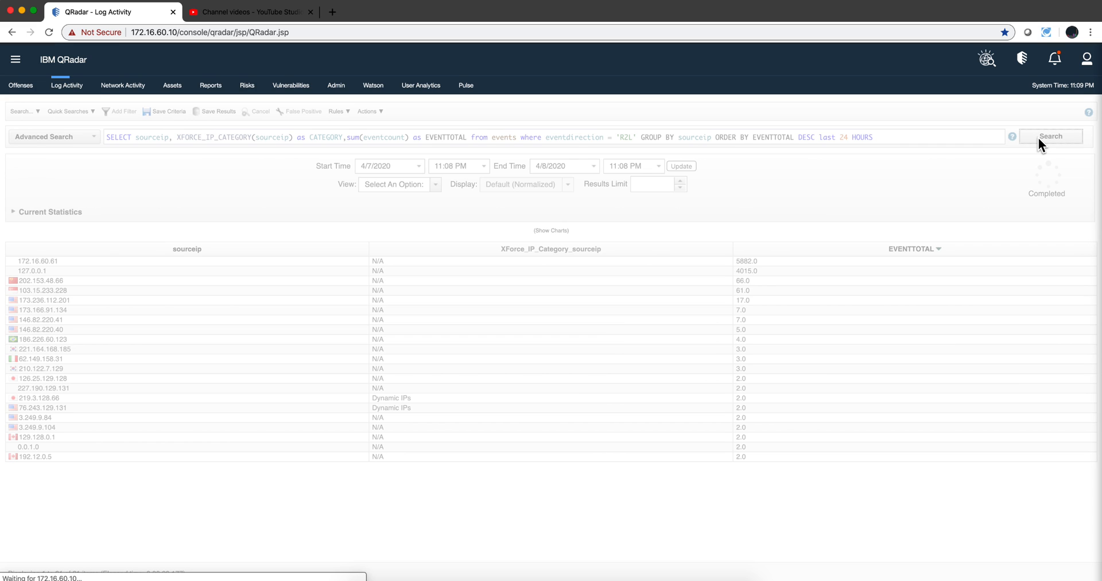
{"action": "left_click", "coordinate": [1049, 135]}
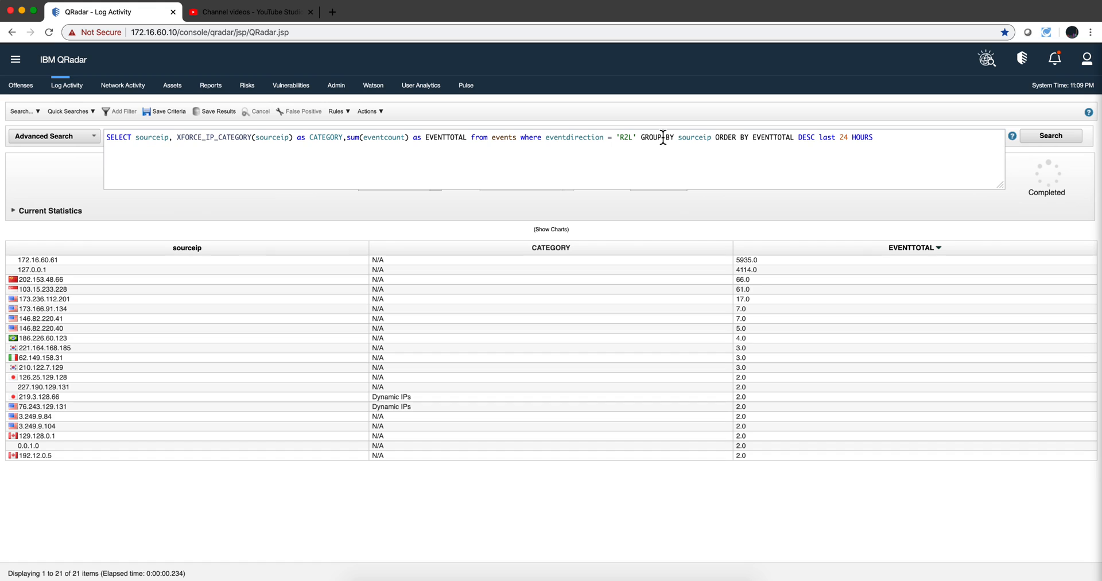
Step: Add "and CATEGORY = 'Dynamic IPs'" before GROUP BY to filter the R2L totals
{"action": "type", "text": "and CATEG"}
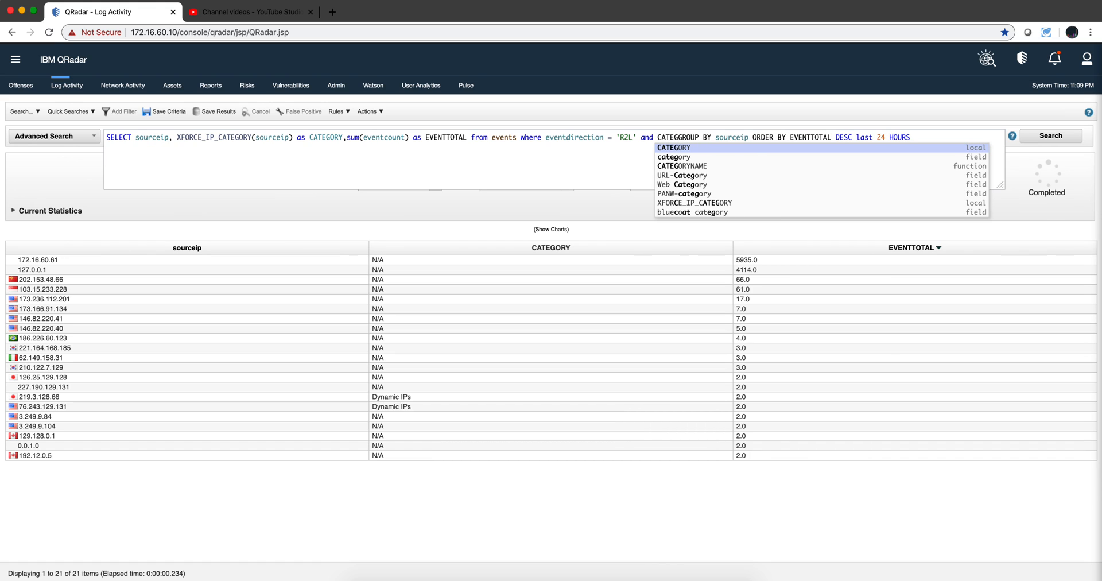
{"action": "left_click", "coordinate": [673, 150]}
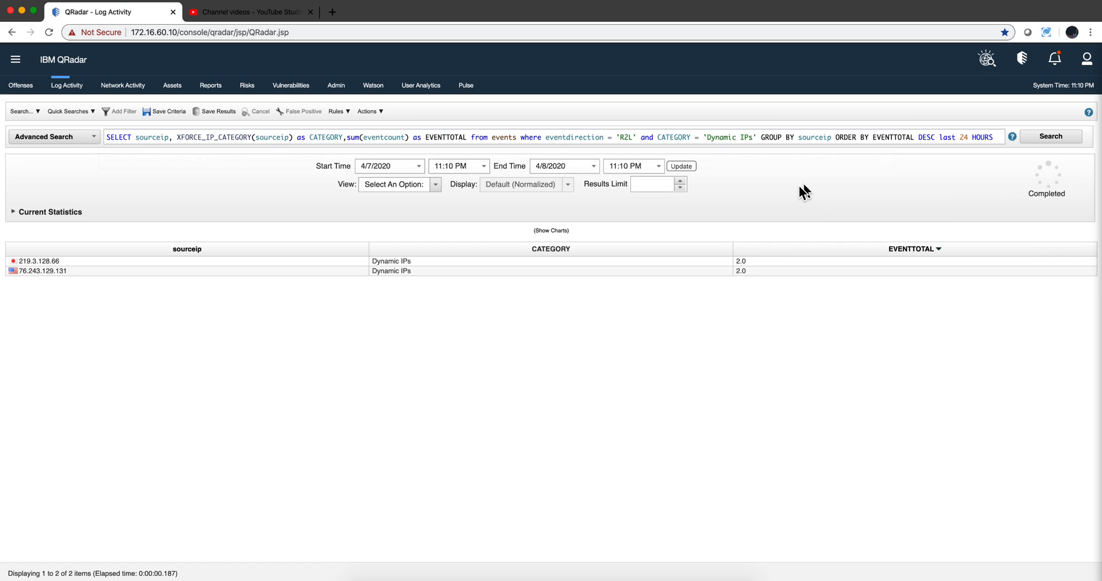
{"action": "mouse_move", "coordinate": [560, 276]}
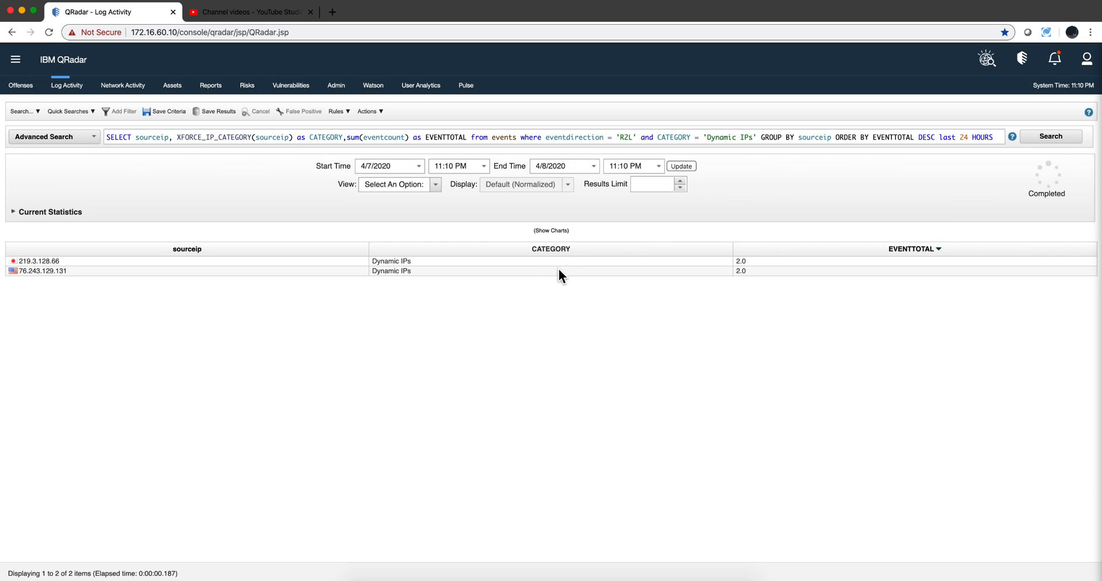
{"action": "mouse_move", "coordinate": [758, 153]}
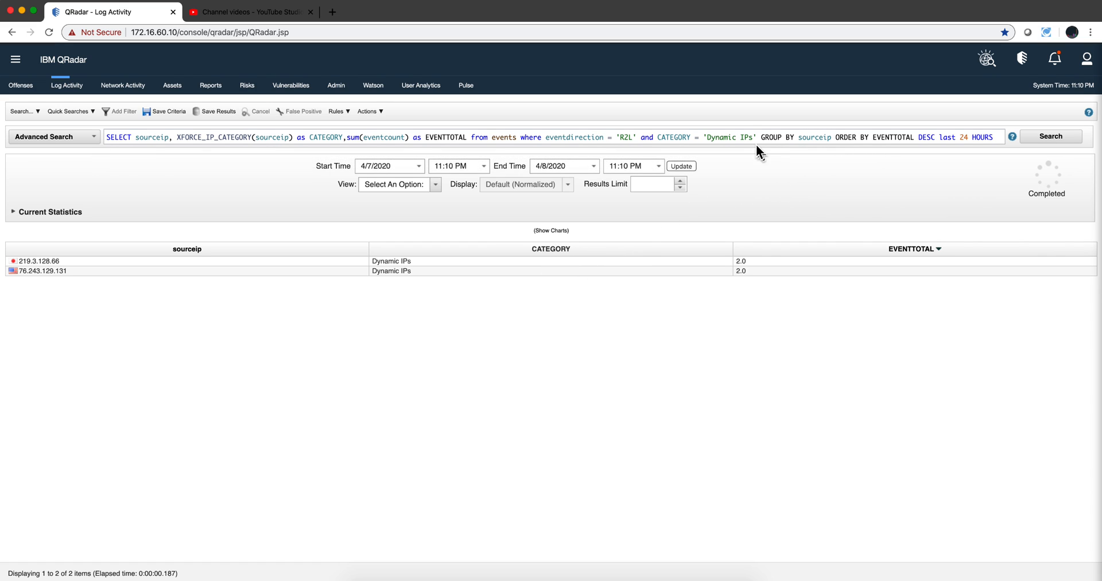
{"action": "mouse_move", "coordinate": [754, 154]}
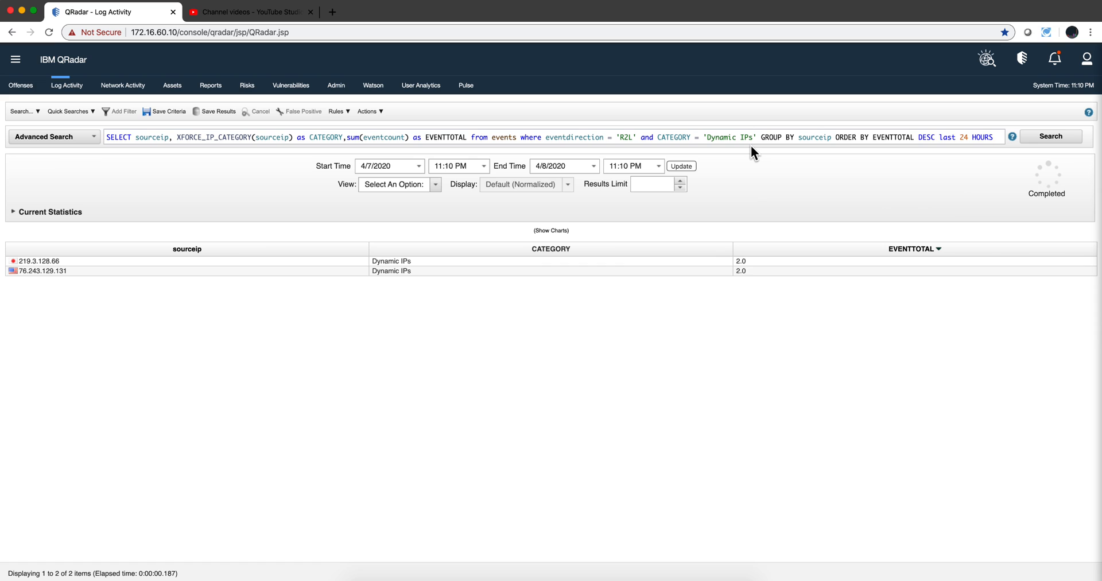
Step: Change the filter to CATEGORY in ('Dynamic IPs', 'Malware') and rerun the search
{"action": "left_click", "coordinate": [548, 137]}
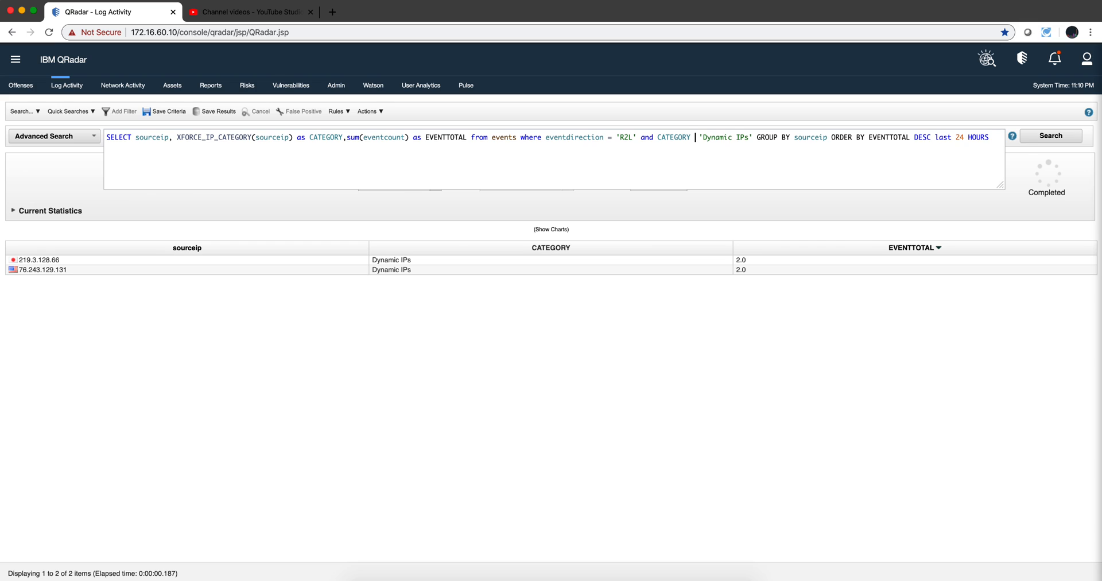
{"action": "type", "text": "in"}
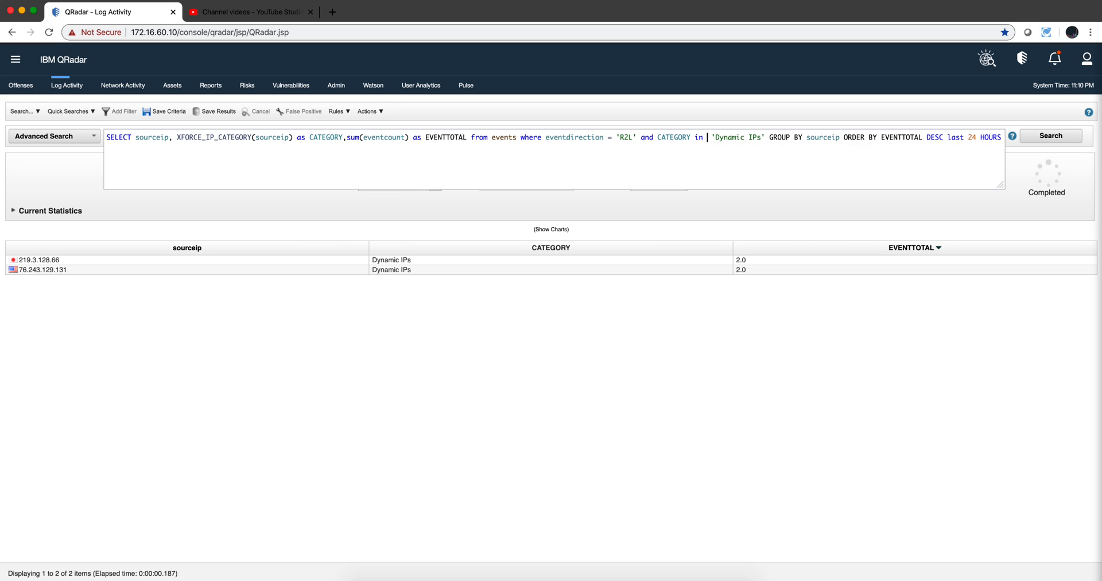
{"action": "type", "text": "("}
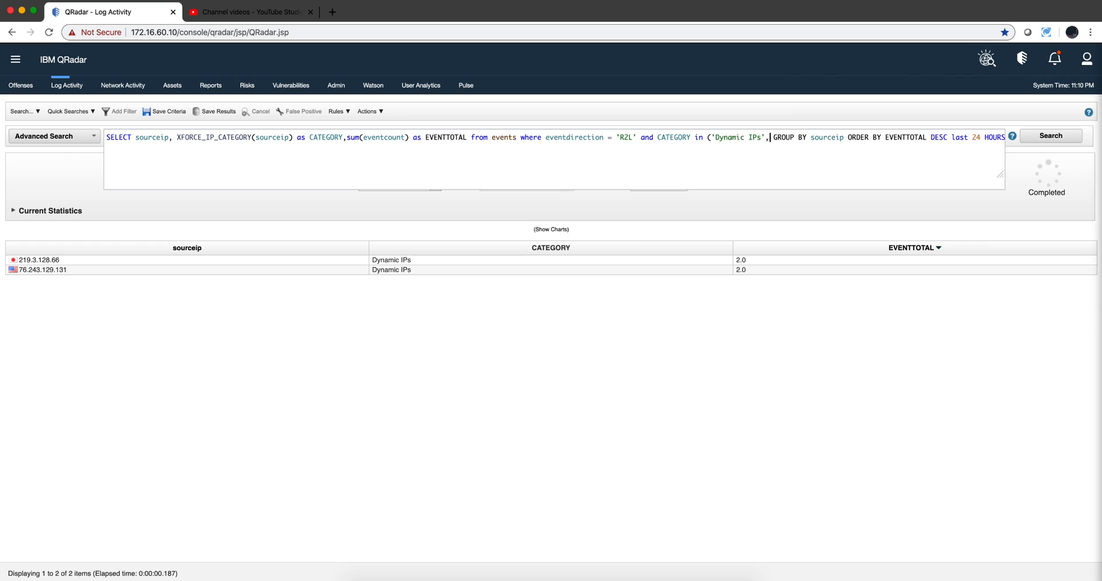
{"action": "type", "text": "'Malware"}
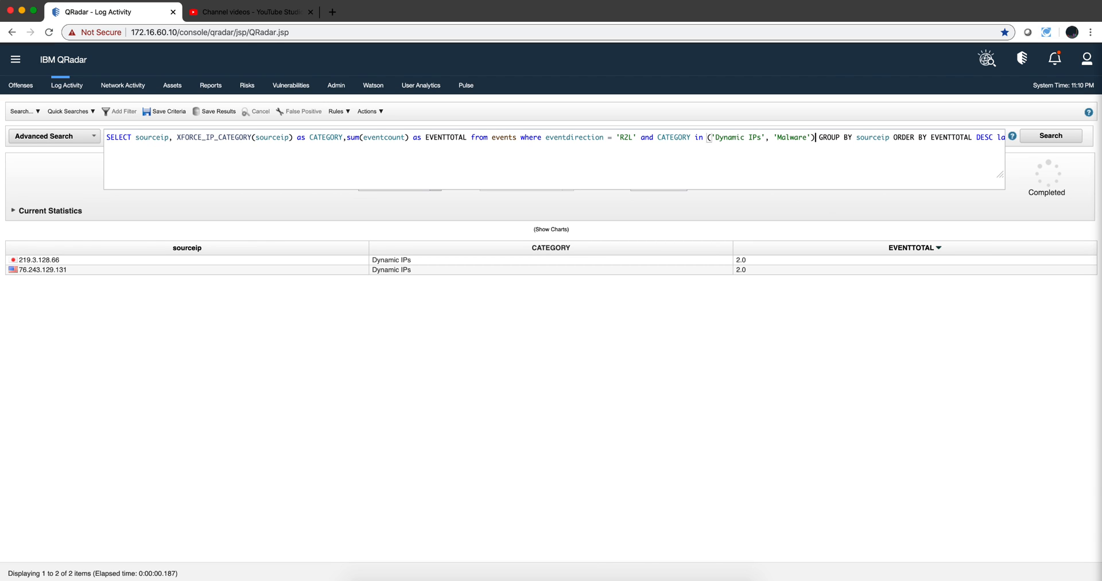
{"action": "mouse_move", "coordinate": [817, 136]}
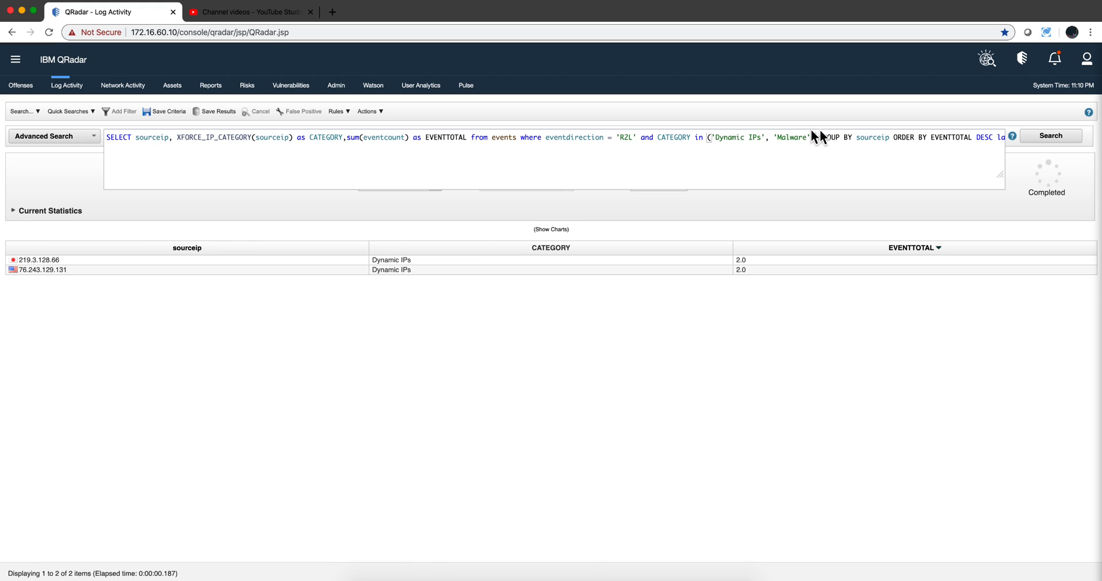
{"action": "left_click", "coordinate": [1049, 135]}
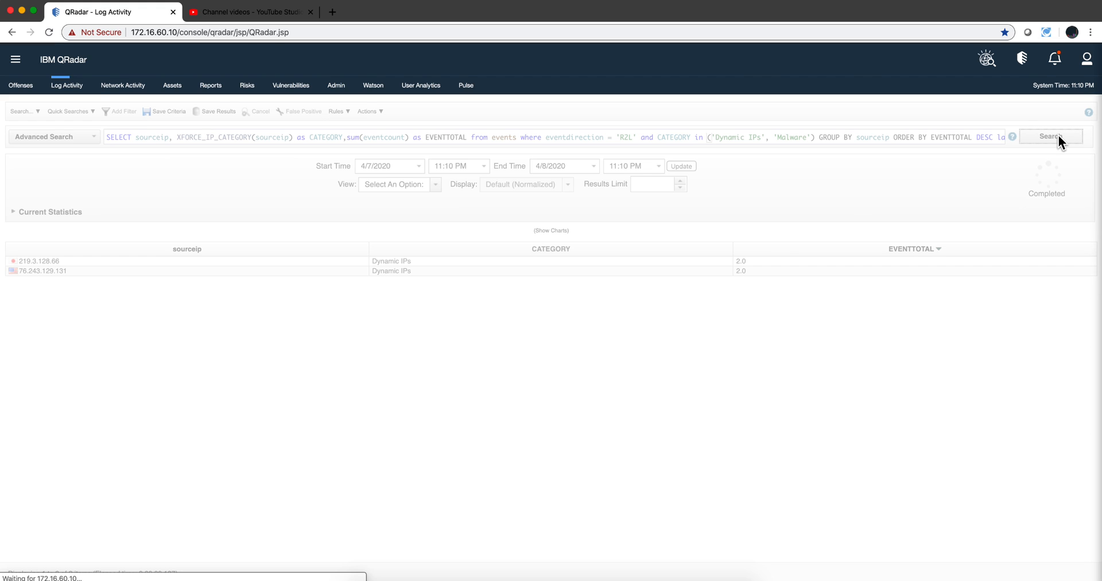
{"action": "left_click", "coordinate": [1049, 136]}
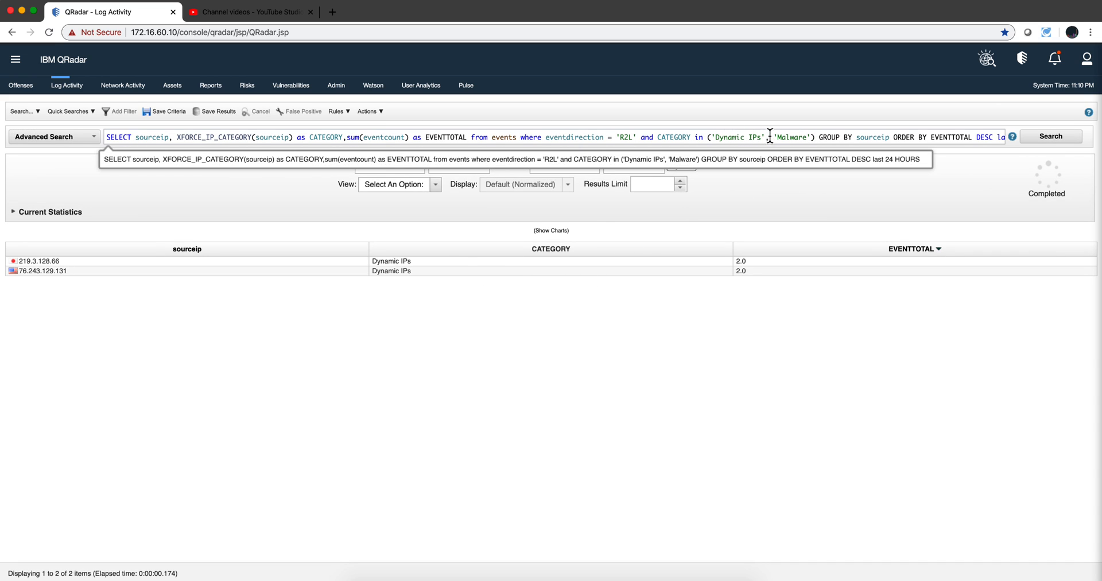
{"action": "mouse_move", "coordinate": [785, 118]}
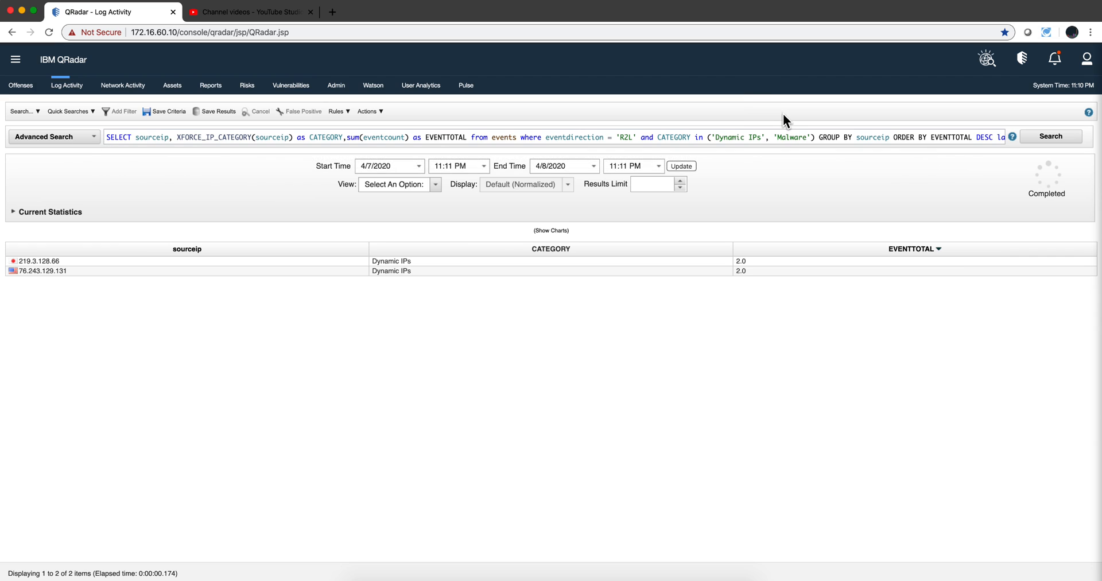
{"action": "mouse_move", "coordinate": [820, 129]}
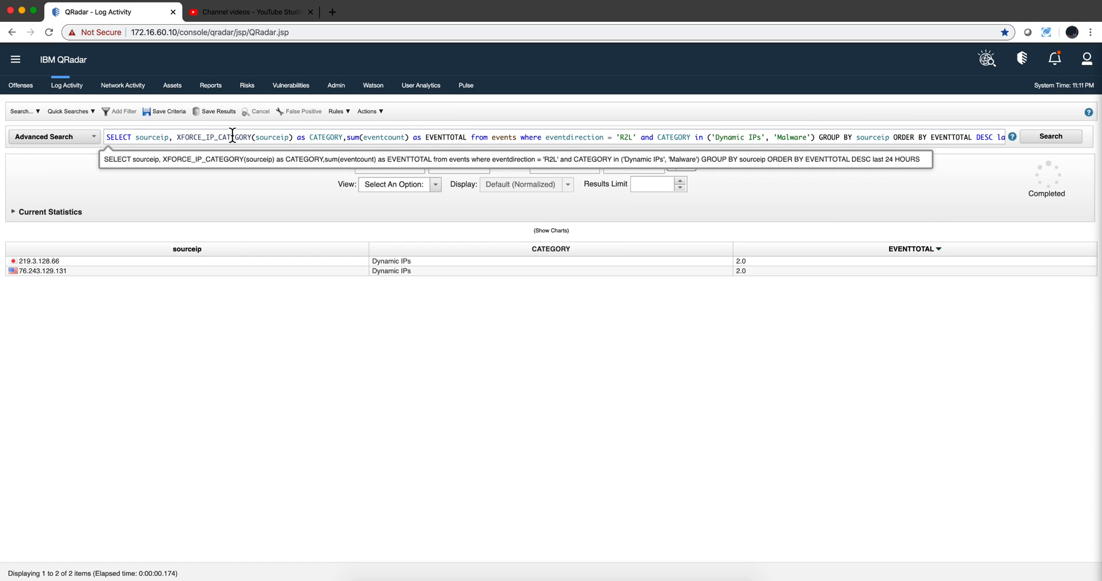
{"action": "mouse_move", "coordinate": [323, 136]}
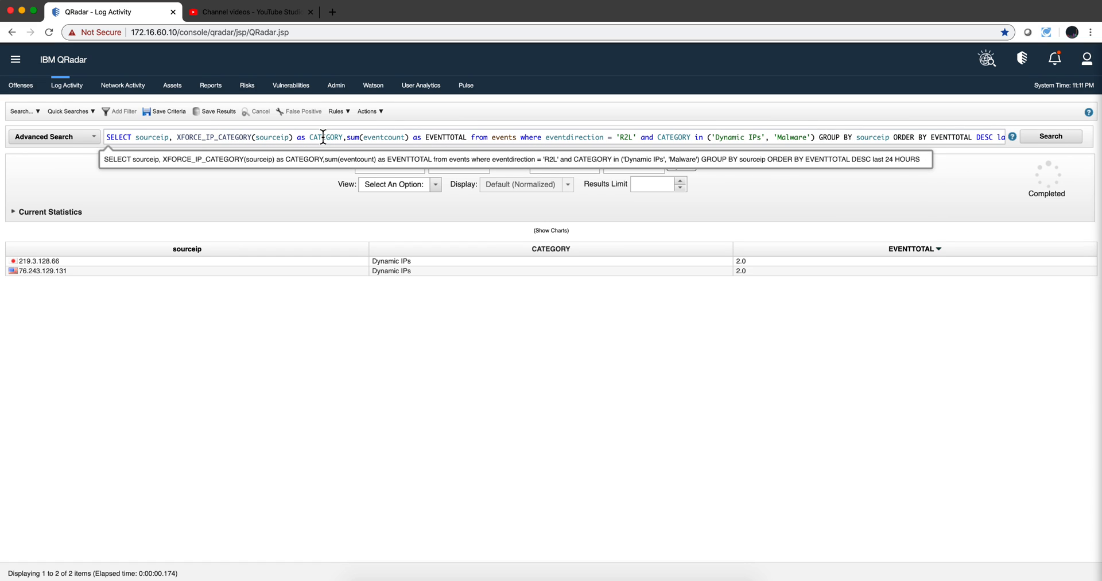
{"action": "mouse_move", "coordinate": [526, 153]}
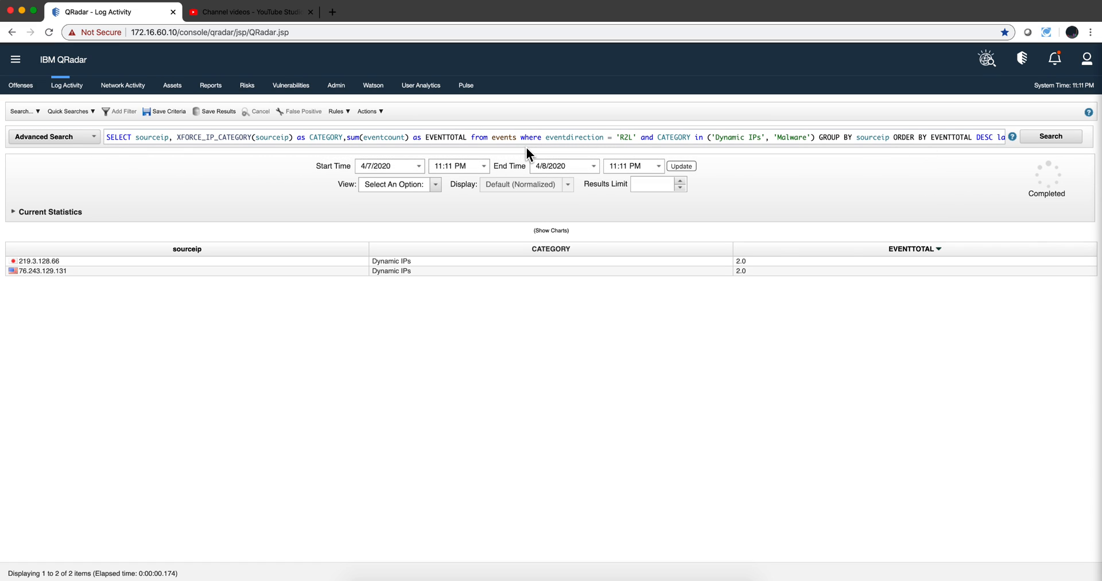
{"action": "mouse_move", "coordinate": [182, 134]}
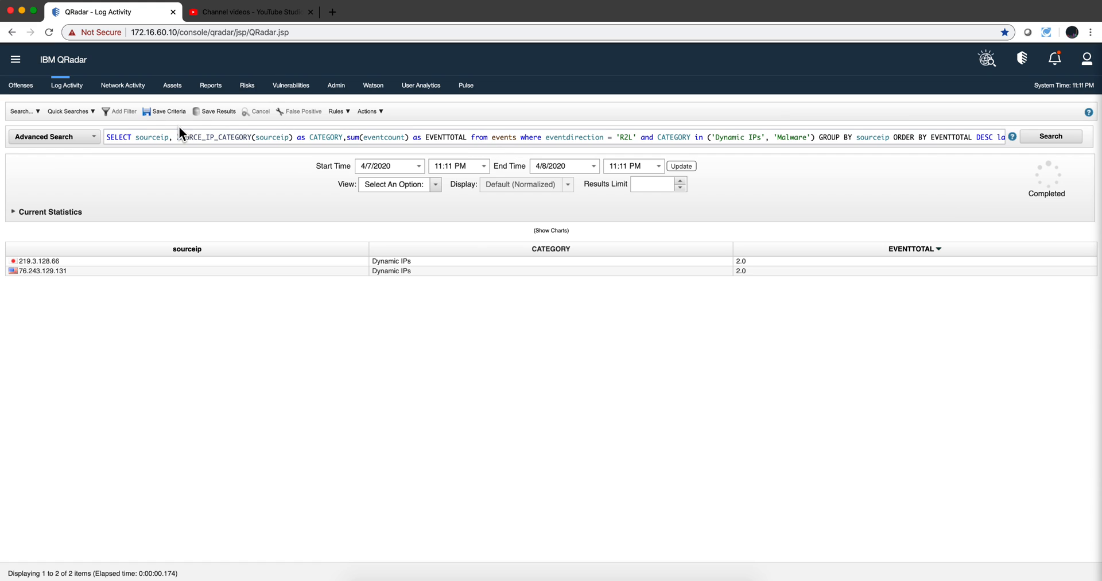
{"action": "mouse_move", "coordinate": [68, 111]}
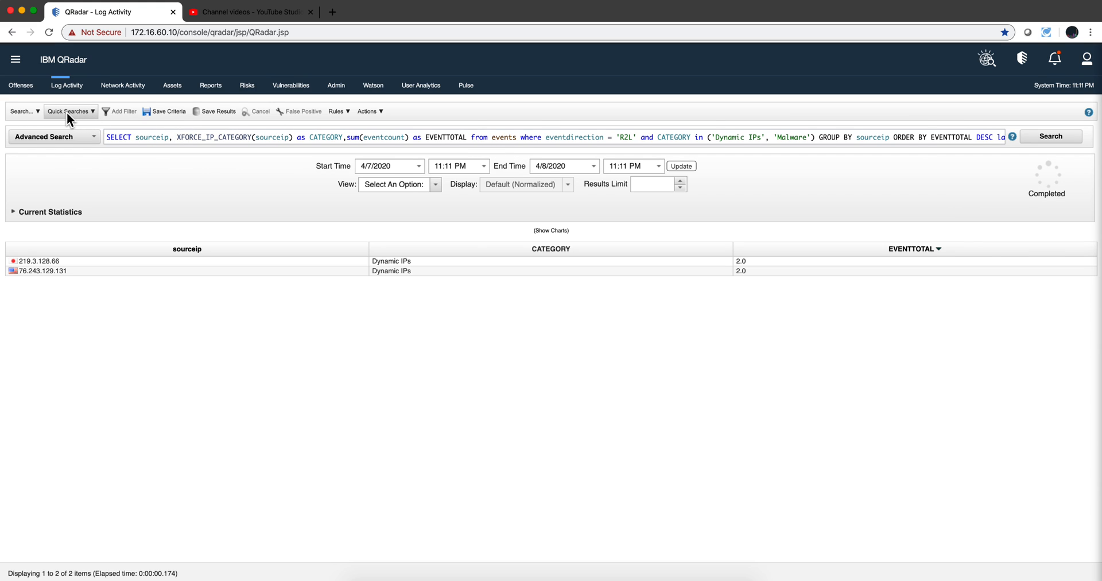
{"action": "mouse_move", "coordinate": [81, 116]}
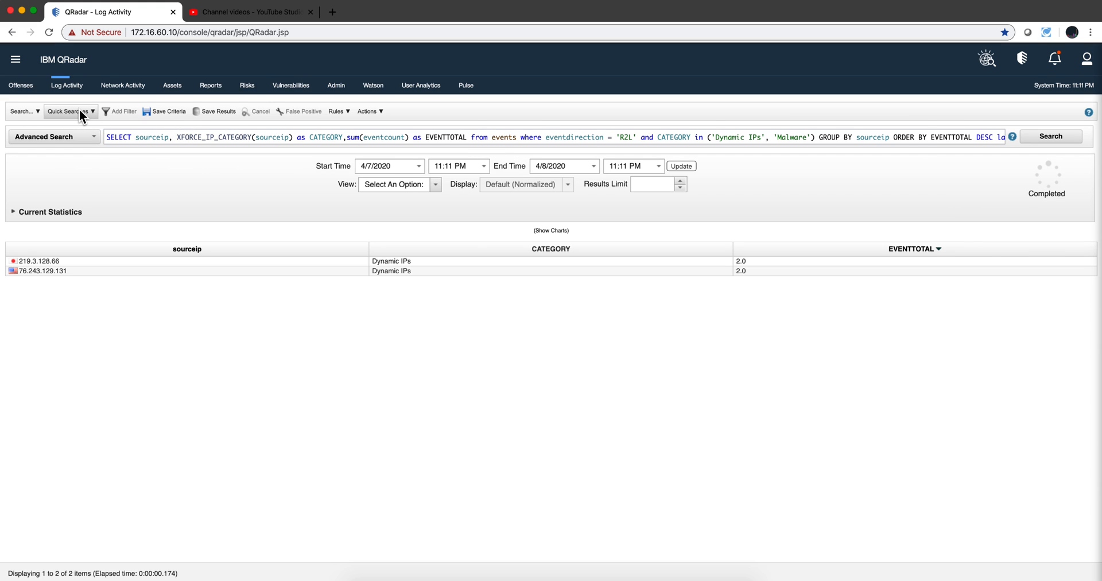
Step: Run the 'Firewall Deny by DST Port - Last 6 Hours' quick search
{"action": "left_click", "coordinate": [65, 112]}
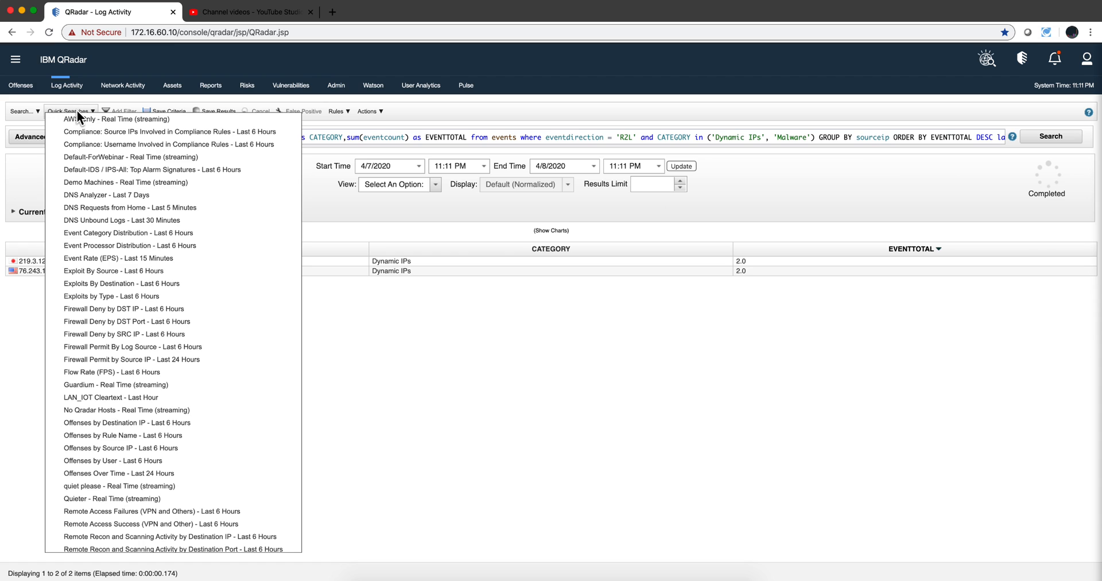
{"action": "mouse_move", "coordinate": [112, 372]}
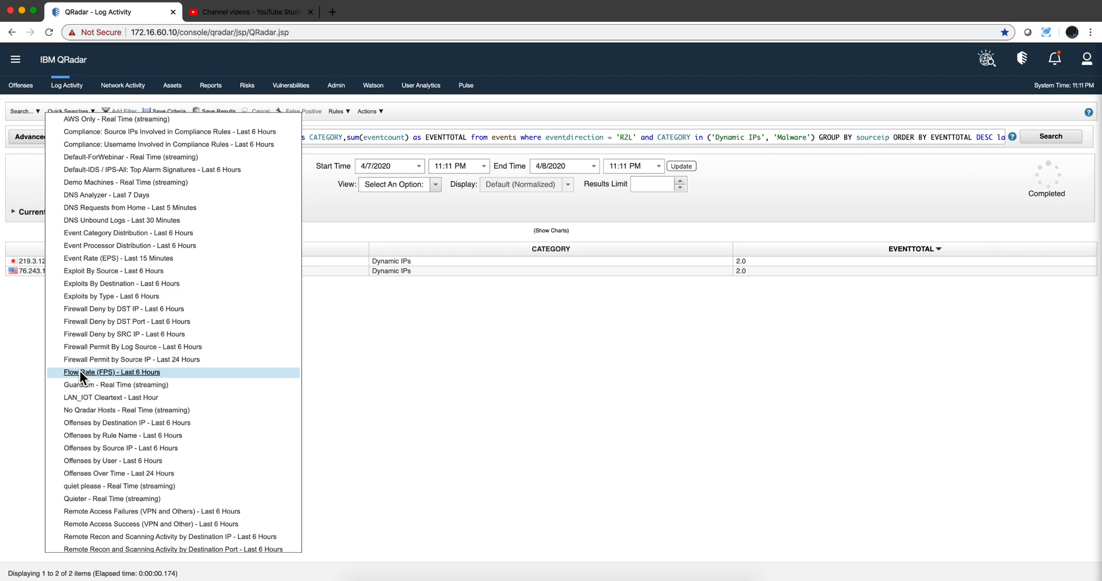
{"action": "mouse_move", "coordinate": [94, 327]}
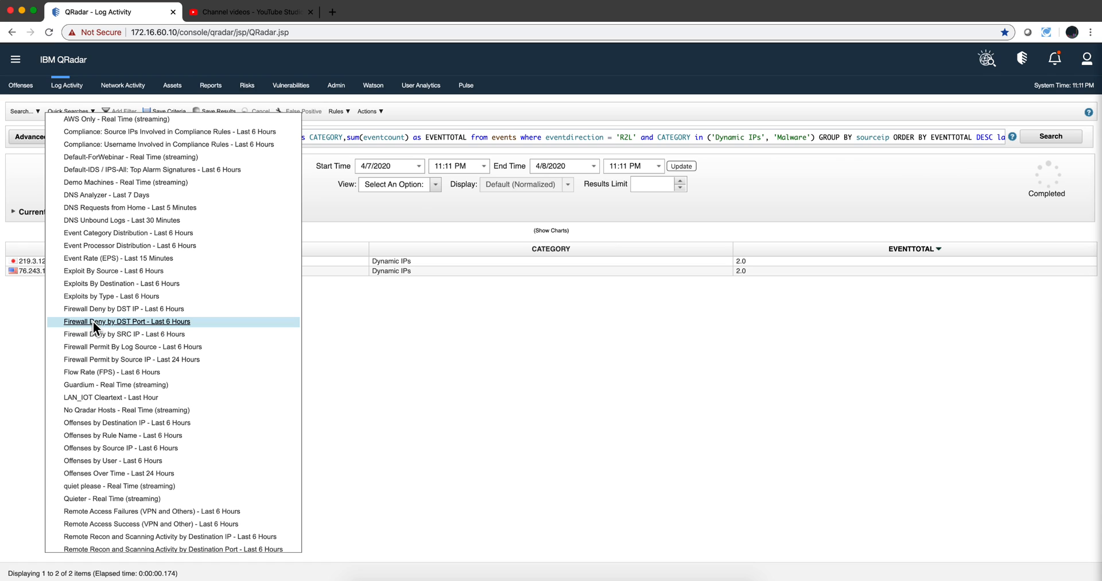
{"action": "left_click", "coordinate": [95, 327]}
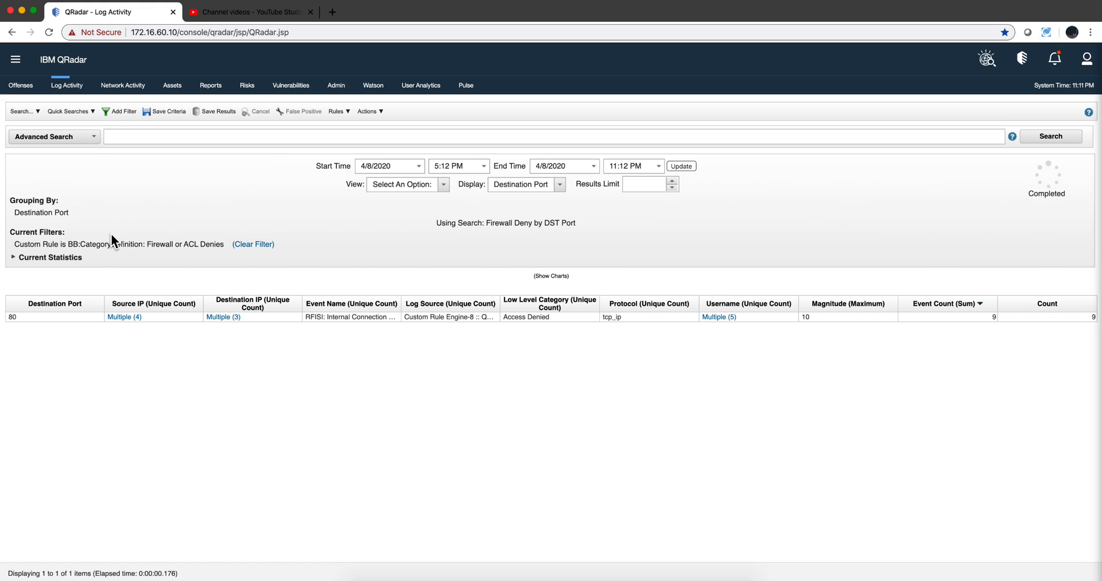
{"action": "mouse_move", "coordinate": [23, 111]}
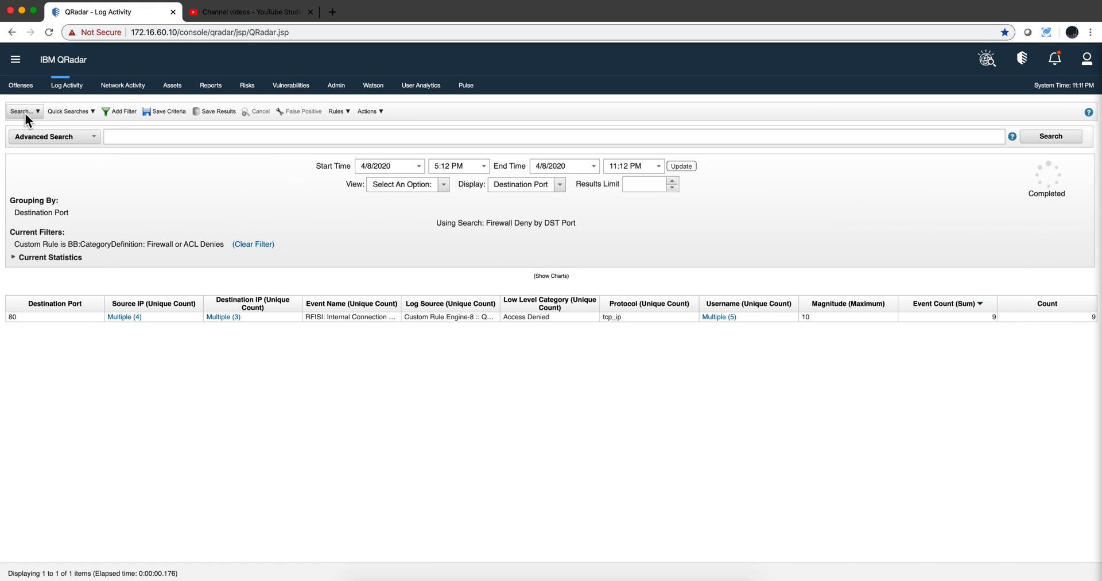
Step: Start a new search and view, then close, the Automated Assets Management search's AQL
{"action": "left_click", "coordinate": [23, 112]}
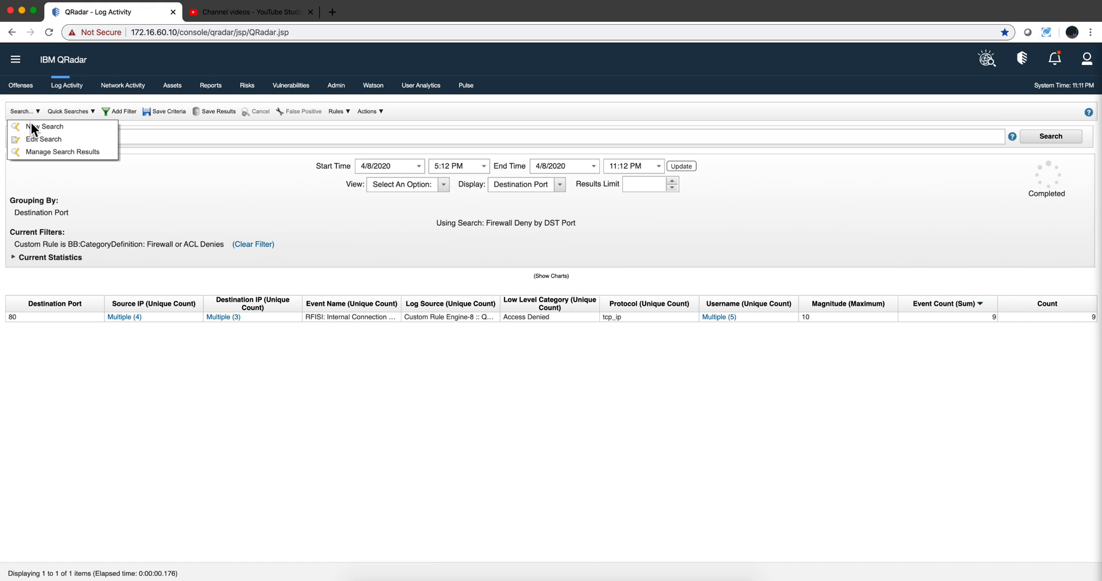
{"action": "left_click", "coordinate": [45, 126]}
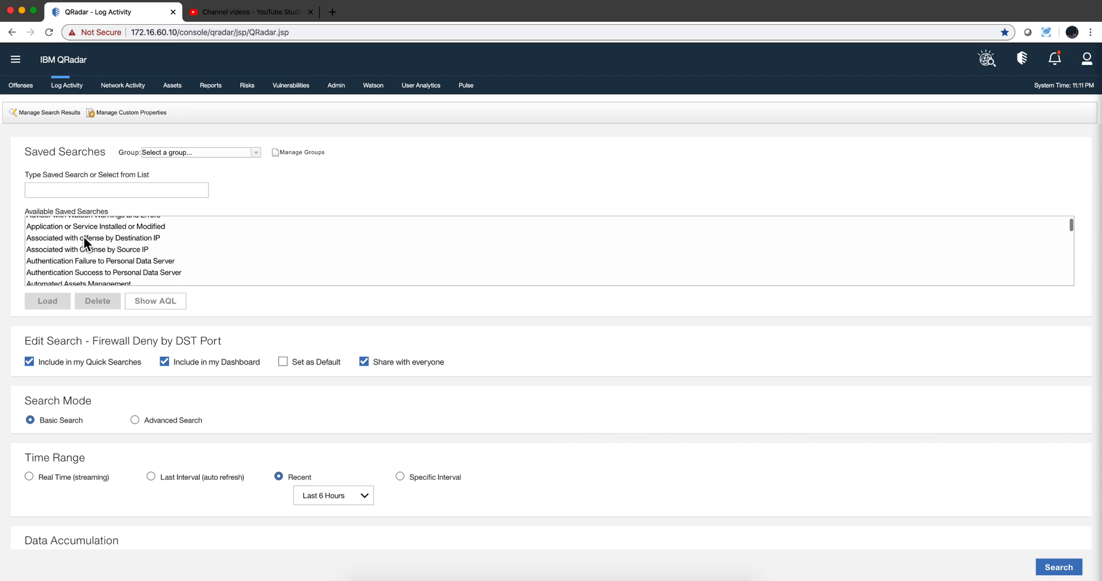
{"action": "left_click", "coordinate": [78, 267]}
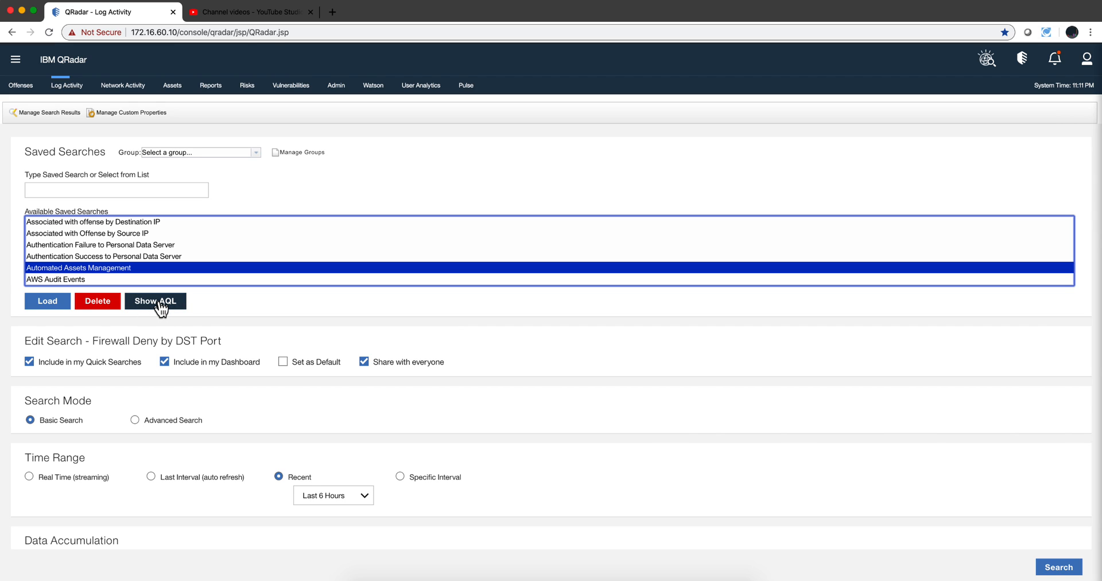
{"action": "left_click", "coordinate": [154, 300]}
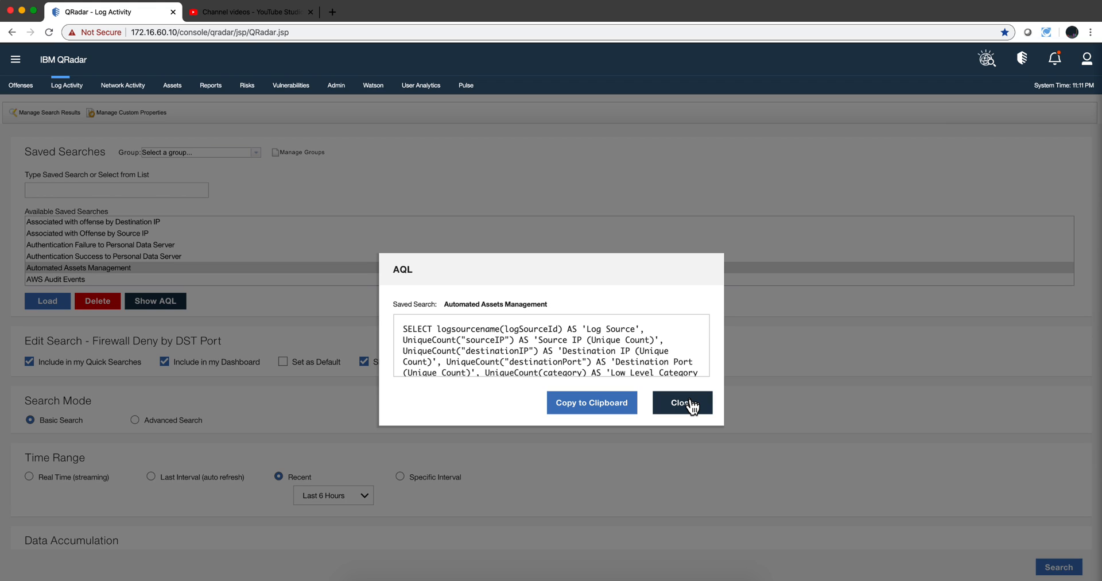
{"action": "left_click", "coordinate": [681, 402]}
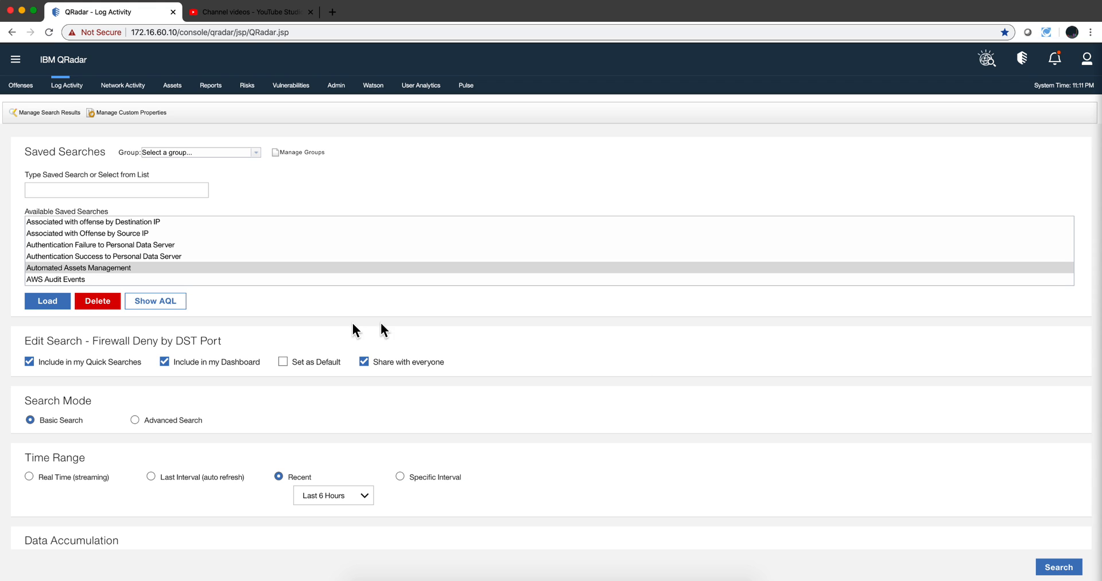
{"action": "mouse_move", "coordinate": [194, 295]}
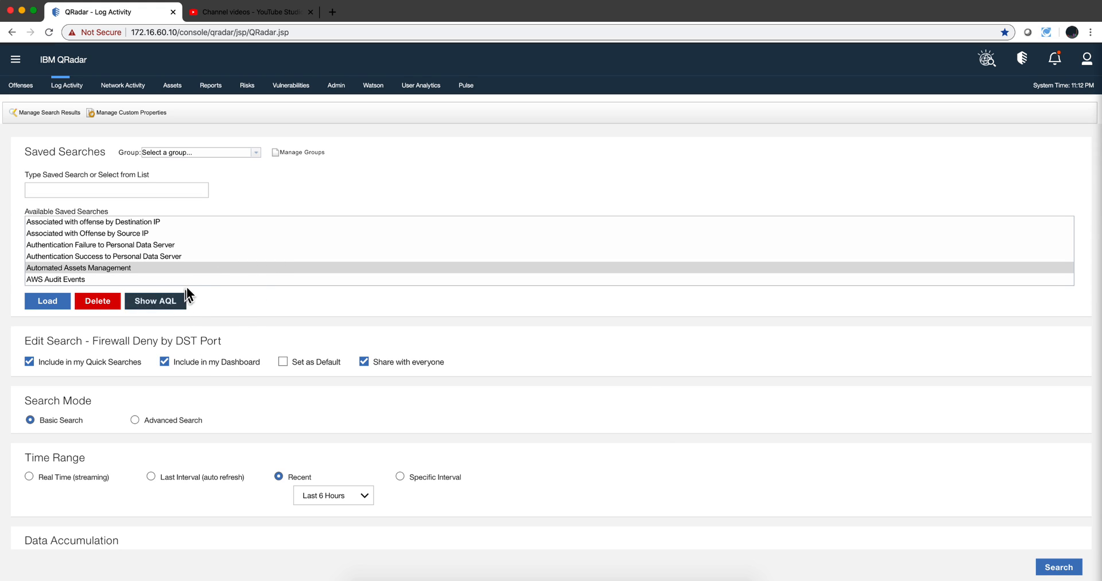
{"action": "mouse_move", "coordinate": [281, 341]}
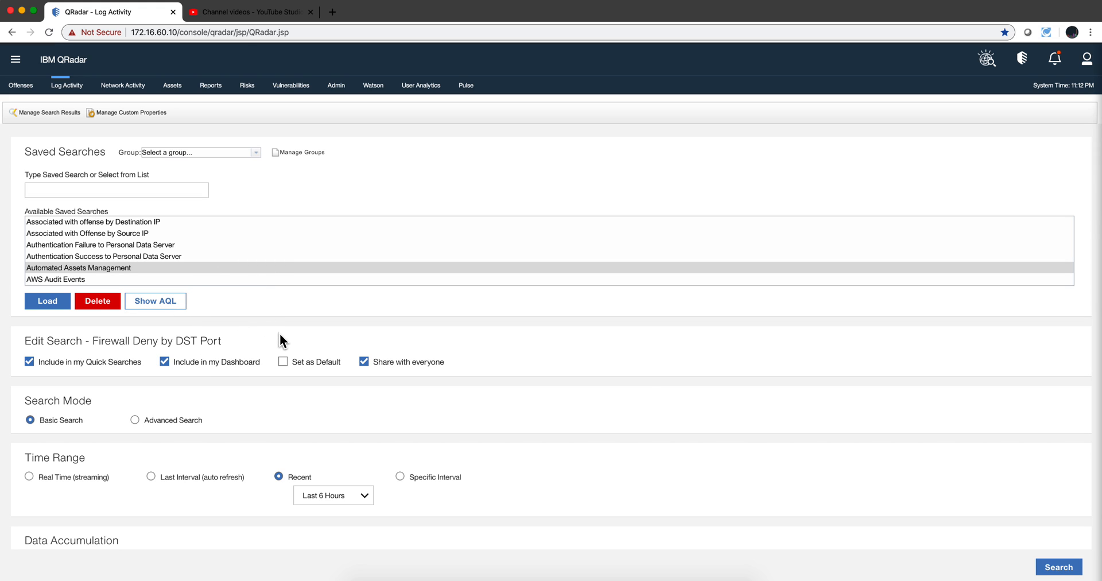